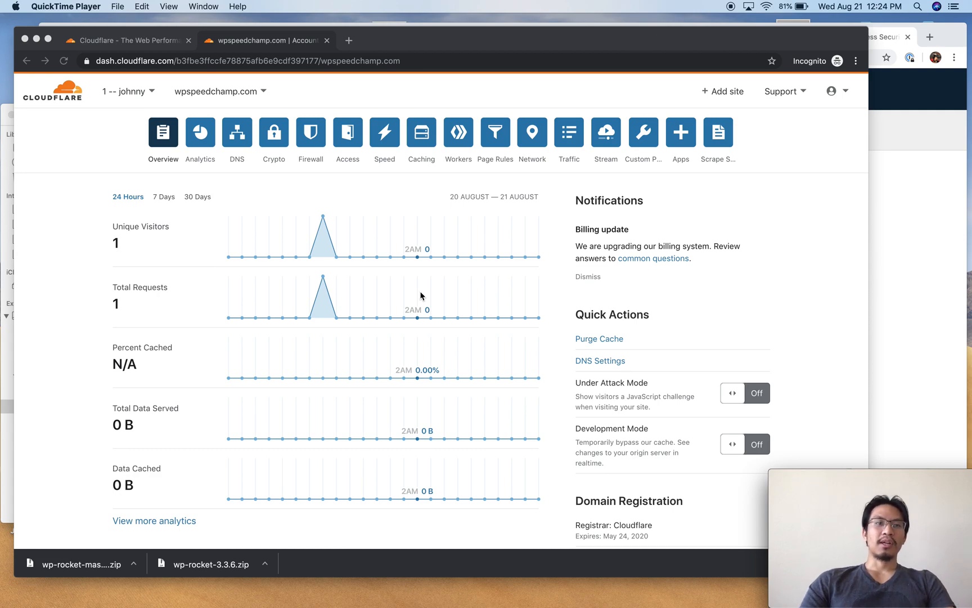
# Switch to the cloudflare.com tab showing Cloudflare's public homepage
pyautogui.click(124, 40)
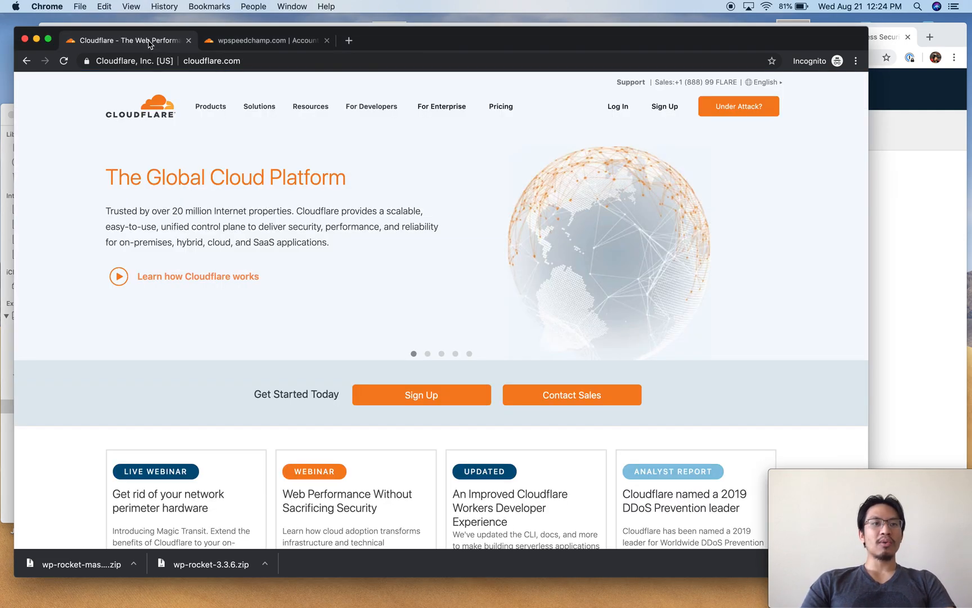
pyautogui.moveTo(405, 286)
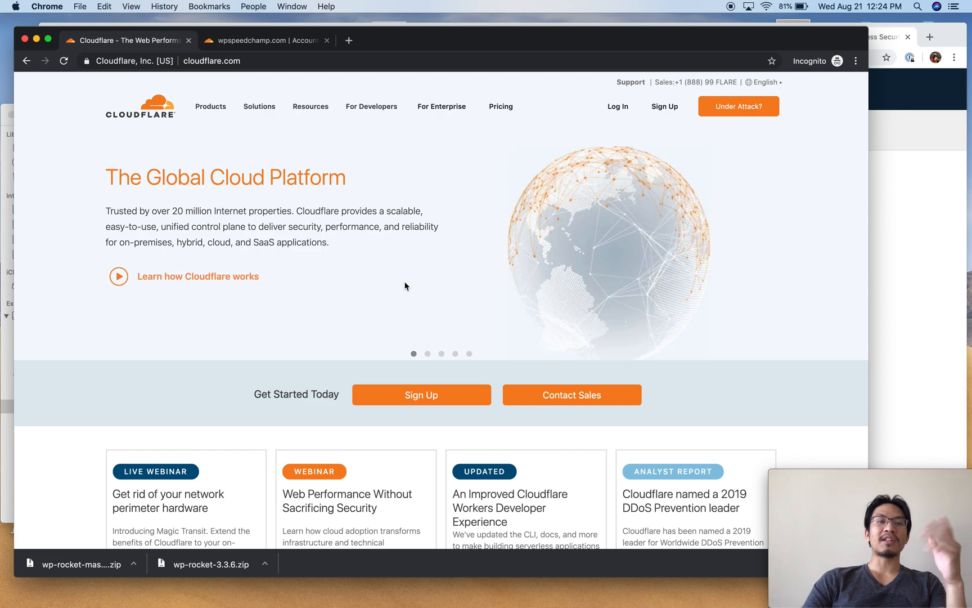
pyautogui.moveTo(333, 136)
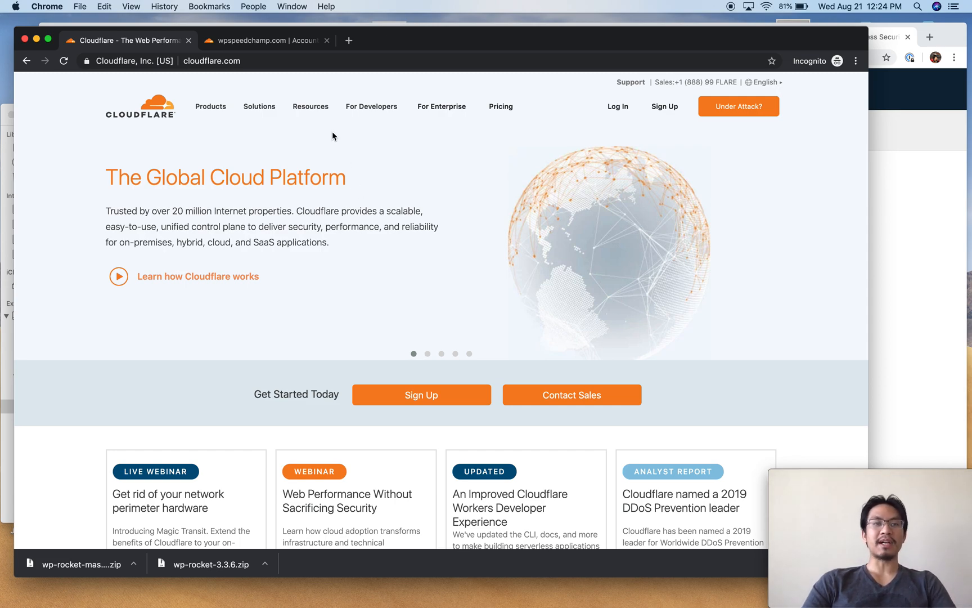
# Return to the wpspeedchamp.com dashboard tab and bring Quick Actions and Domain Registration into view
pyautogui.click(267, 40)
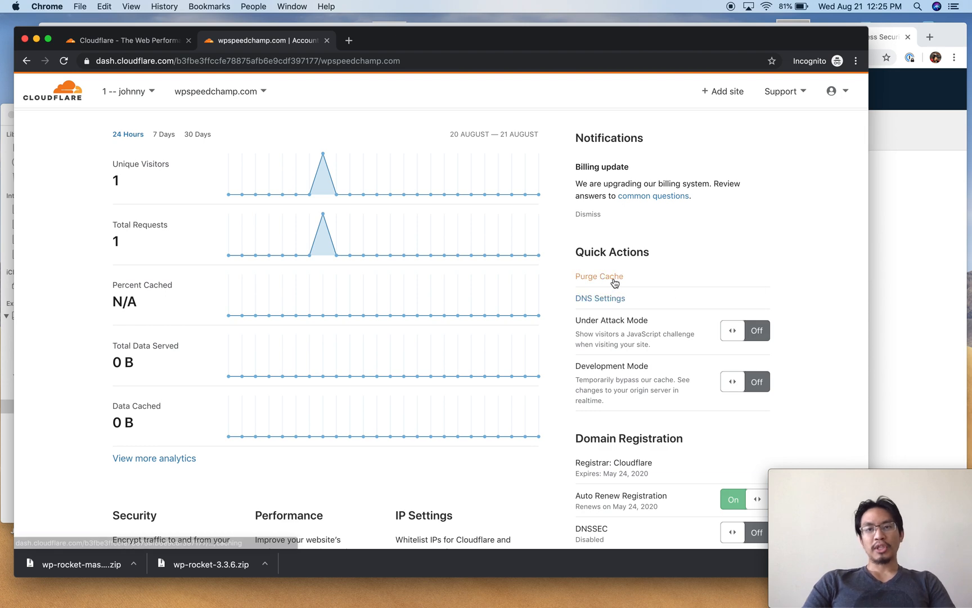
pyautogui.moveTo(614, 284)
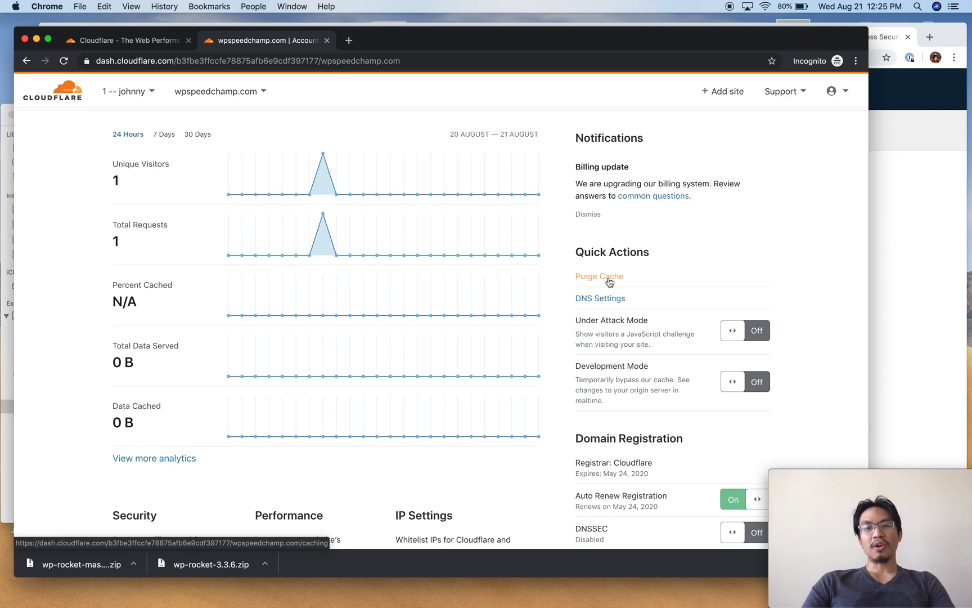
pyautogui.moveTo(767, 282)
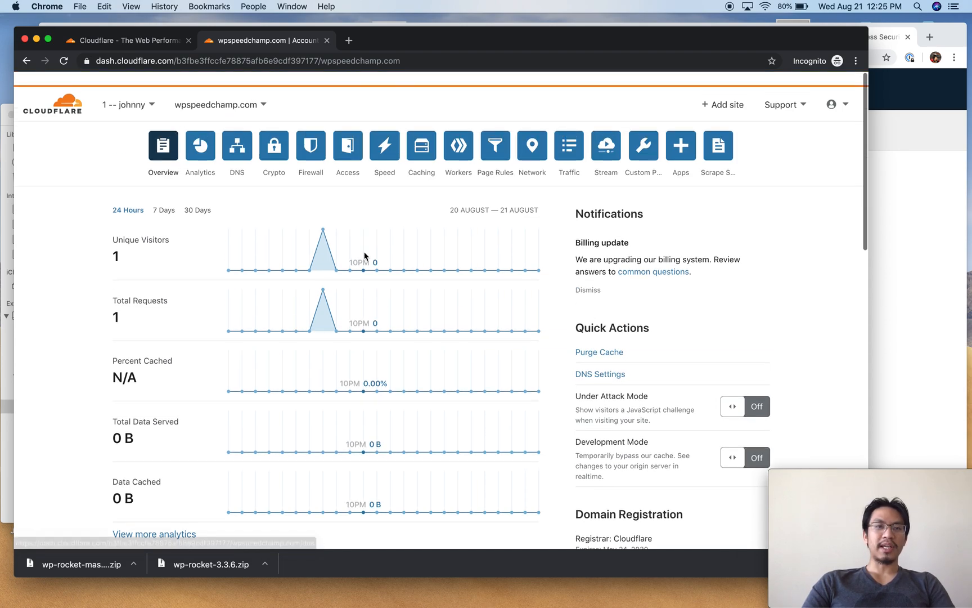
pyautogui.scroll(-3)
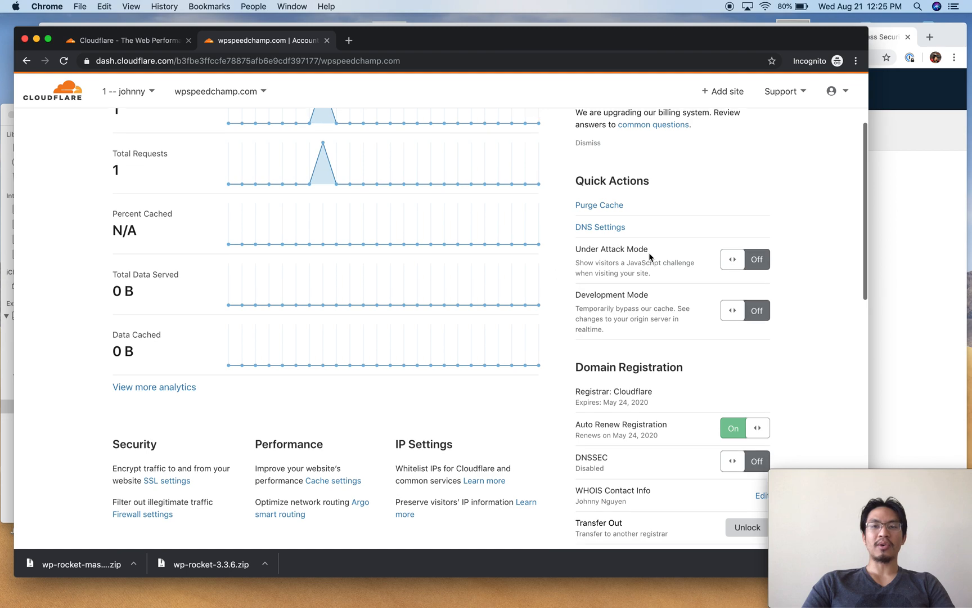
pyautogui.scroll(-3)
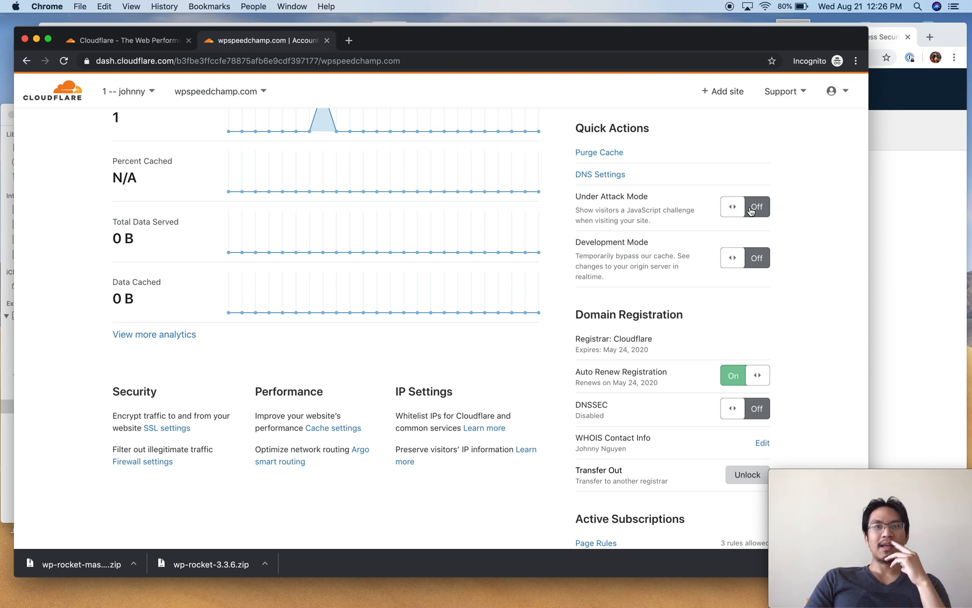
pyautogui.moveTo(701, 312)
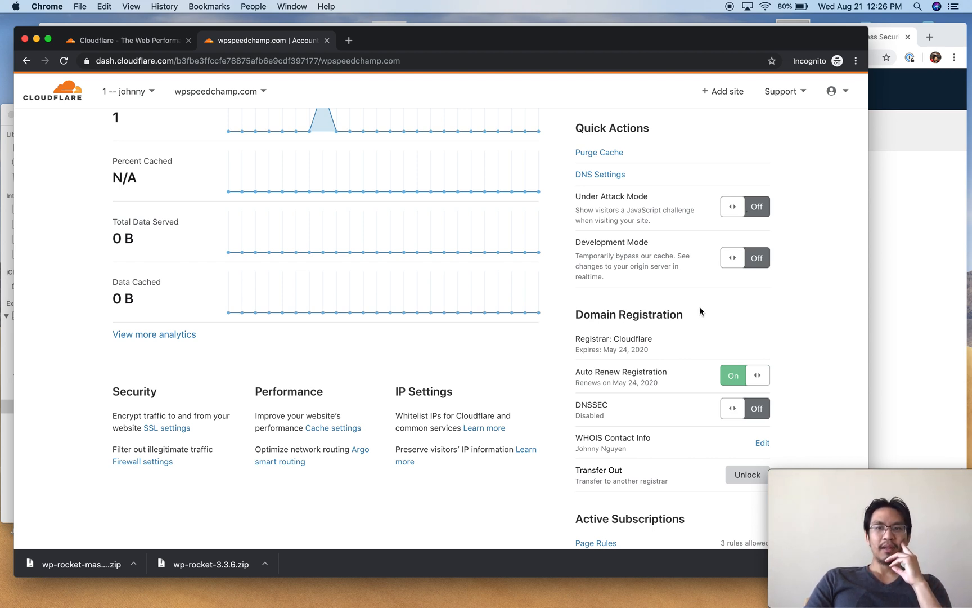
pyautogui.scroll(-3)
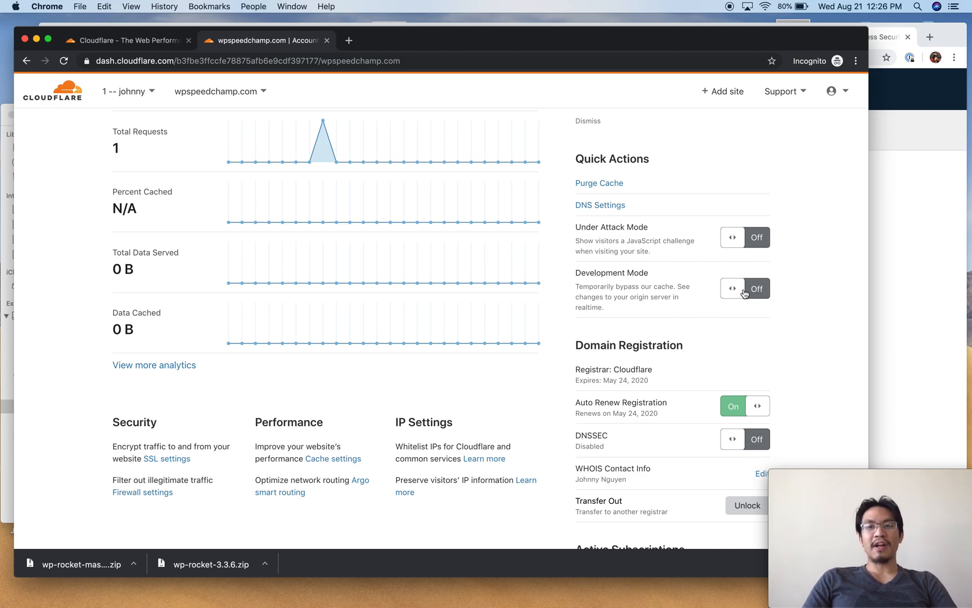
pyautogui.click(744, 288)
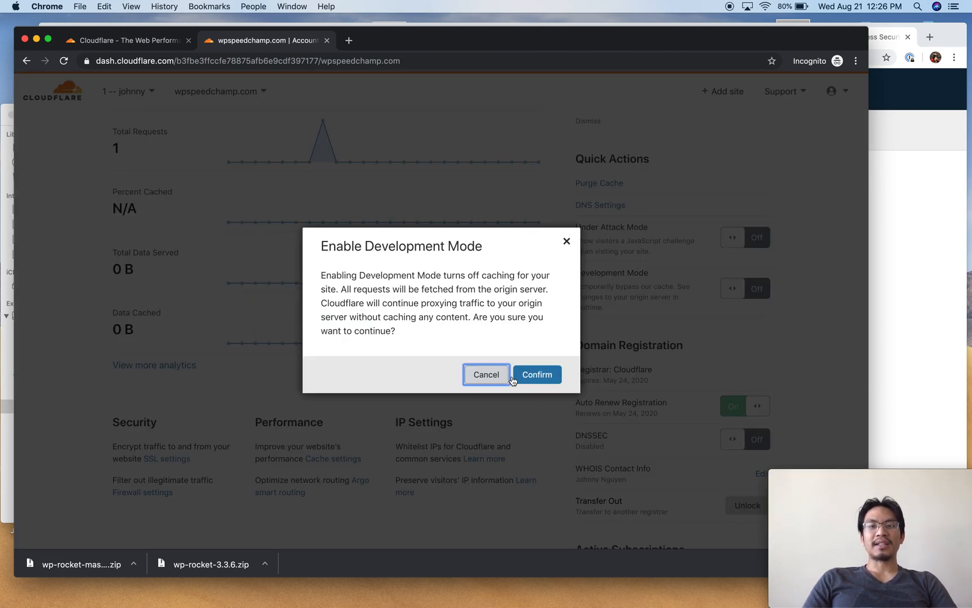
pyautogui.click(486, 375)
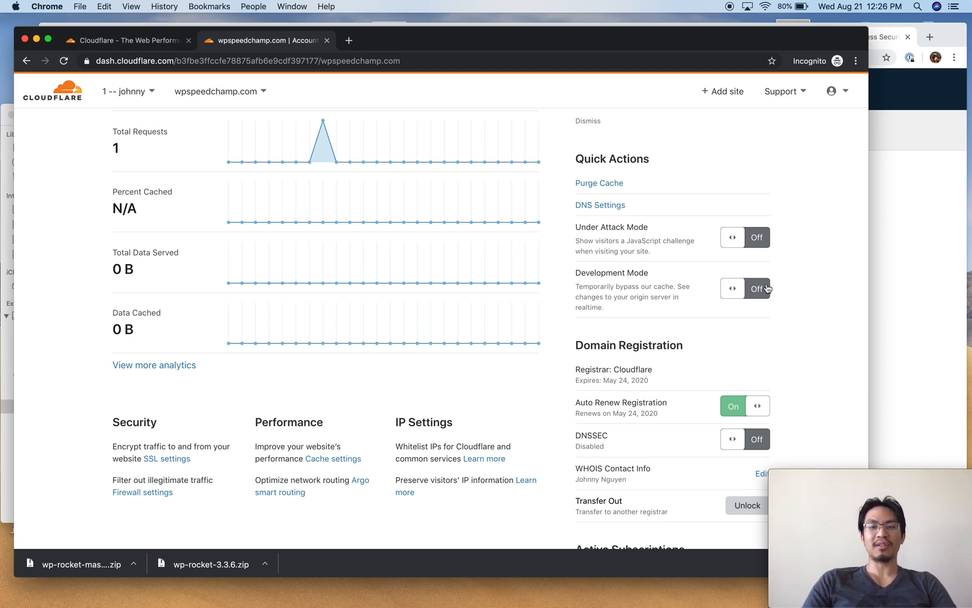
pyautogui.scroll(-3)
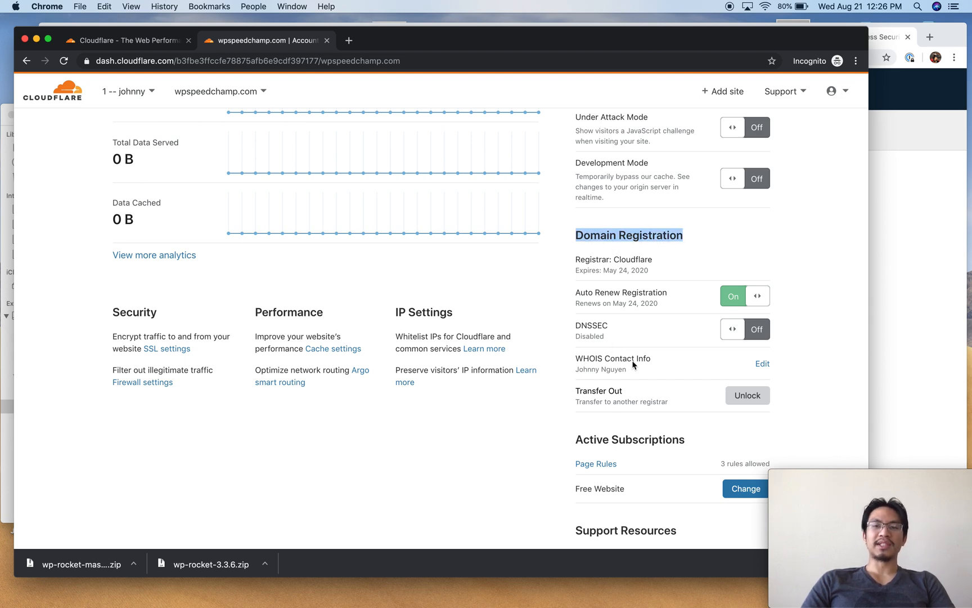
pyautogui.scroll(-3)
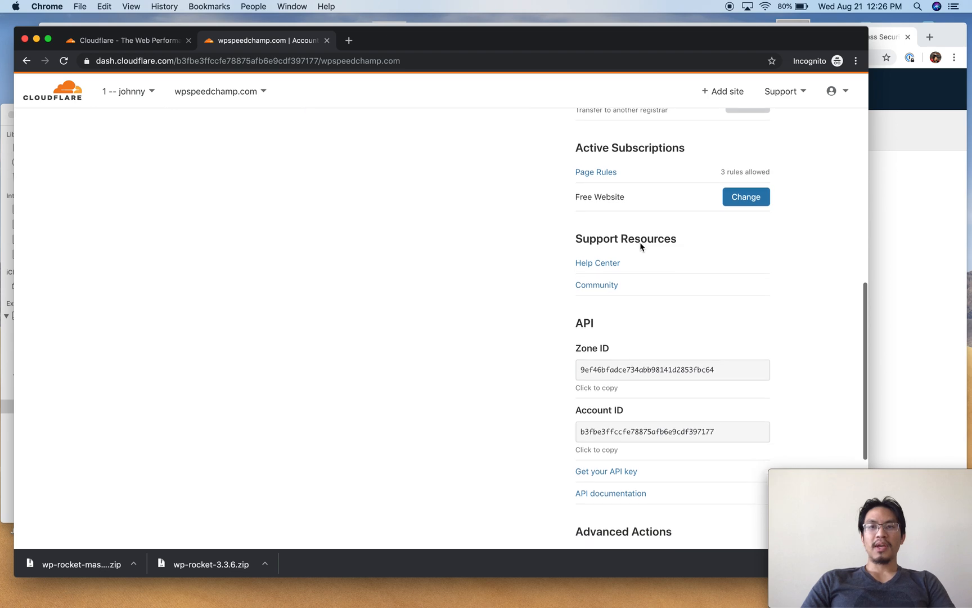
pyautogui.moveTo(588, 208)
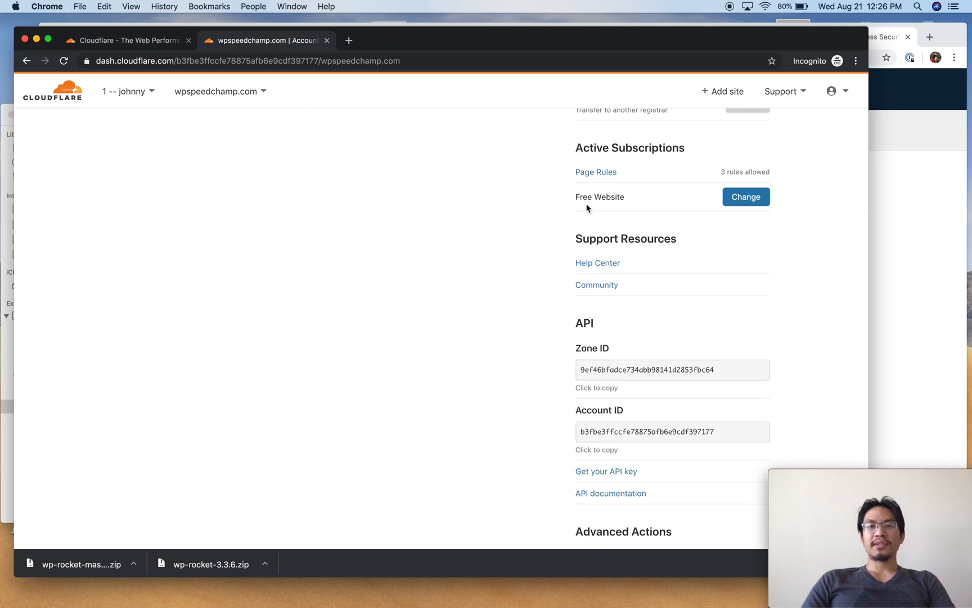
pyautogui.moveTo(746, 197)
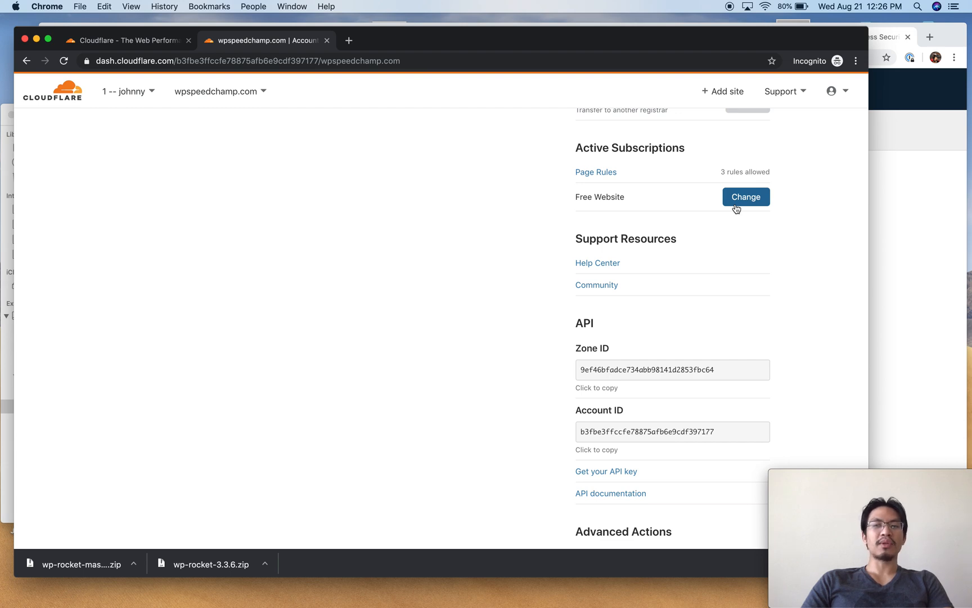
pyautogui.moveTo(667, 192)
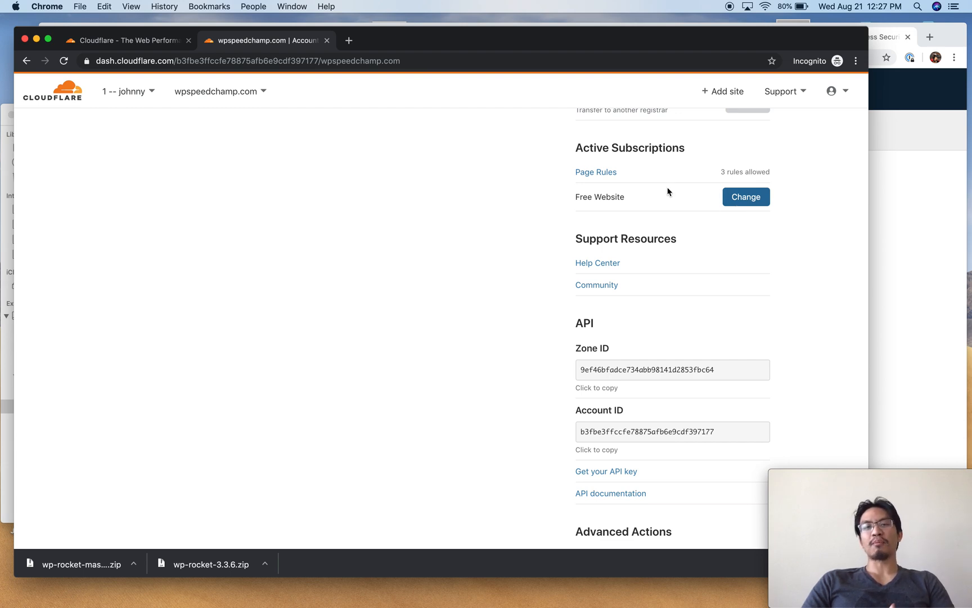
pyautogui.moveTo(744, 228)
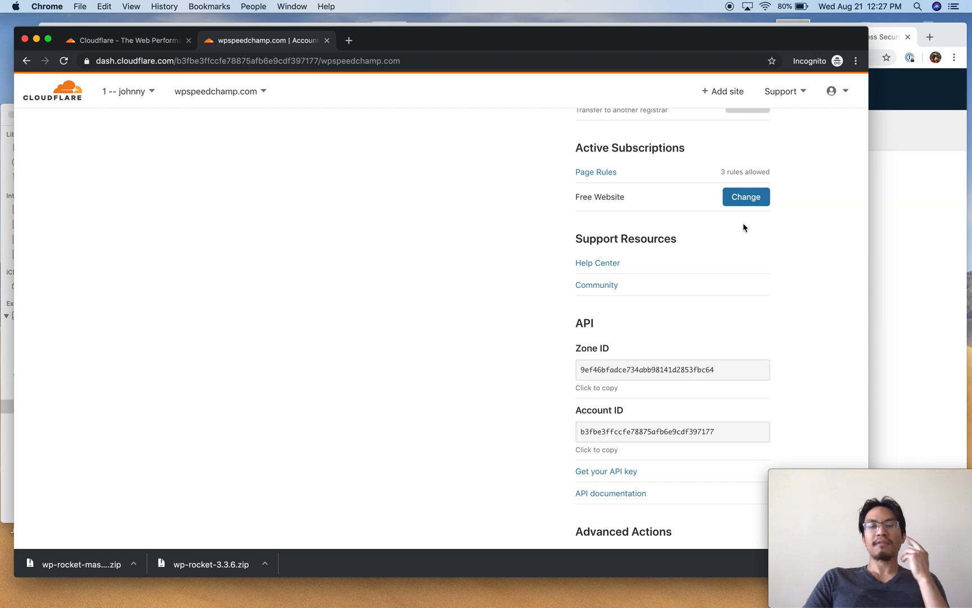
pyautogui.scroll(-3)
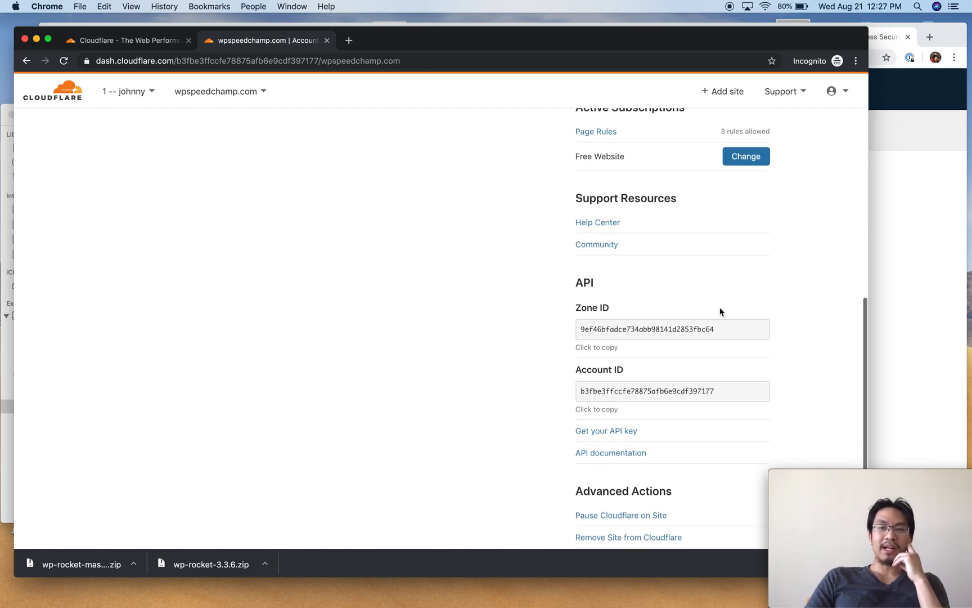
pyautogui.scroll(-3)
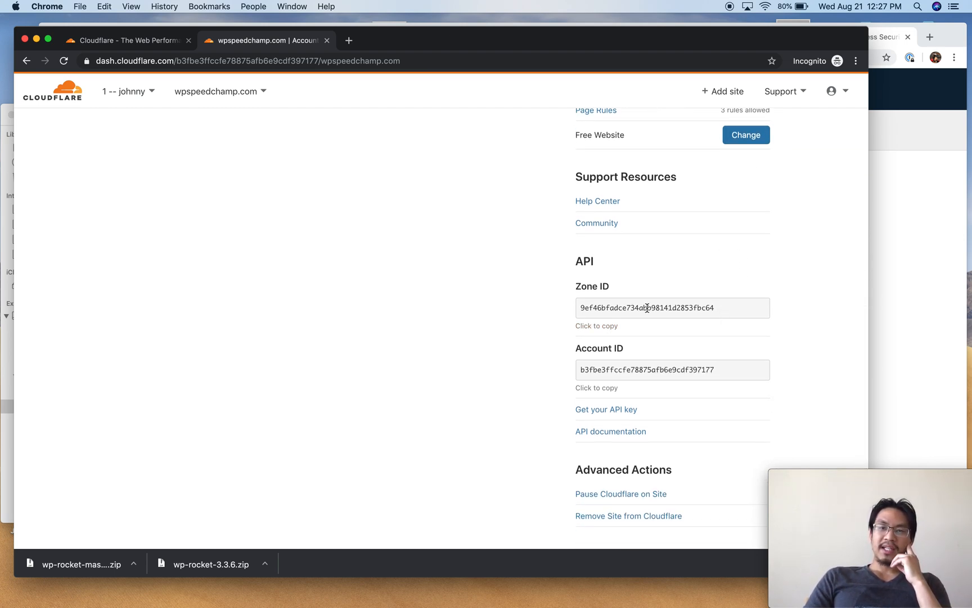
pyautogui.click(672, 307)
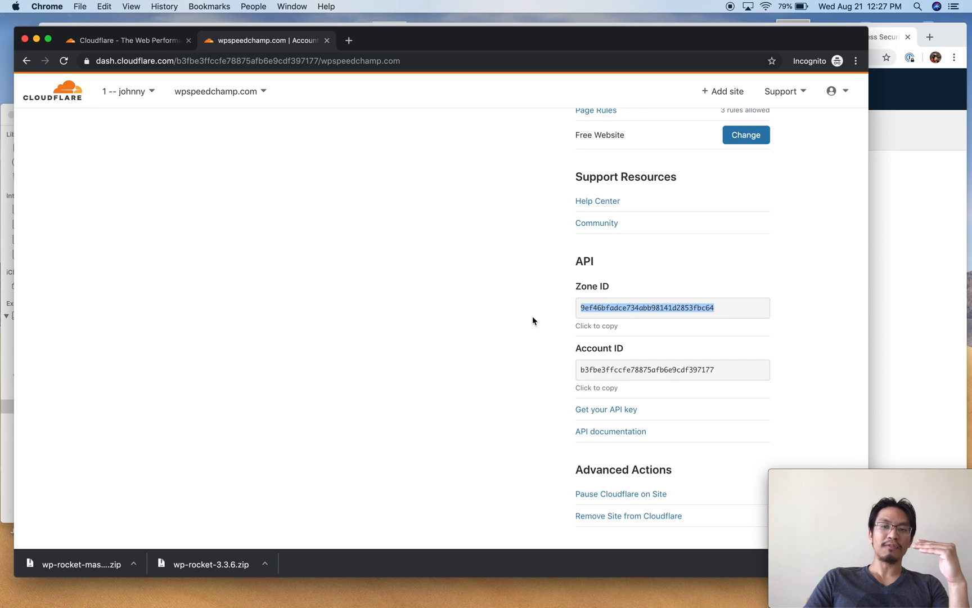
pyautogui.scroll(-3)
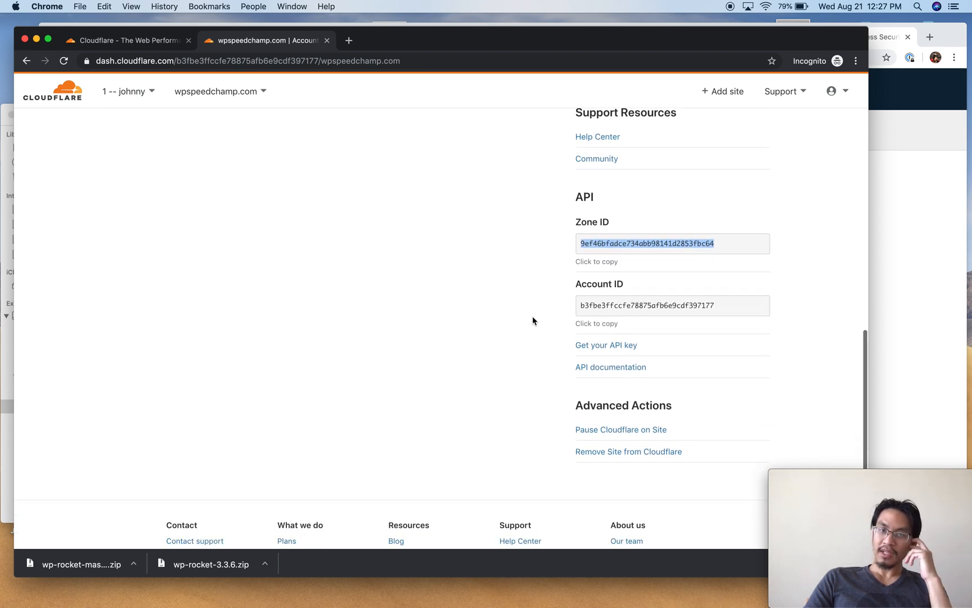
pyautogui.scroll(-3)
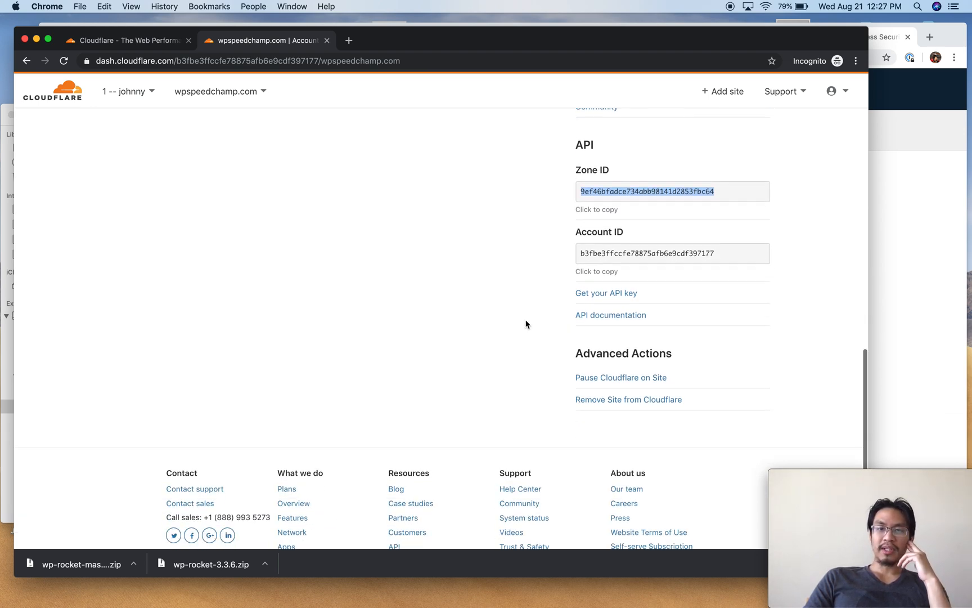
pyautogui.scroll(-3)
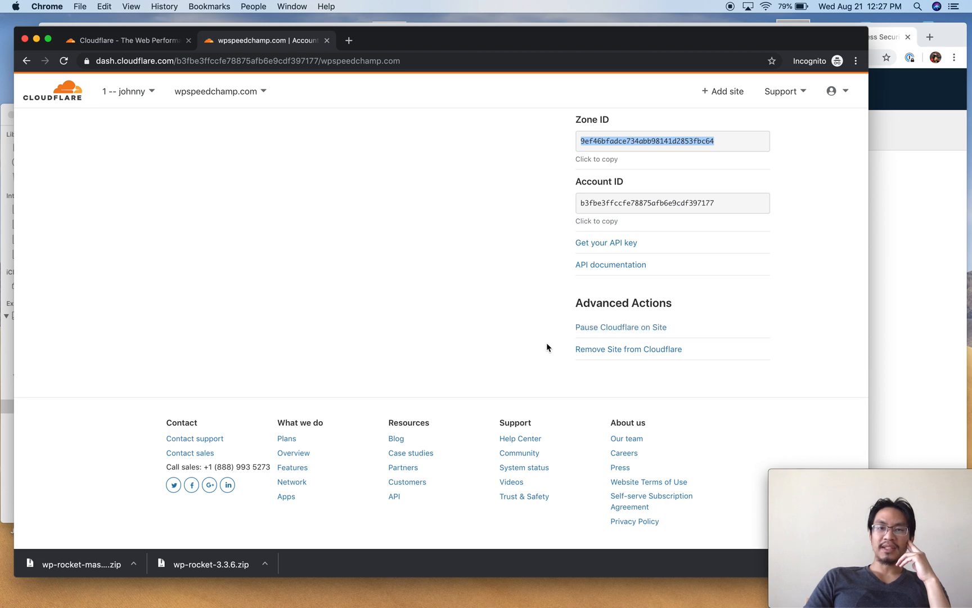
pyautogui.moveTo(620, 327)
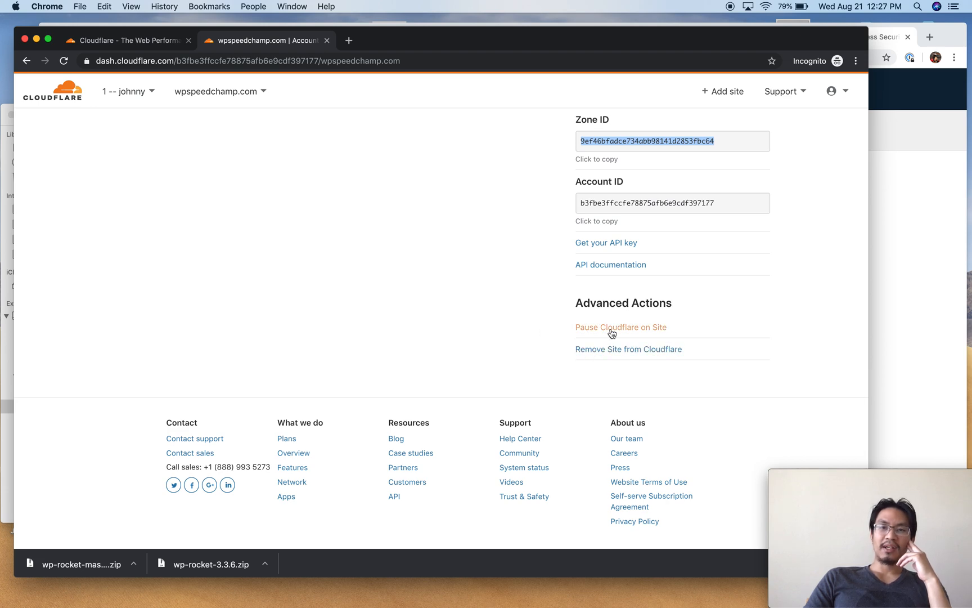
pyautogui.moveTo(526, 327)
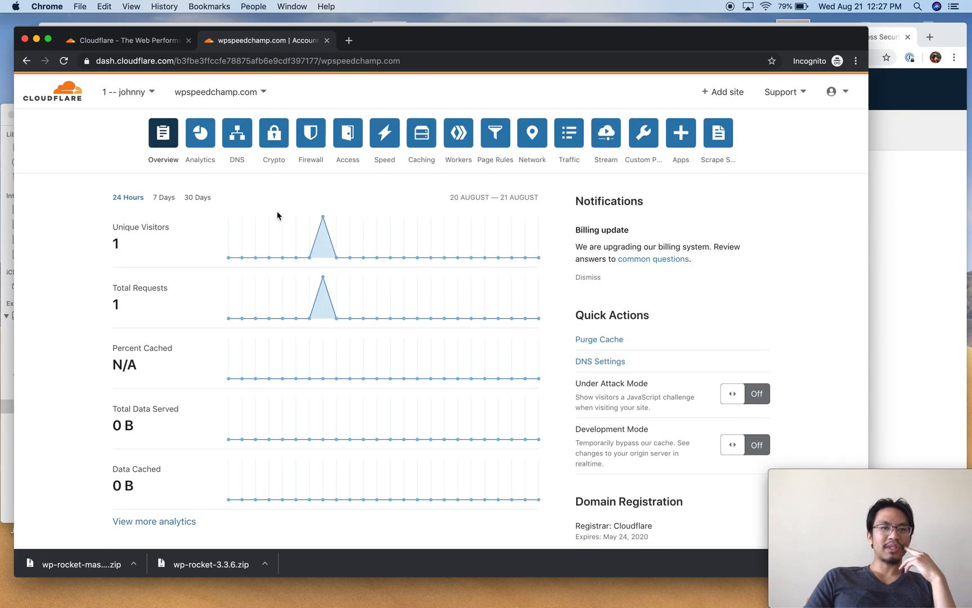
pyautogui.click(199, 131)
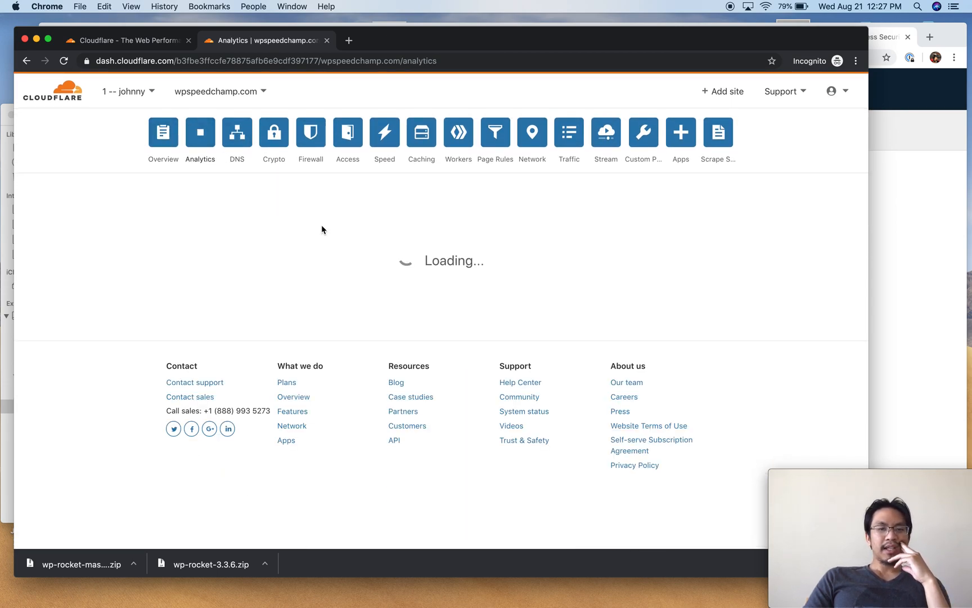
pyautogui.click(568, 132)
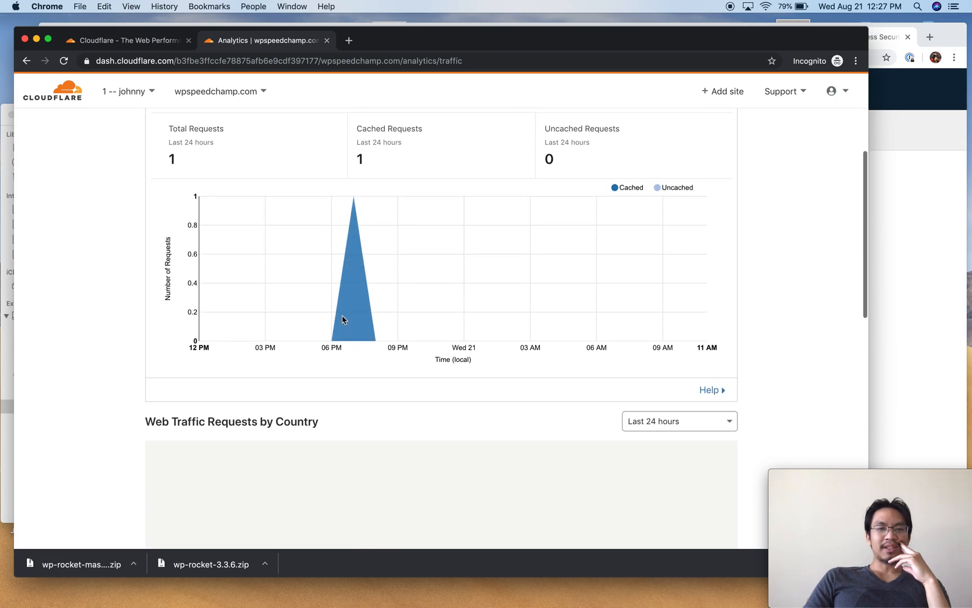
pyautogui.click(441, 157)
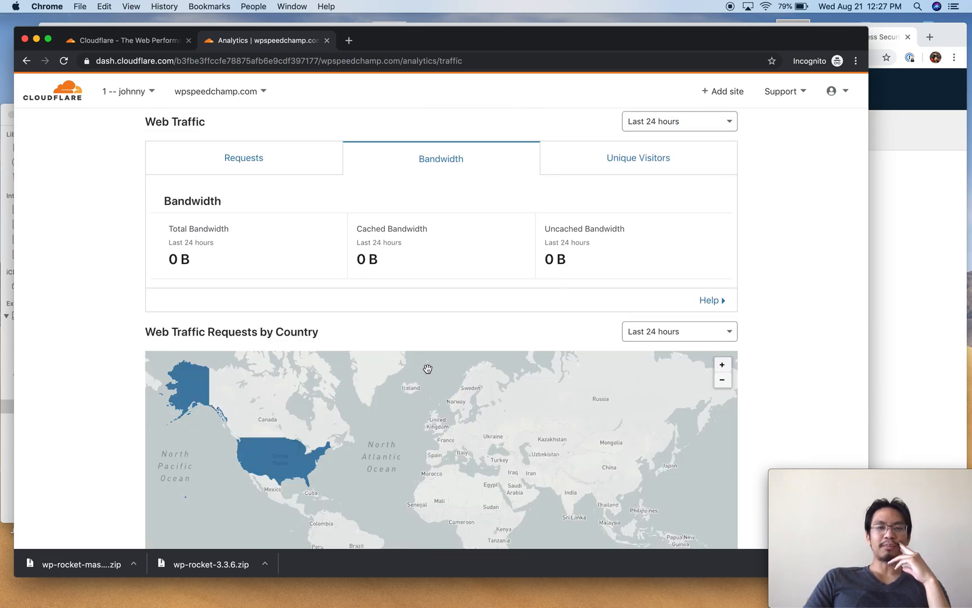
pyautogui.scroll(-3)
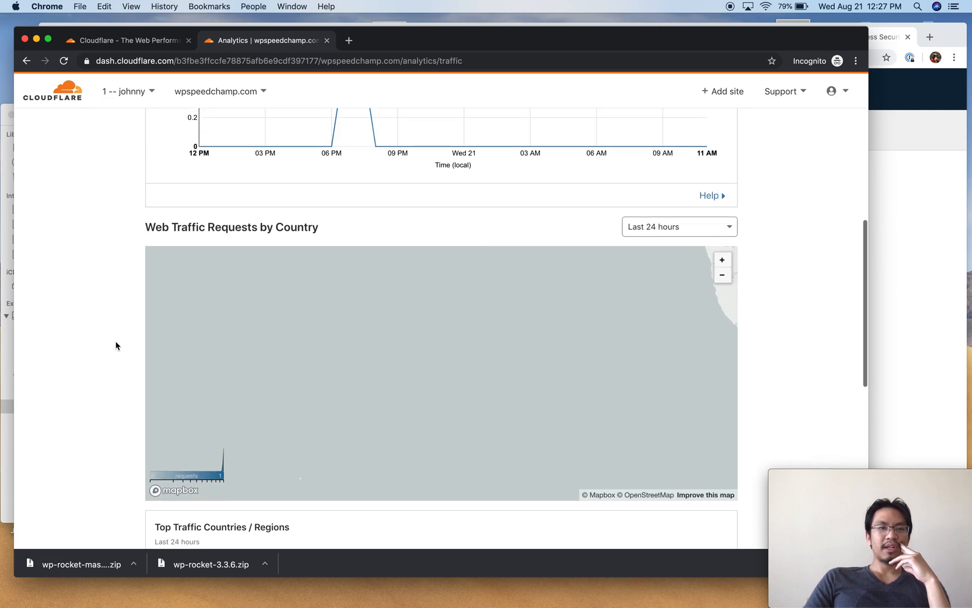
pyautogui.scroll(-3)
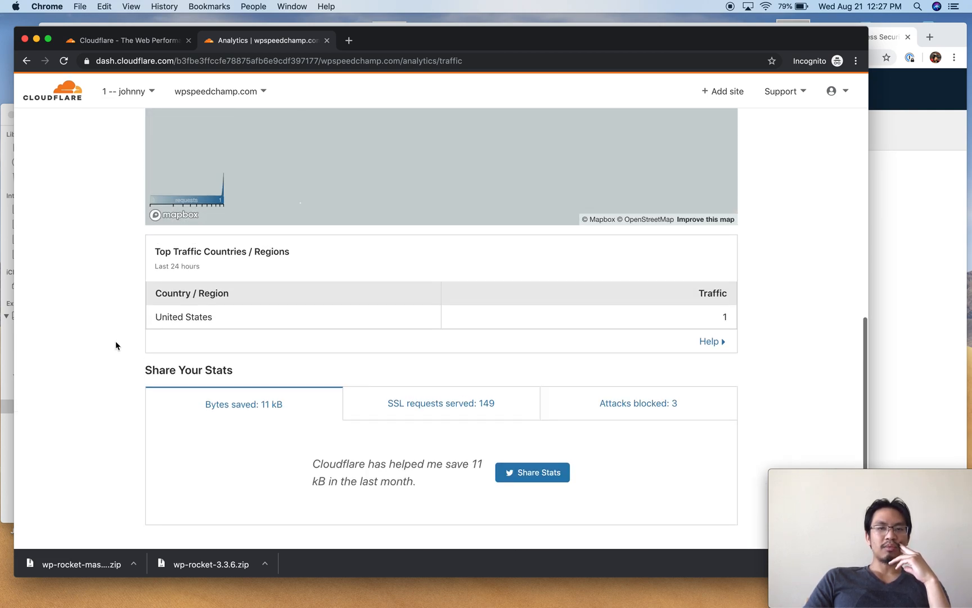
pyautogui.click(639, 404)
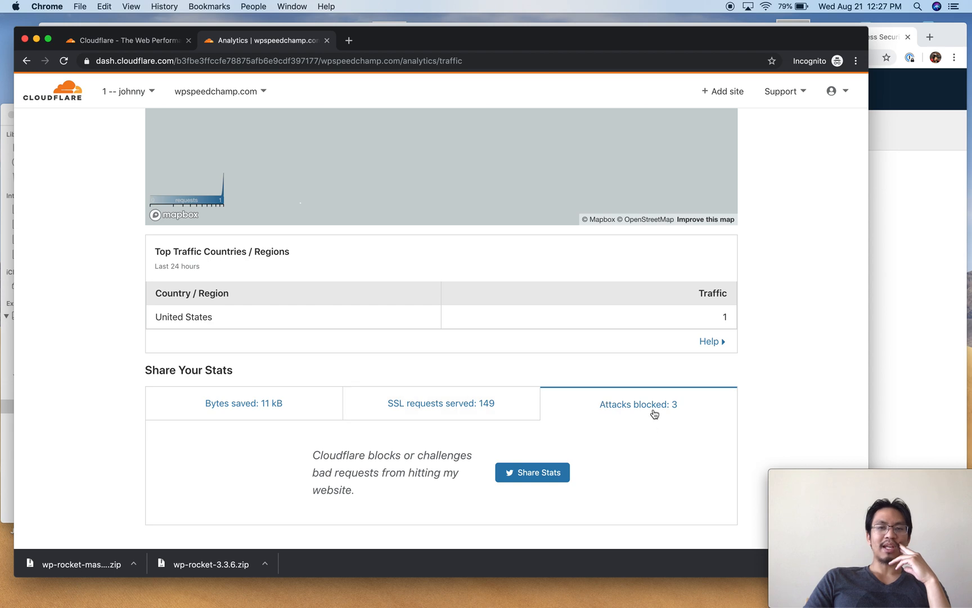
pyautogui.moveTo(260, 413)
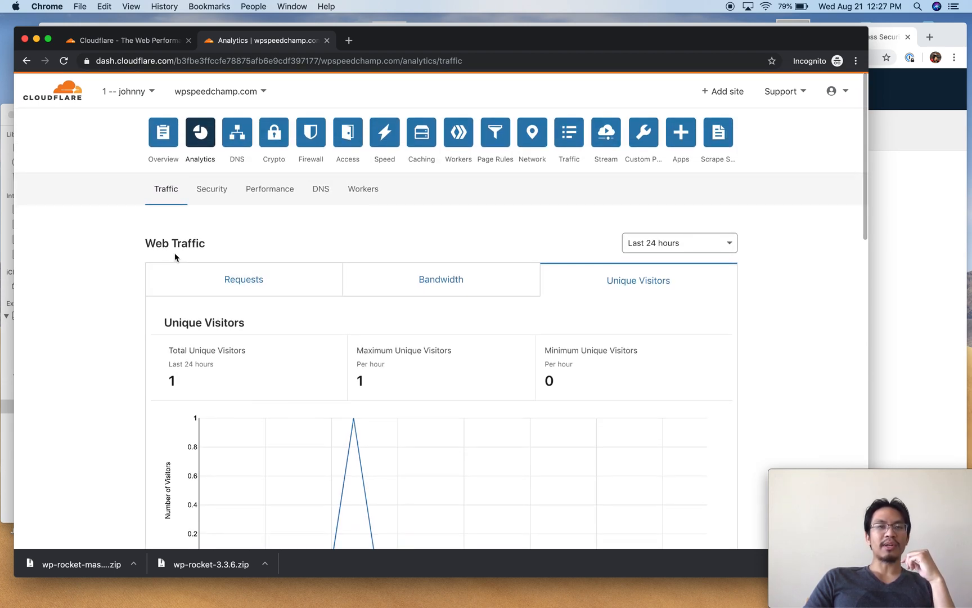
# Go to the DNS page and inspect the root and www record names
pyautogui.click(237, 131)
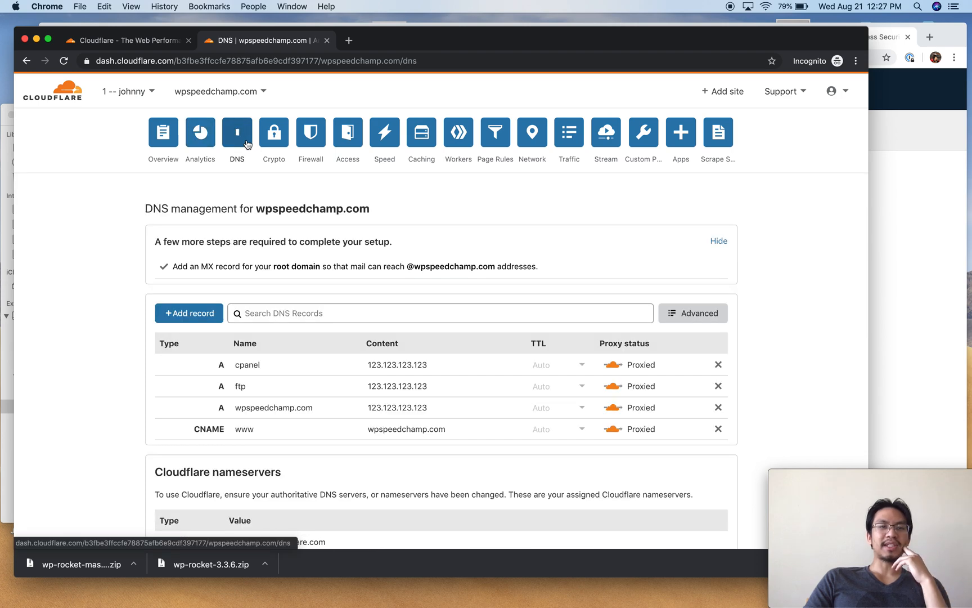
pyautogui.click(236, 131)
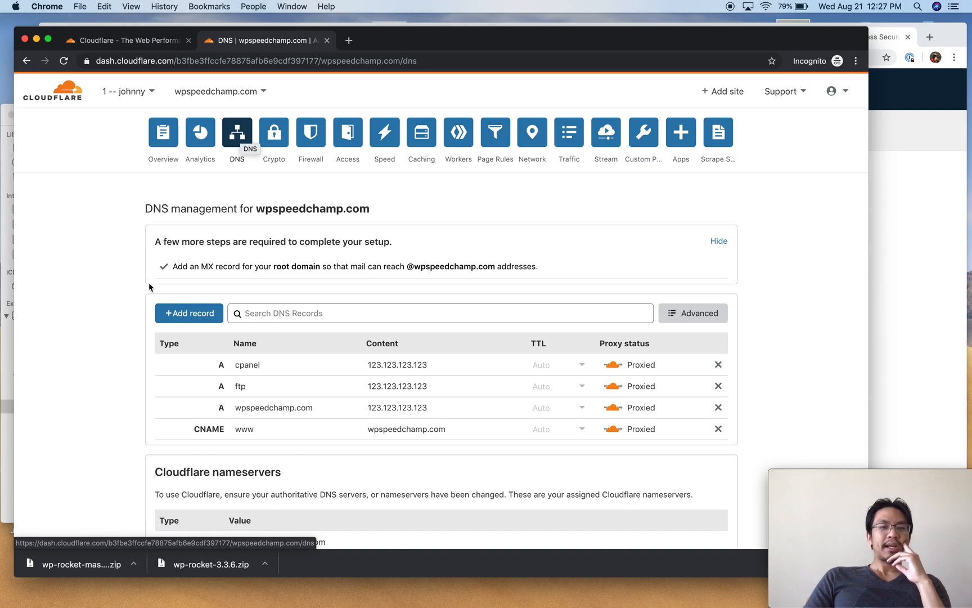
pyautogui.click(272, 408)
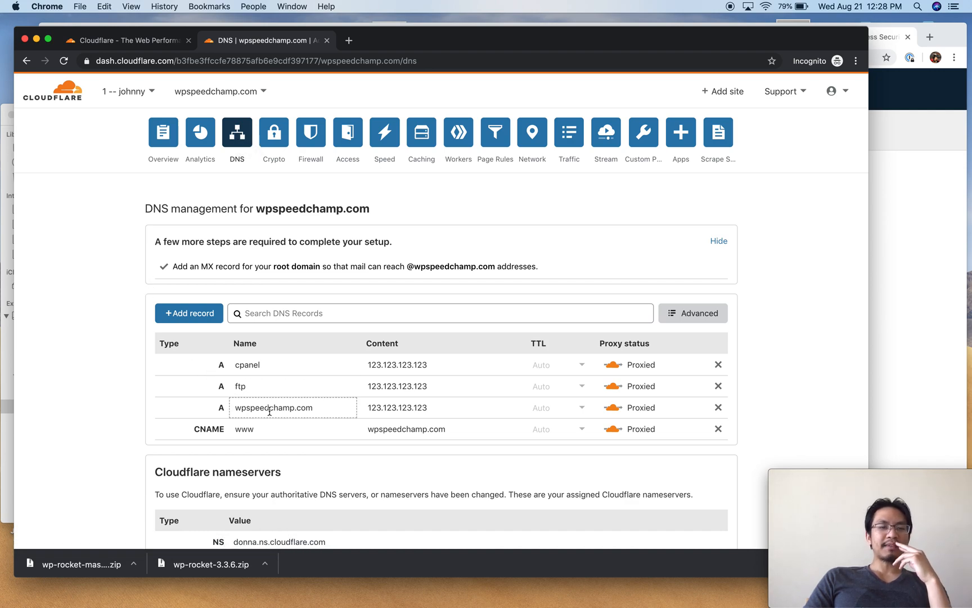
pyautogui.doubleClick(274, 407)
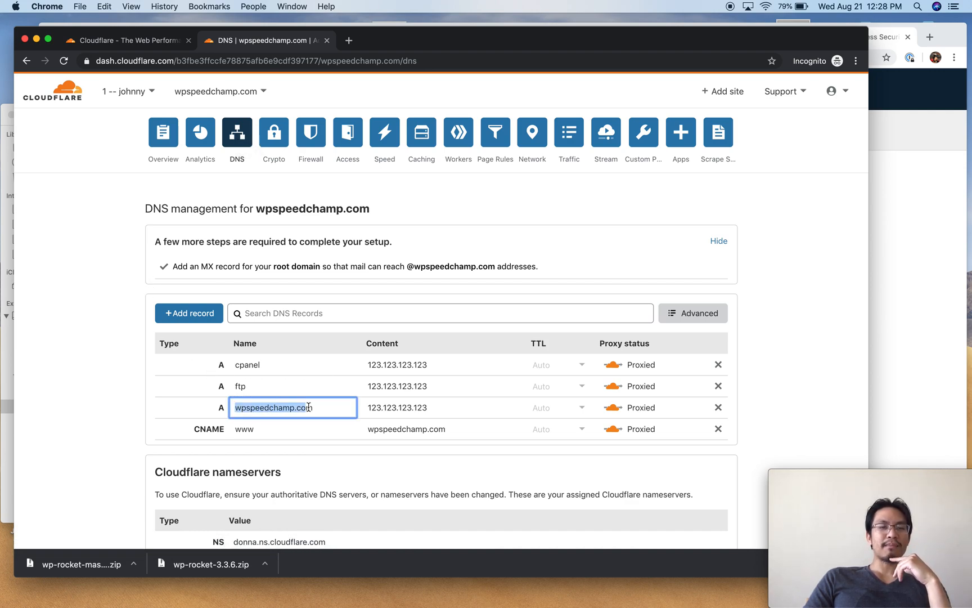
pyautogui.click(440, 408)
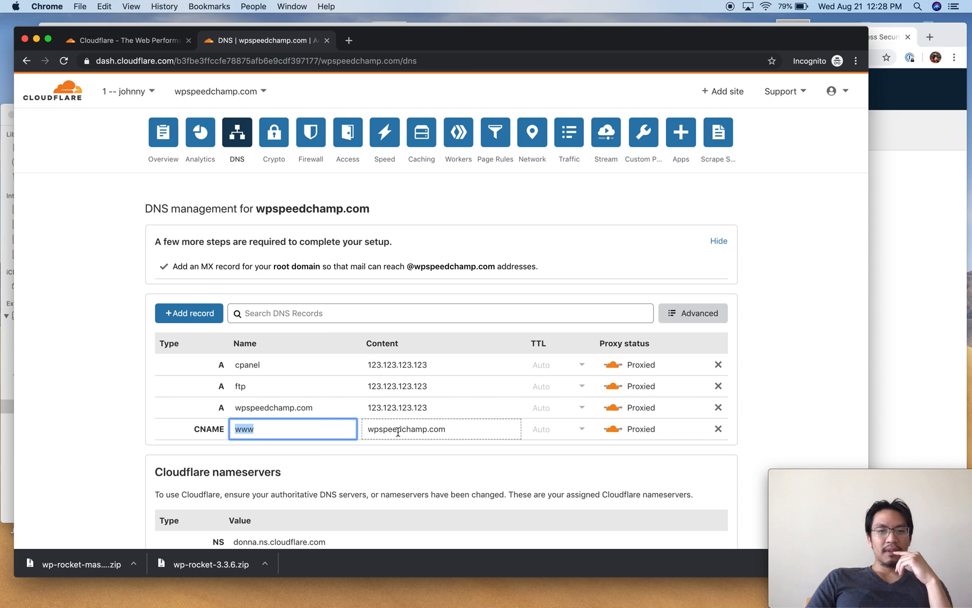
pyautogui.click(272, 407)
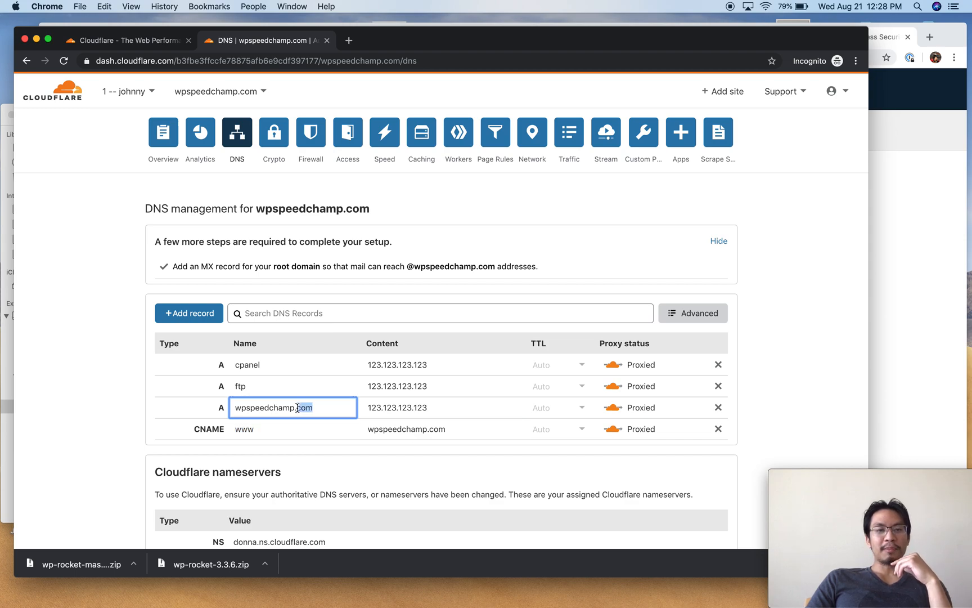
pyautogui.doubleClick(272, 407)
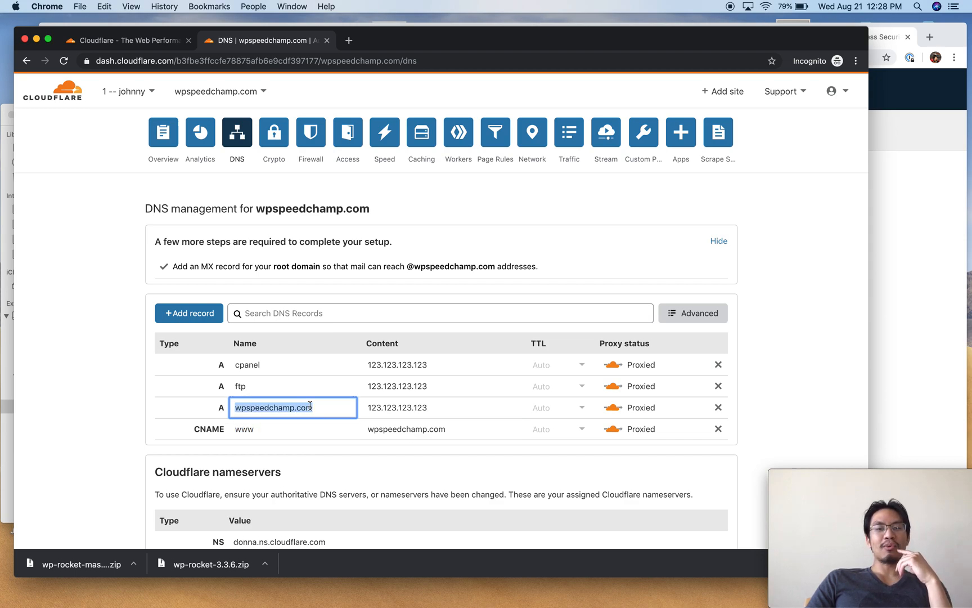
pyautogui.click(293, 429)
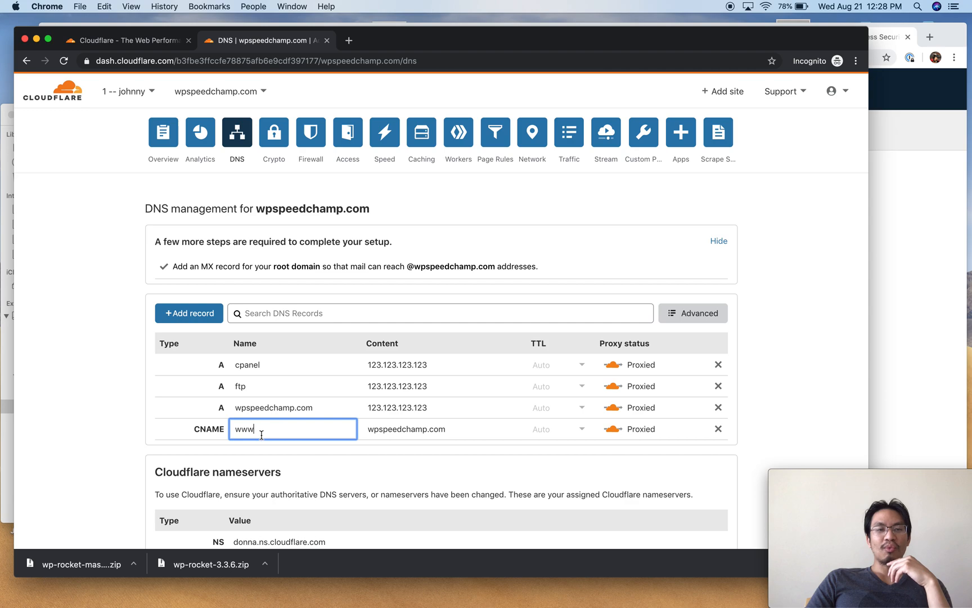
pyautogui.moveTo(604, 463)
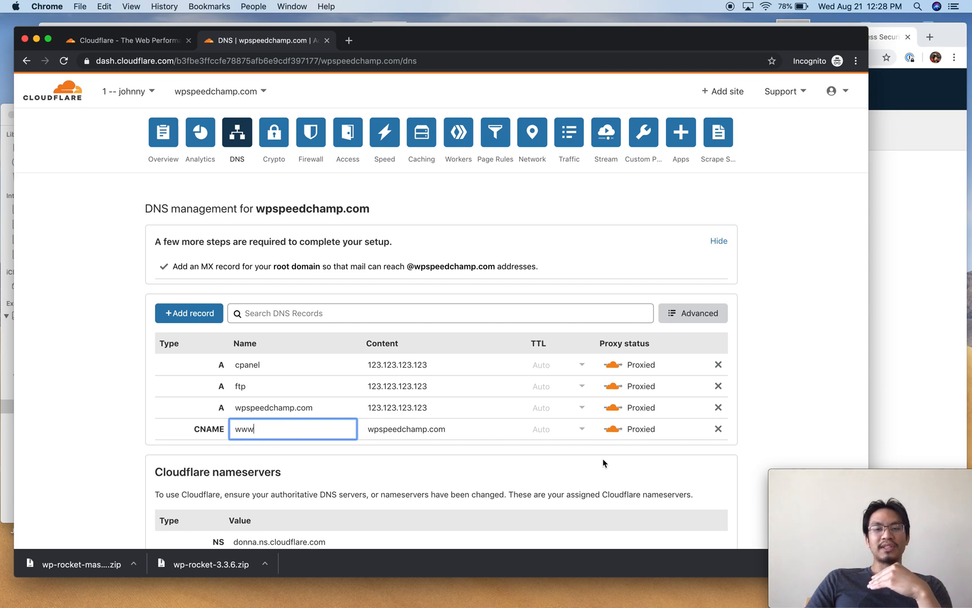
# Delete the www CNAME alias record and confirm the deletion
pyautogui.click(719, 429)
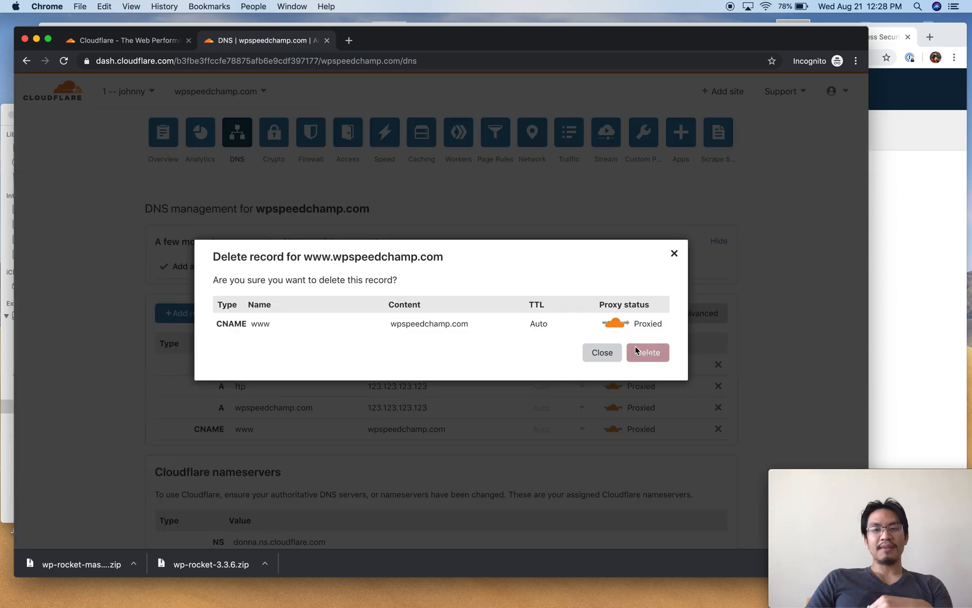
pyautogui.click(647, 353)
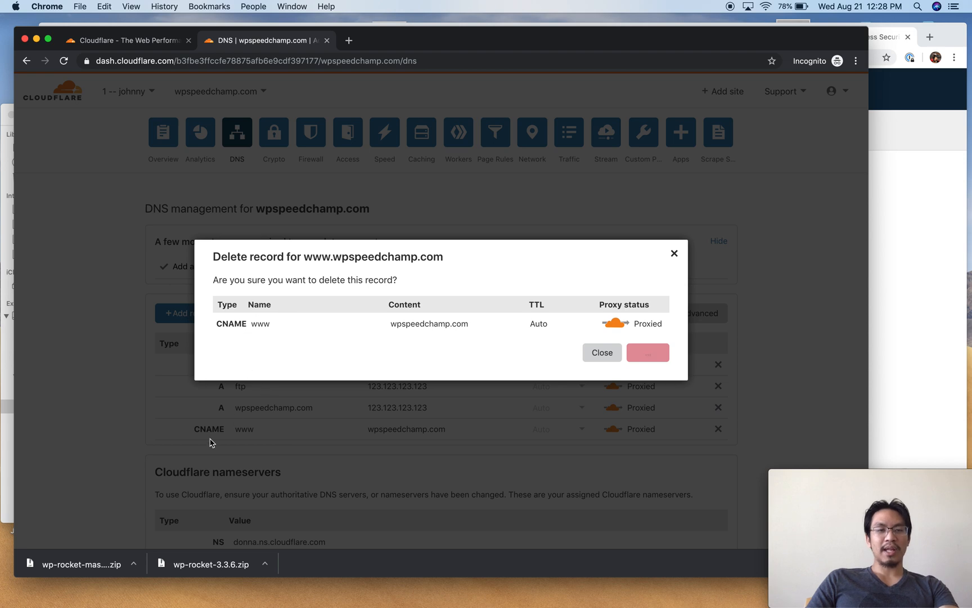
pyautogui.moveTo(647, 352)
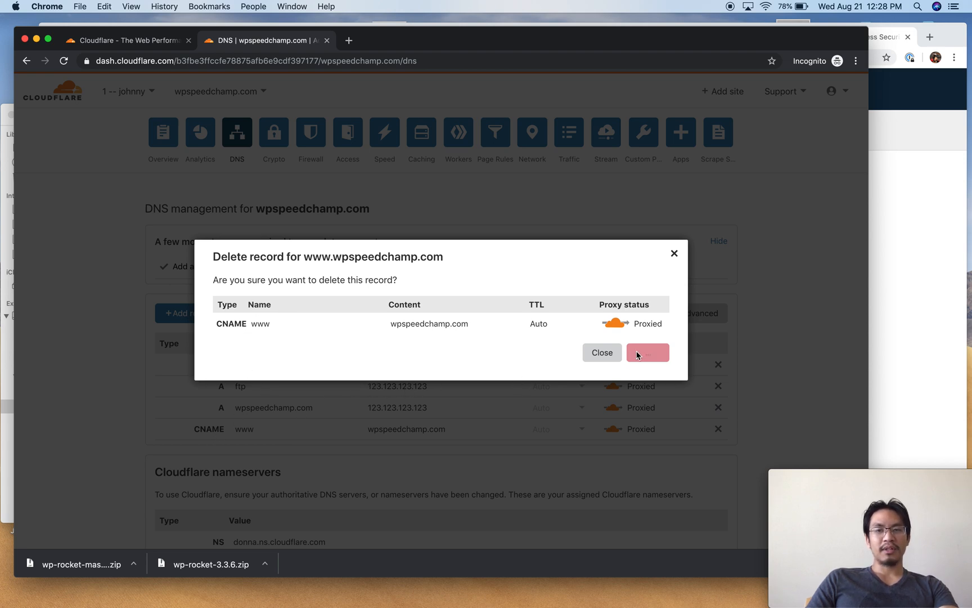
pyautogui.click(648, 352)
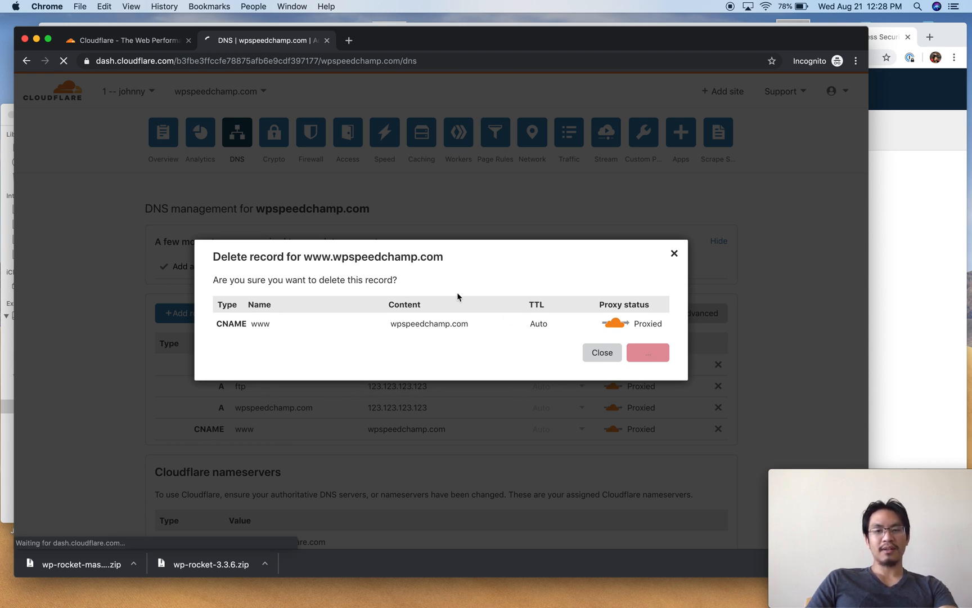
pyautogui.click(647, 352)
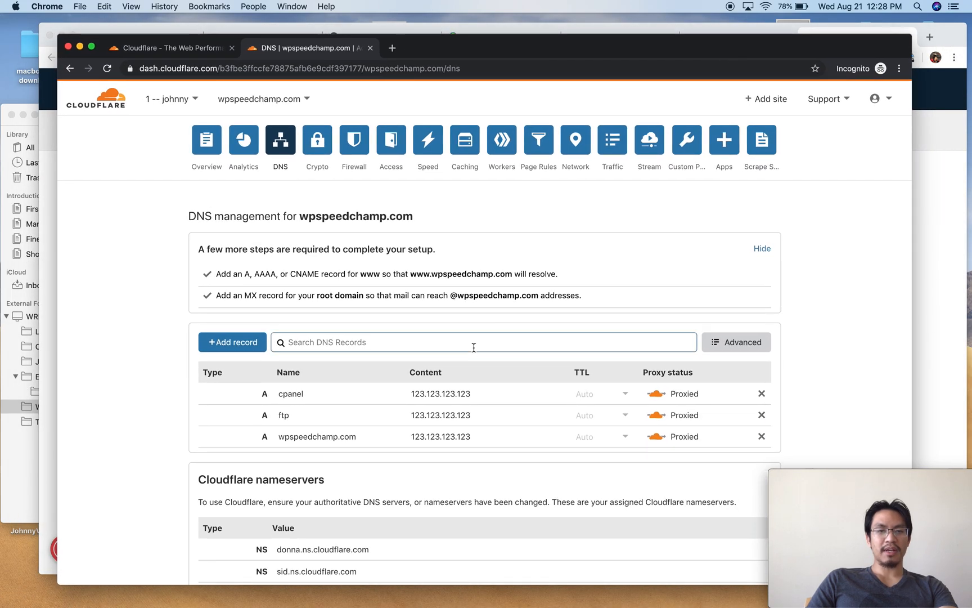
# Add a new A record named www pointing to 123.123.123.123
pyautogui.click(231, 342)
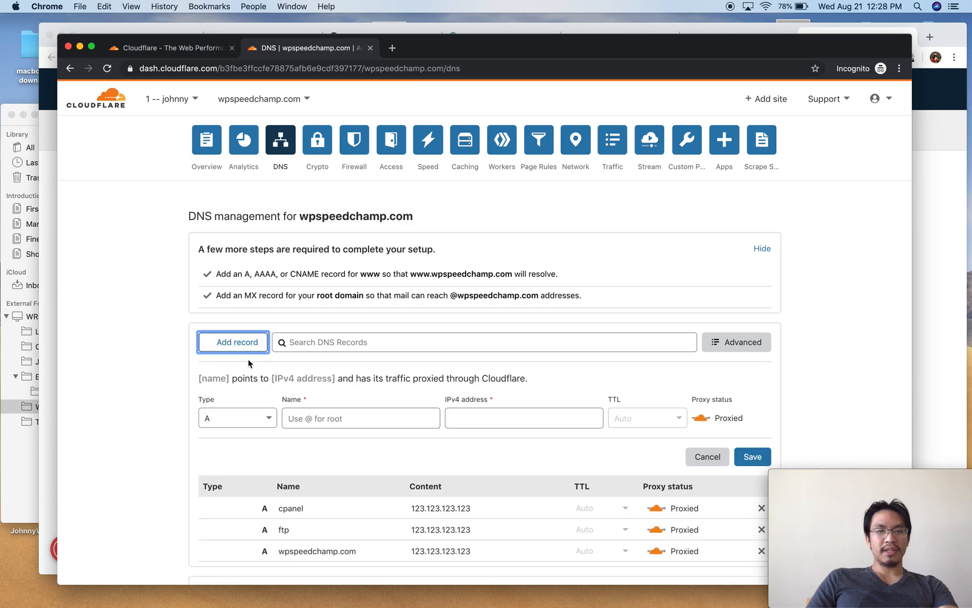
pyautogui.write('www')
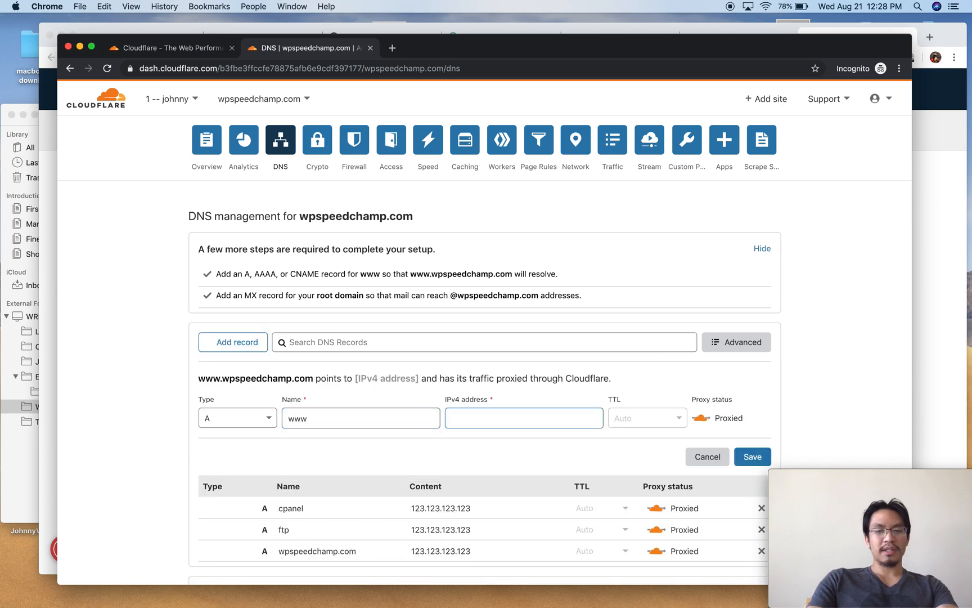
pyautogui.write('123.123.123.')
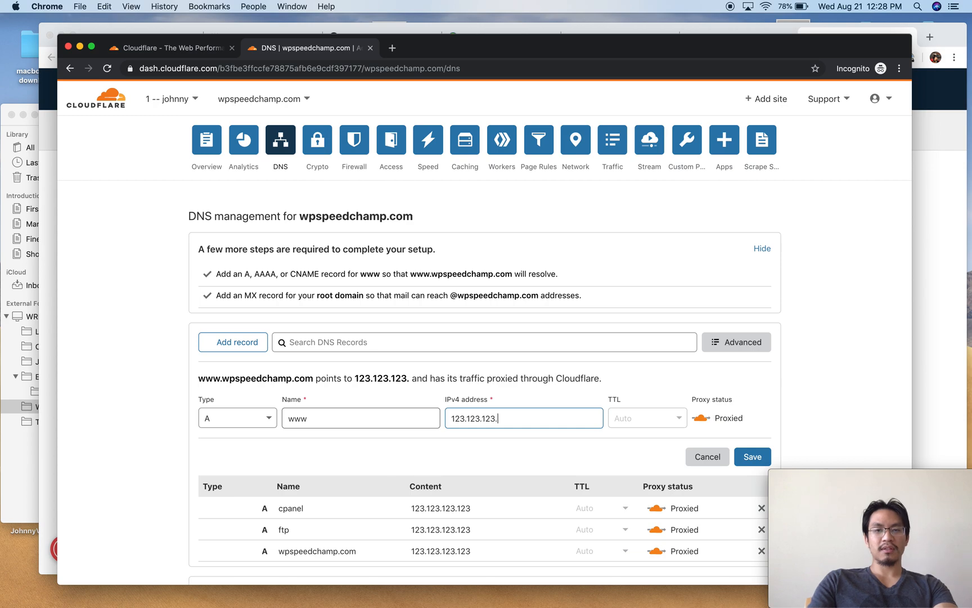
pyautogui.write('123')
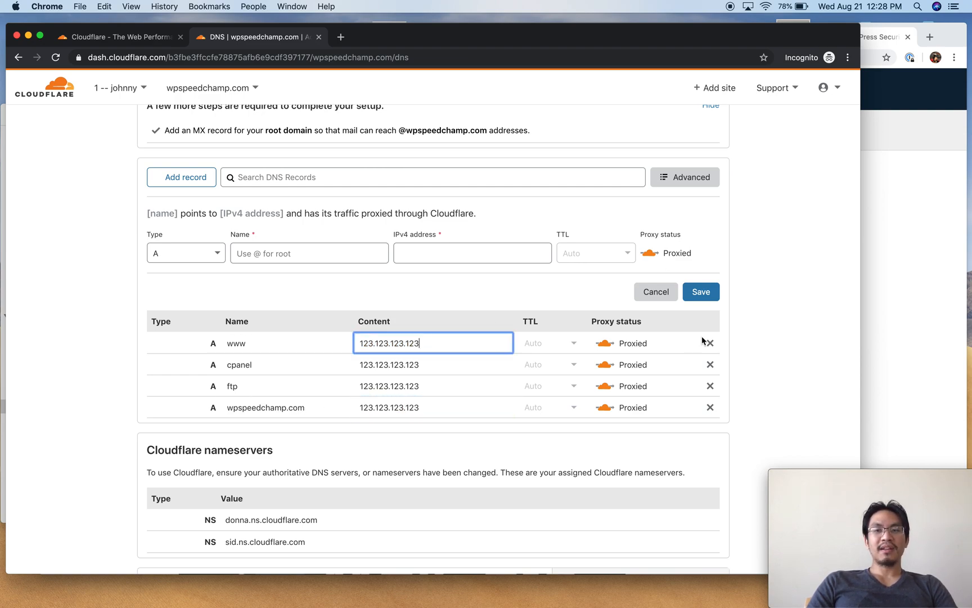
pyautogui.click(709, 343)
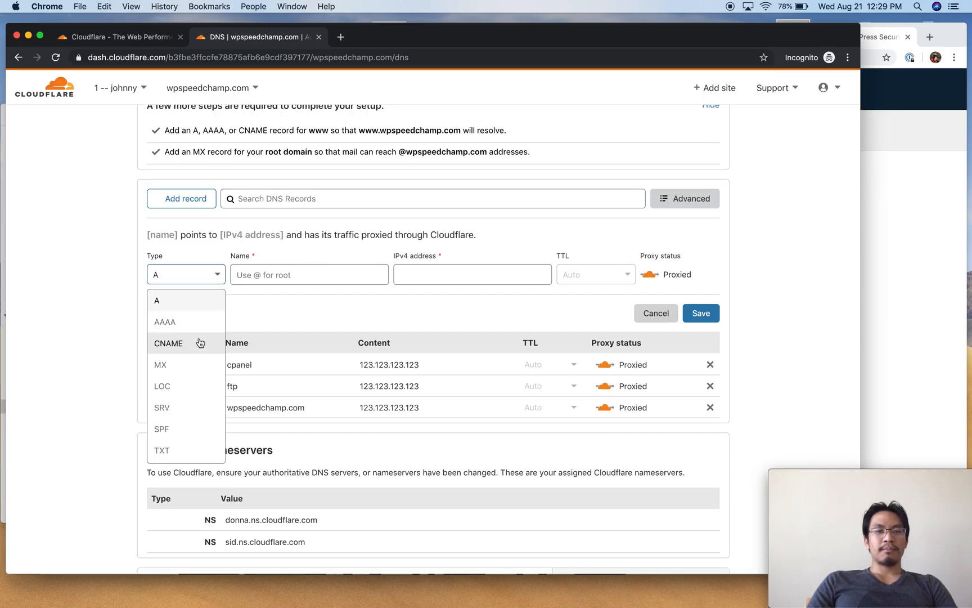
pyautogui.click(168, 343)
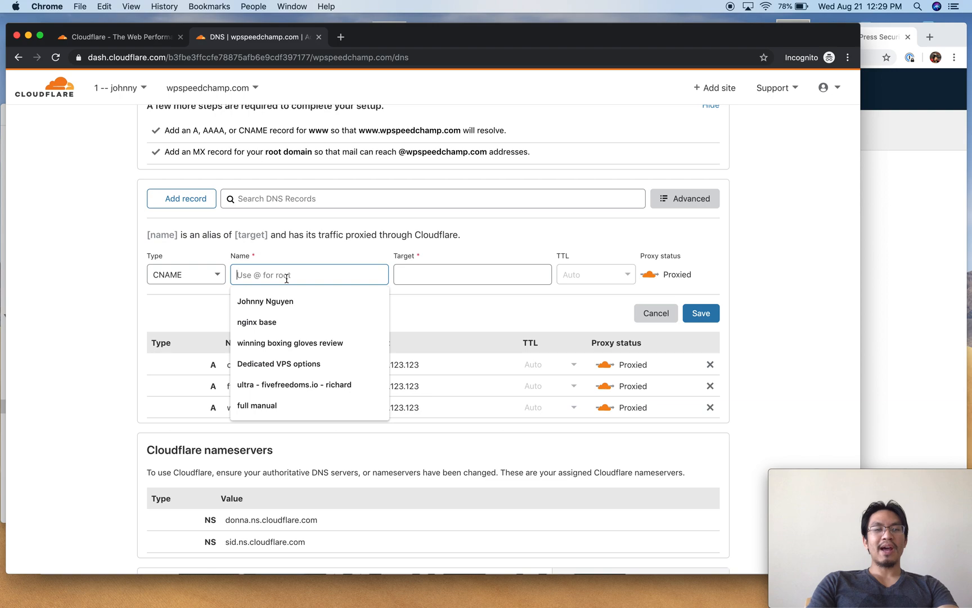
pyautogui.write('wpspeedchamp.com')
pyautogui.click(473, 273)
pyautogui.write('123.123.123.123')
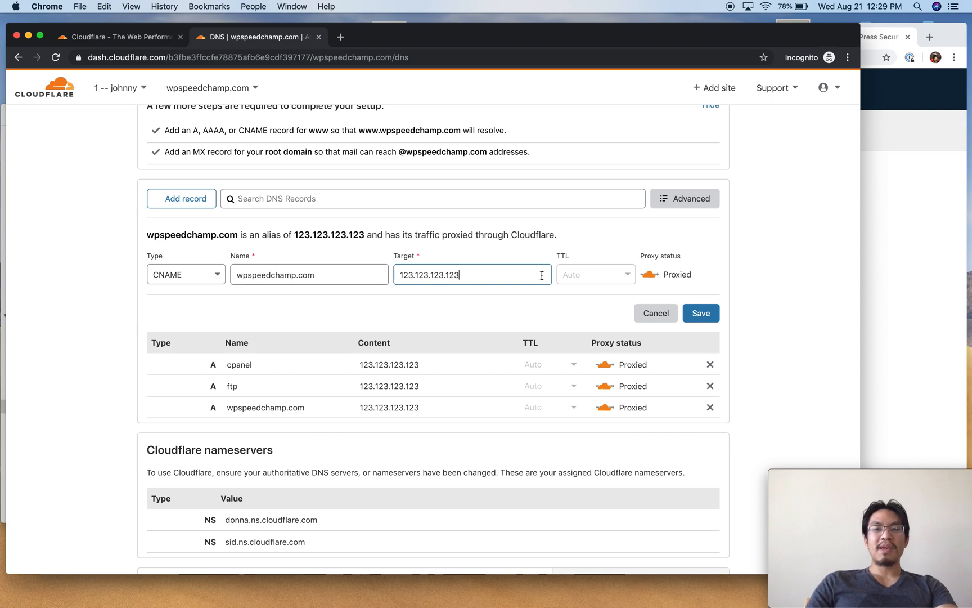
pyautogui.click(701, 313)
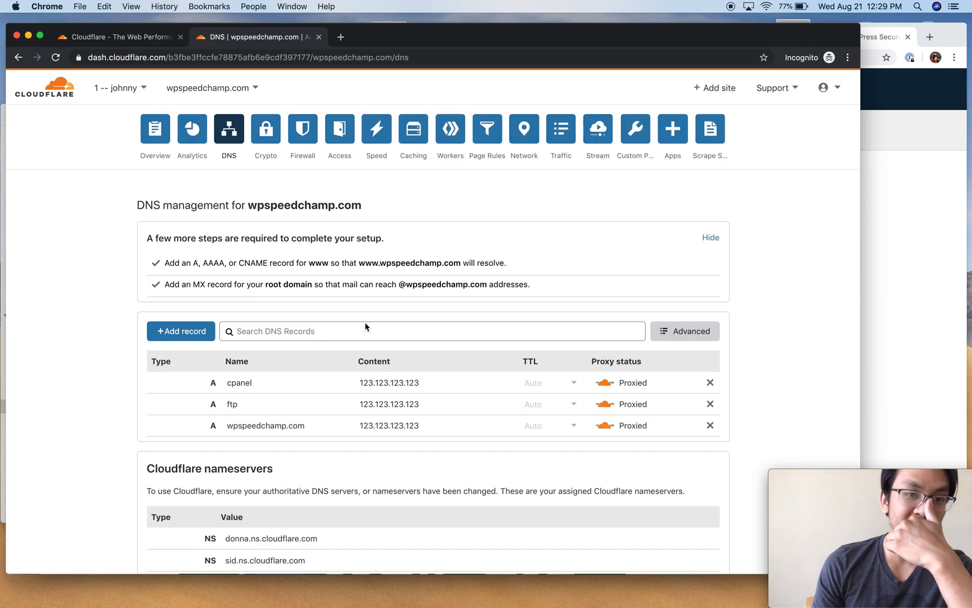
pyautogui.click(180, 331)
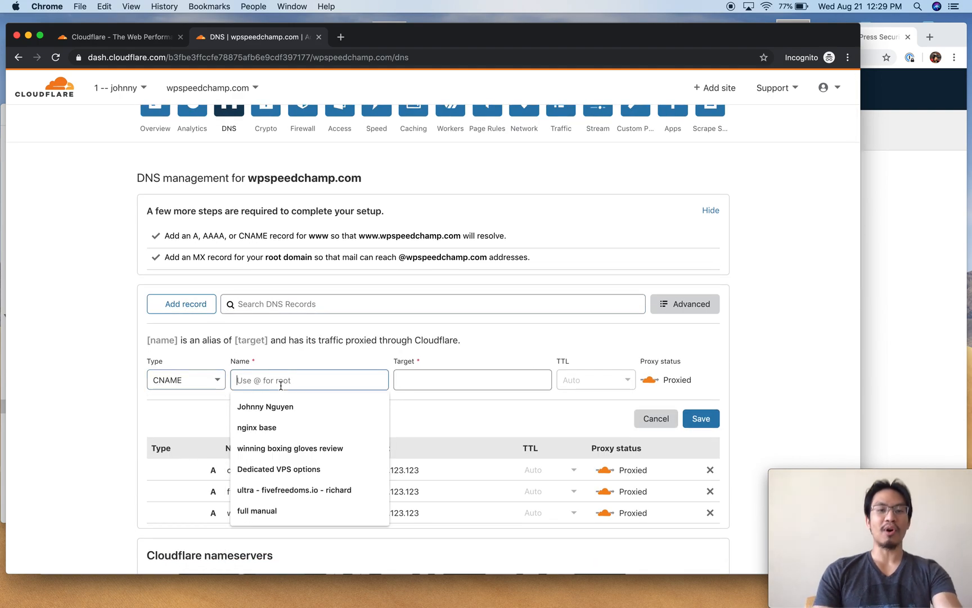
pyautogui.write('www')
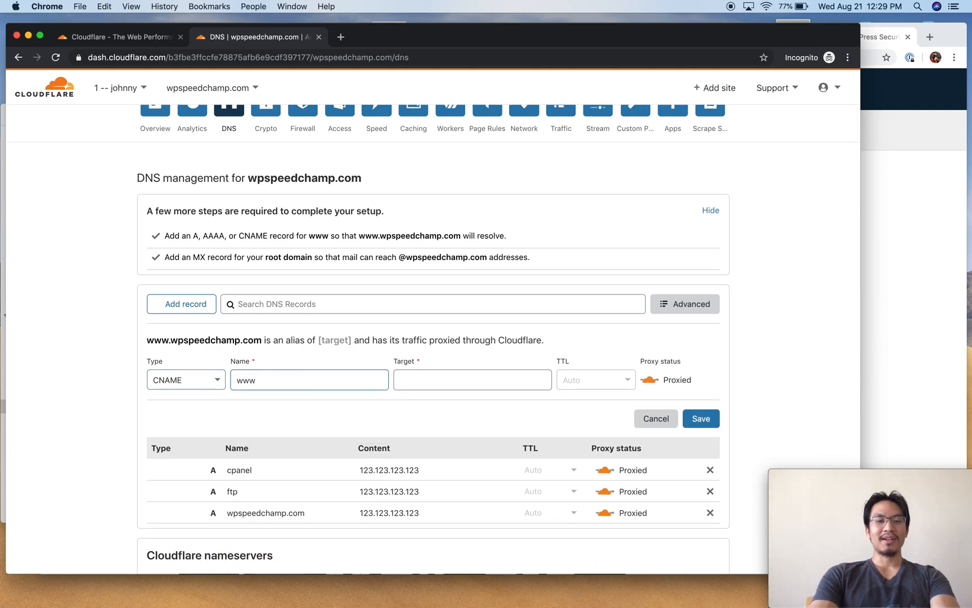
pyautogui.write('123.123.123.123')
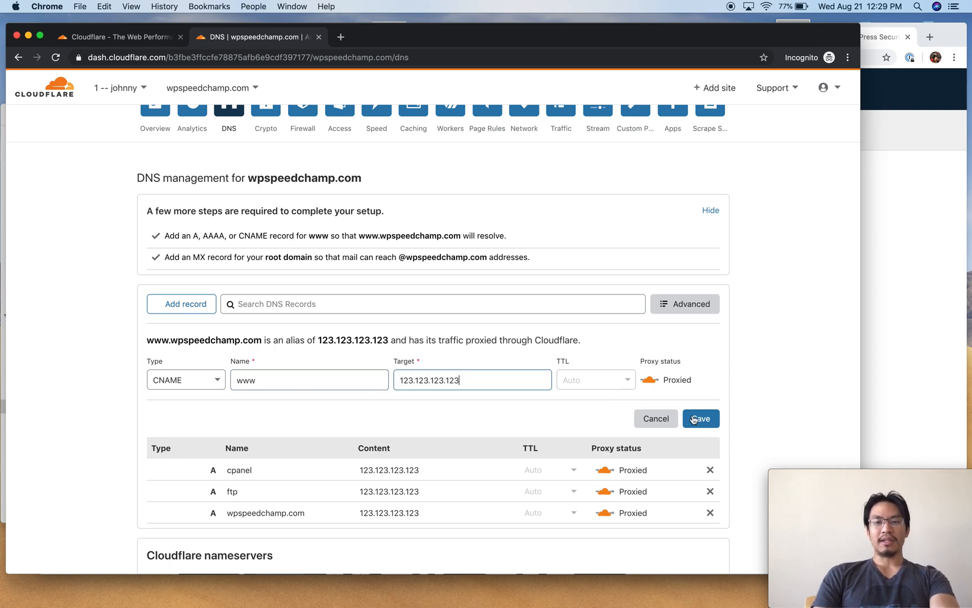
pyautogui.click(700, 418)
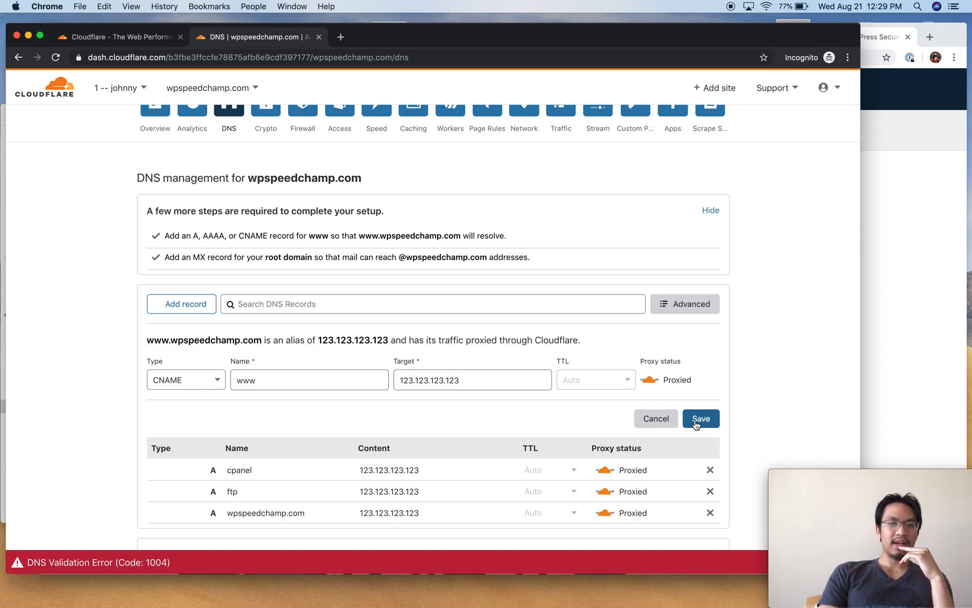
pyautogui.click(701, 418)
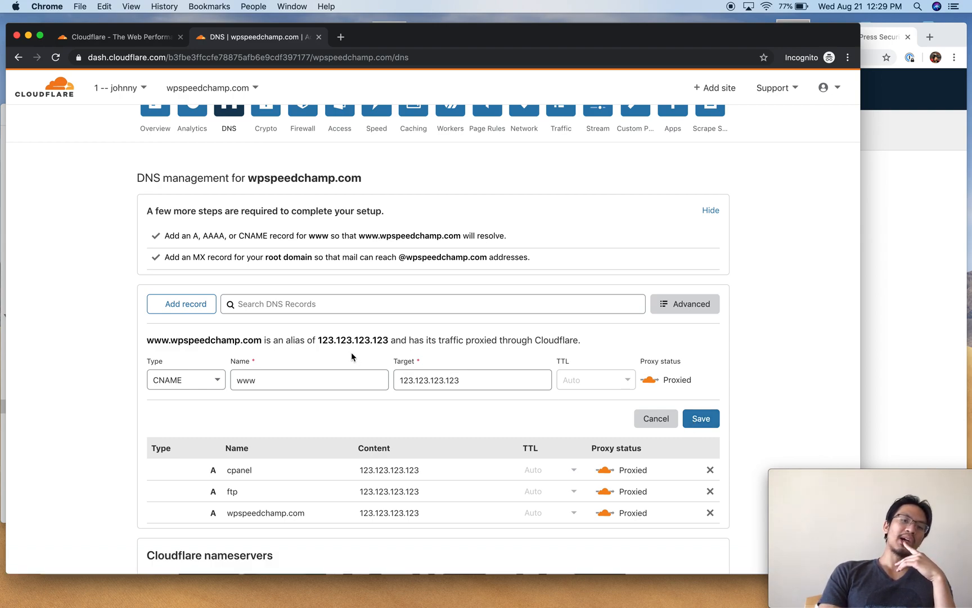
pyautogui.click(308, 380)
pyautogui.write('wpspeedchamp.com')
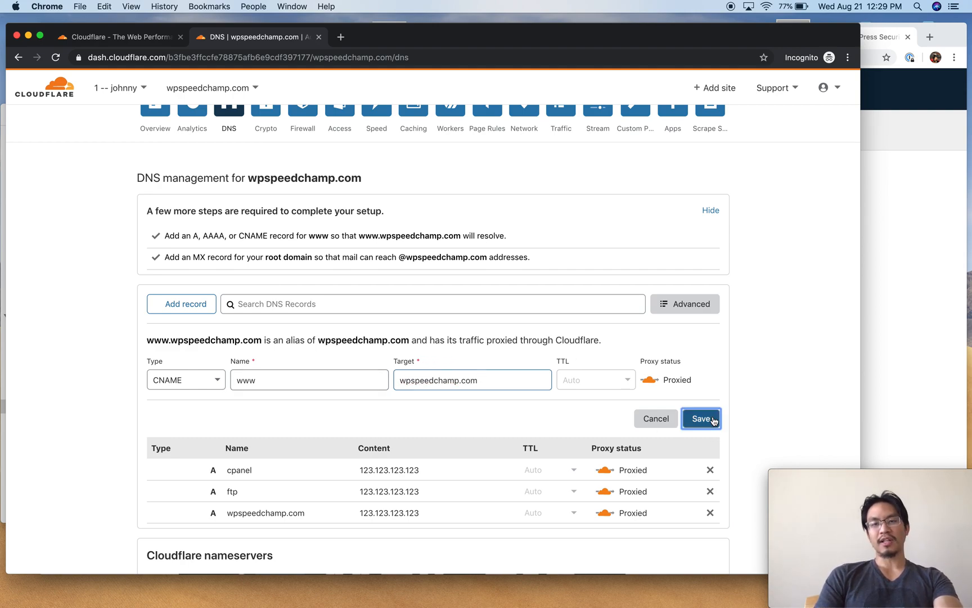
pyautogui.click(702, 418)
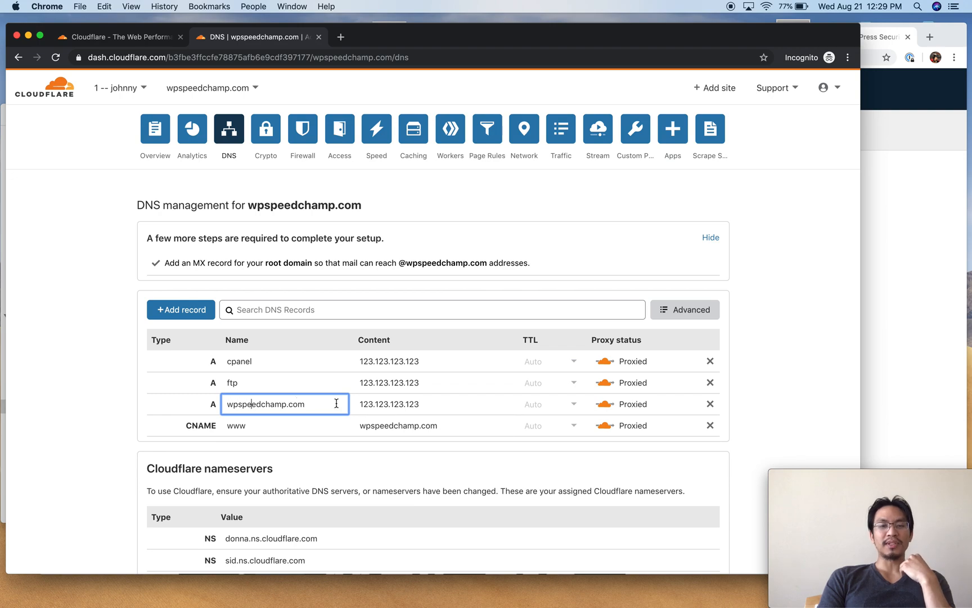
# Inspect the root record's IP and the ftp record's name and address fields
pyautogui.click(432, 404)
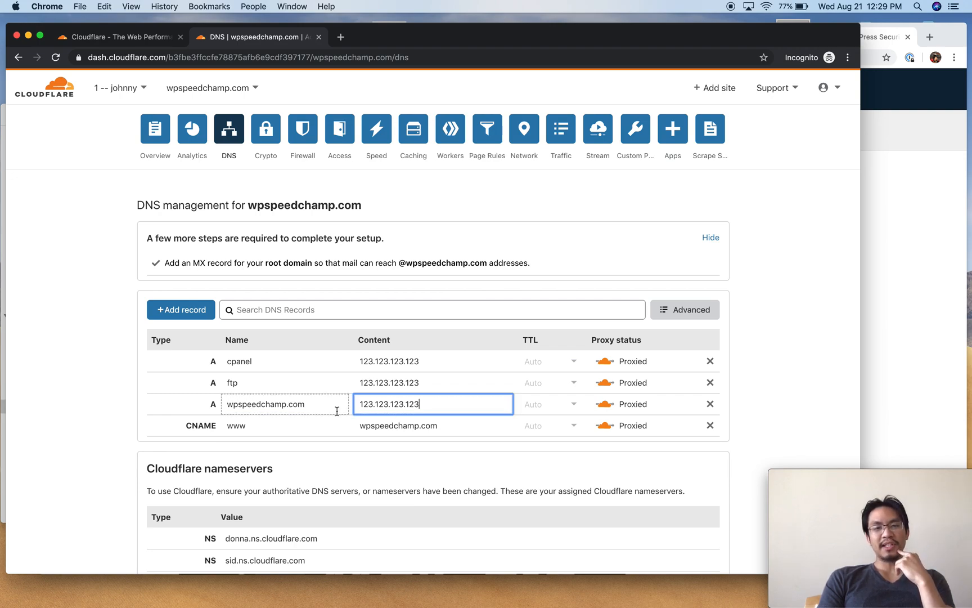
pyautogui.doubleClick(389, 404)
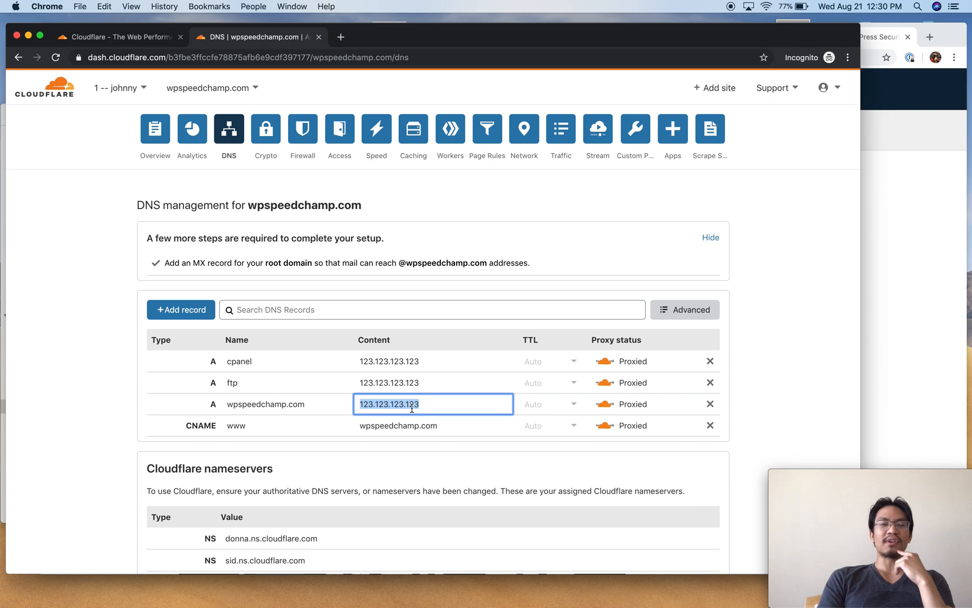
pyautogui.click(433, 382)
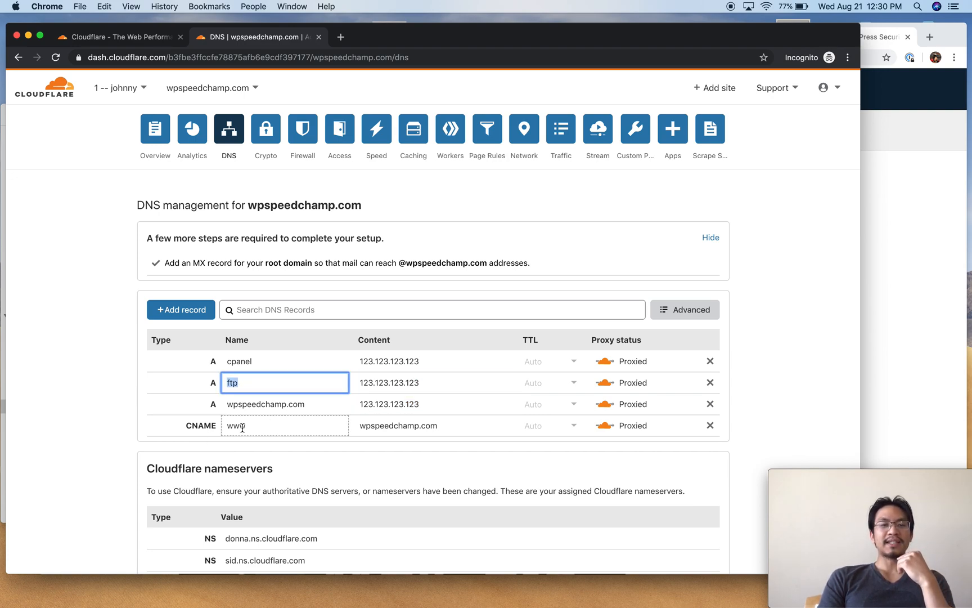
pyautogui.click(433, 382)
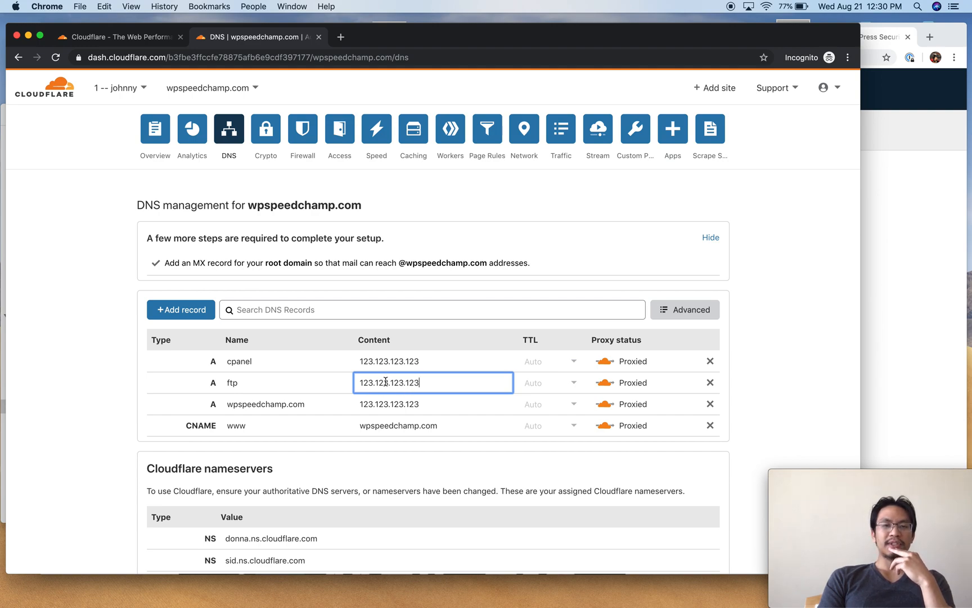
pyautogui.click(600, 383)
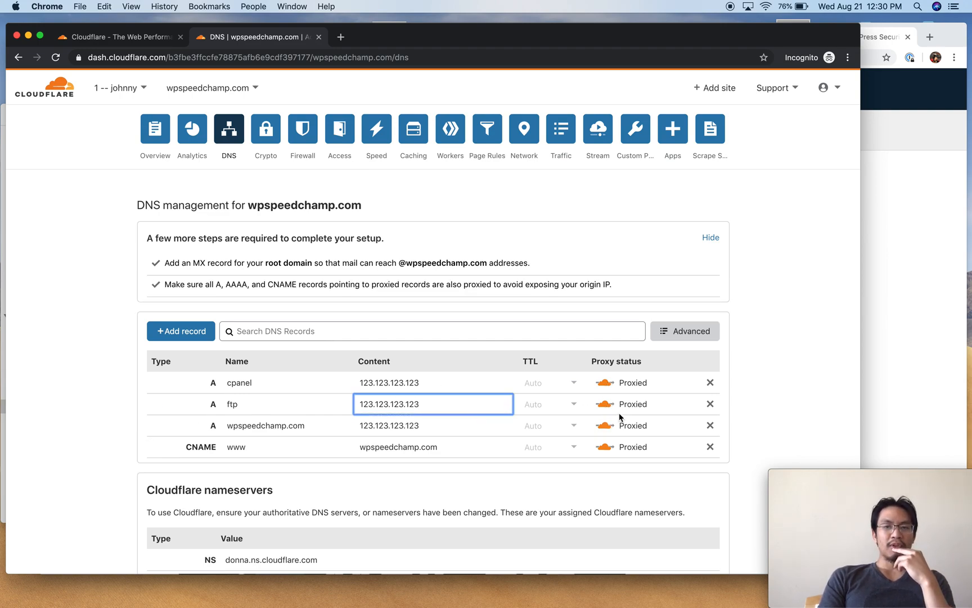
# Switch the ftp and cpanel records from proxied to DNS only
pyautogui.click(604, 404)
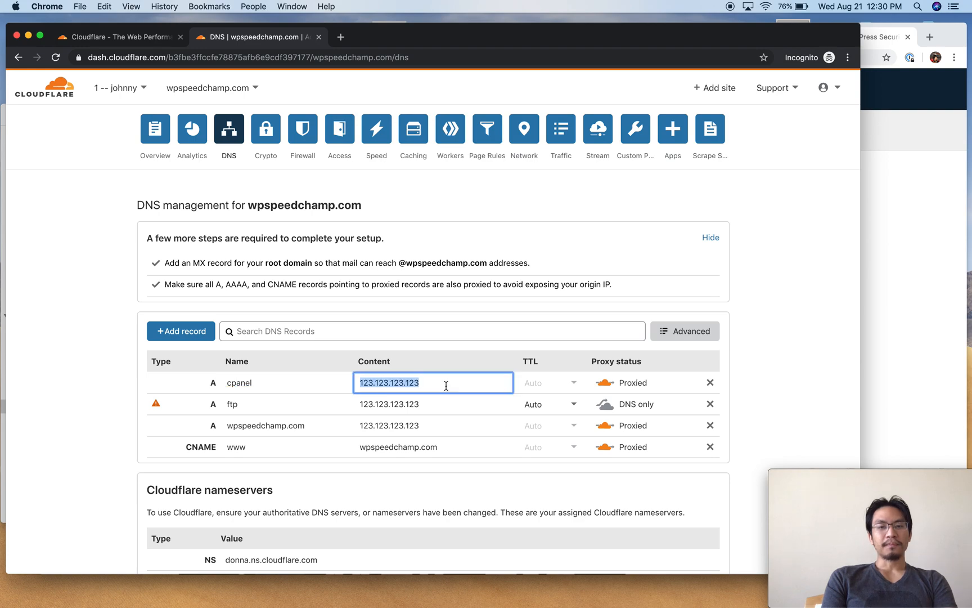
pyautogui.click(619, 383)
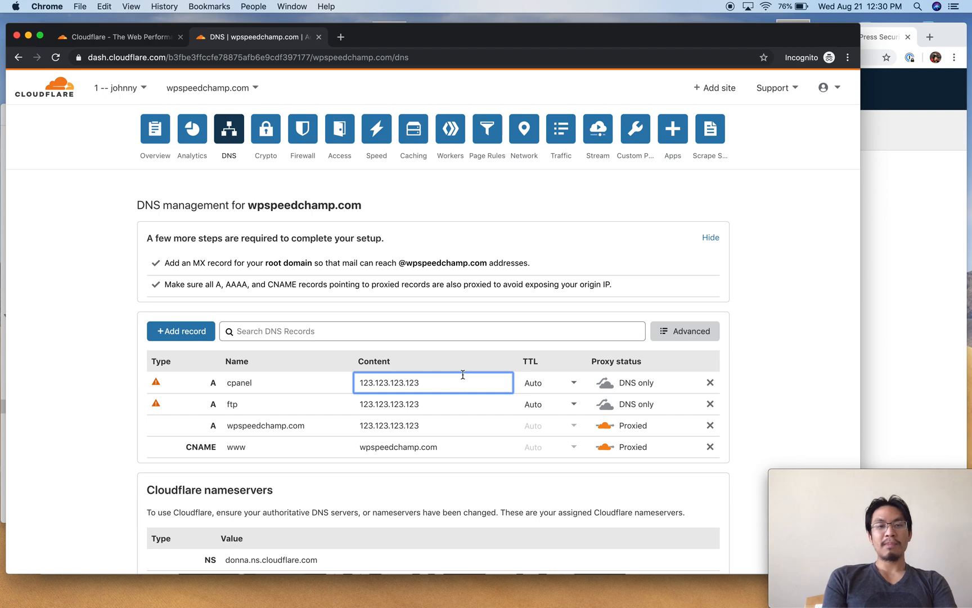
pyautogui.click(284, 383)
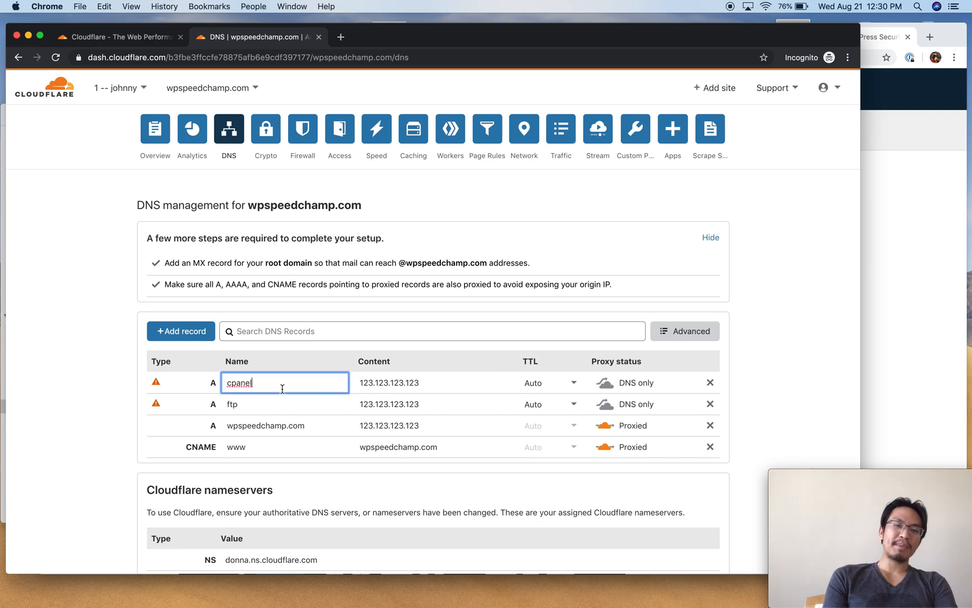
pyautogui.moveTo(614, 390)
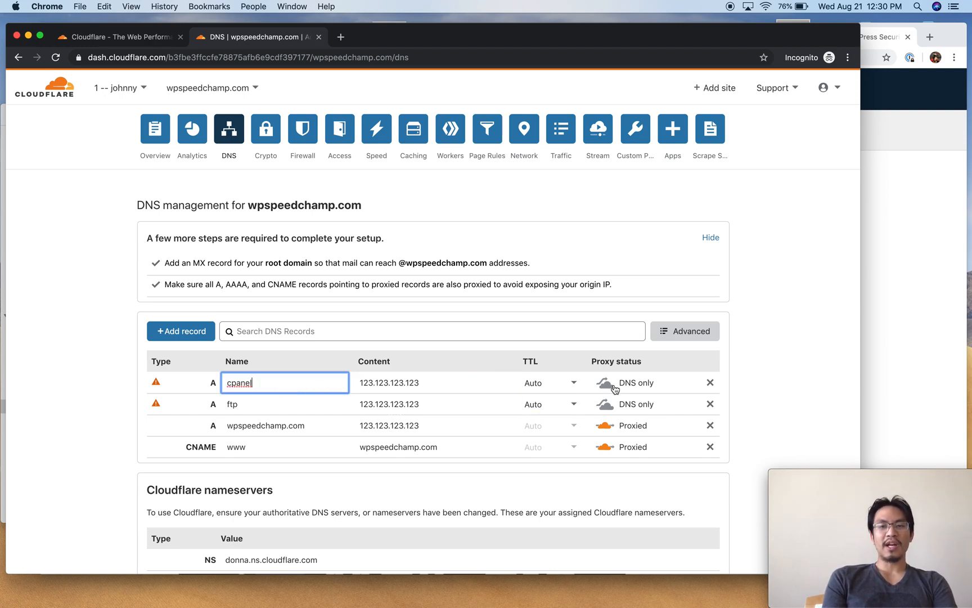
pyautogui.scroll(-3)
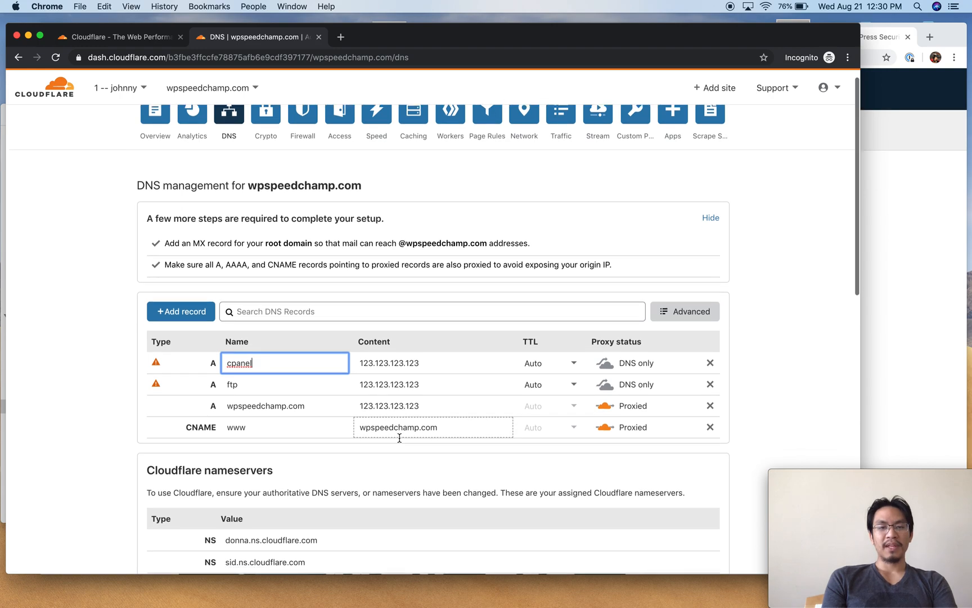
pyautogui.scroll(-3)
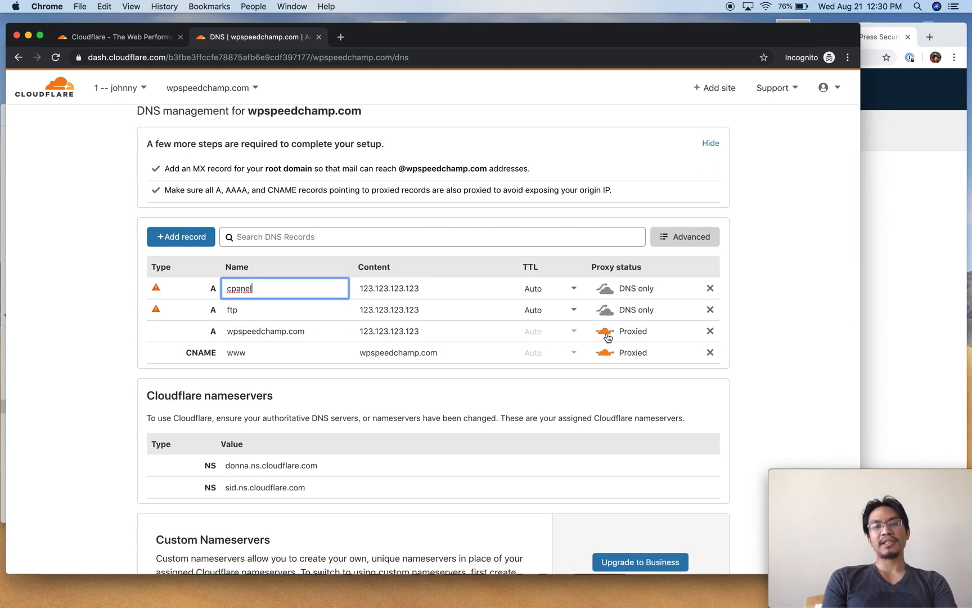
pyautogui.moveTo(600, 357)
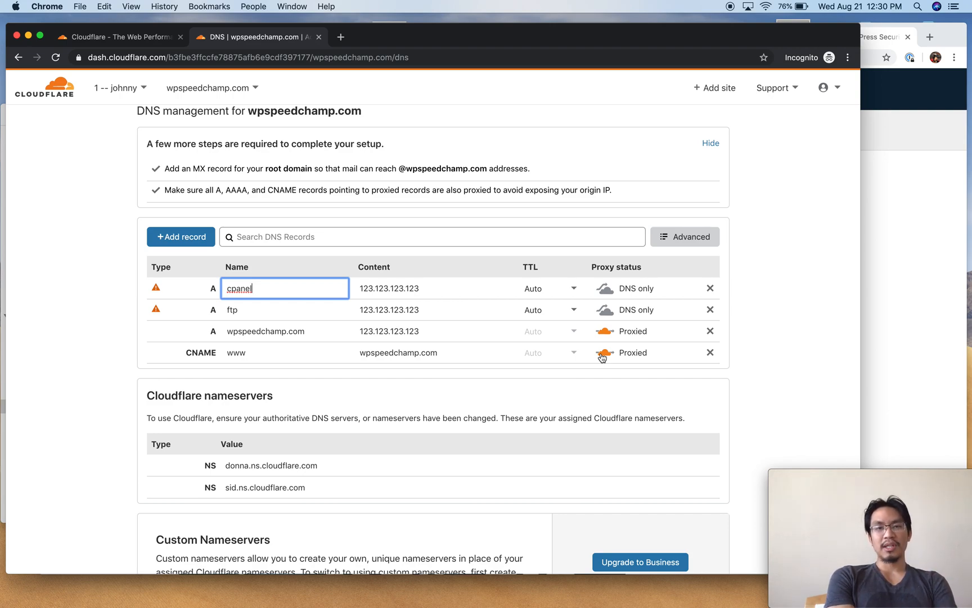
pyautogui.moveTo(609, 344)
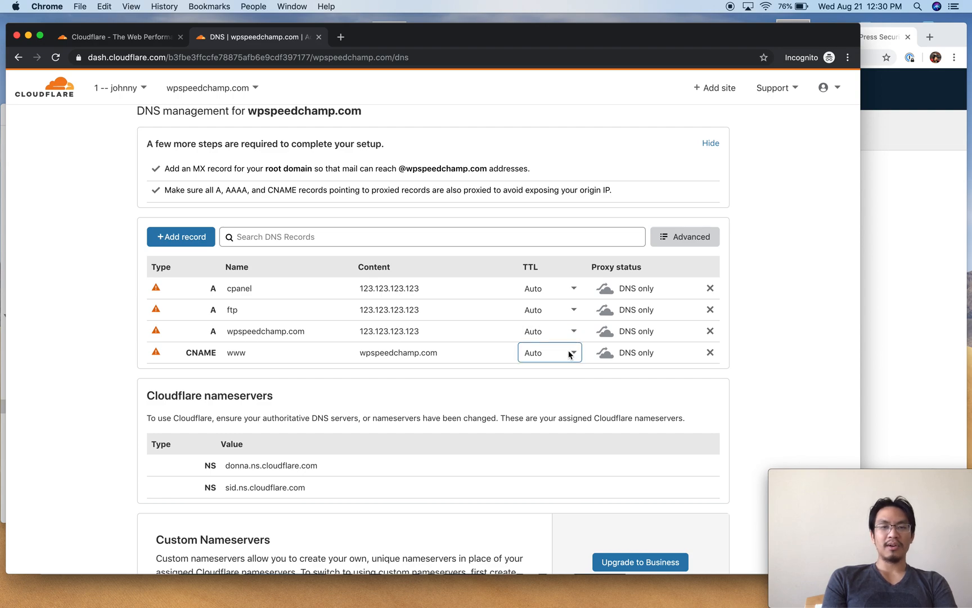
# Review the TTL choices for the www and root records, picking a TTL for the root record
pyautogui.click(548, 353)
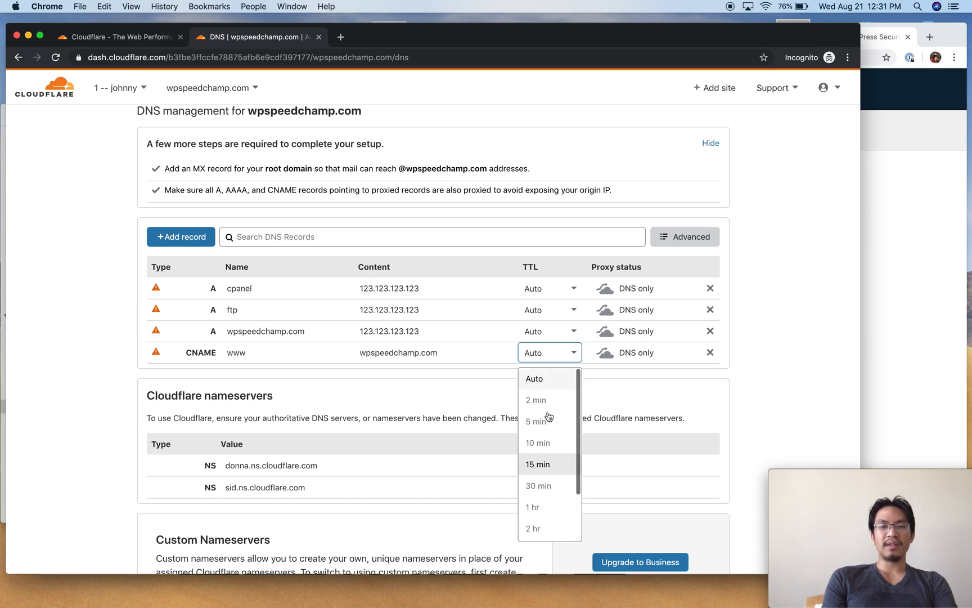
pyautogui.moveTo(540, 528)
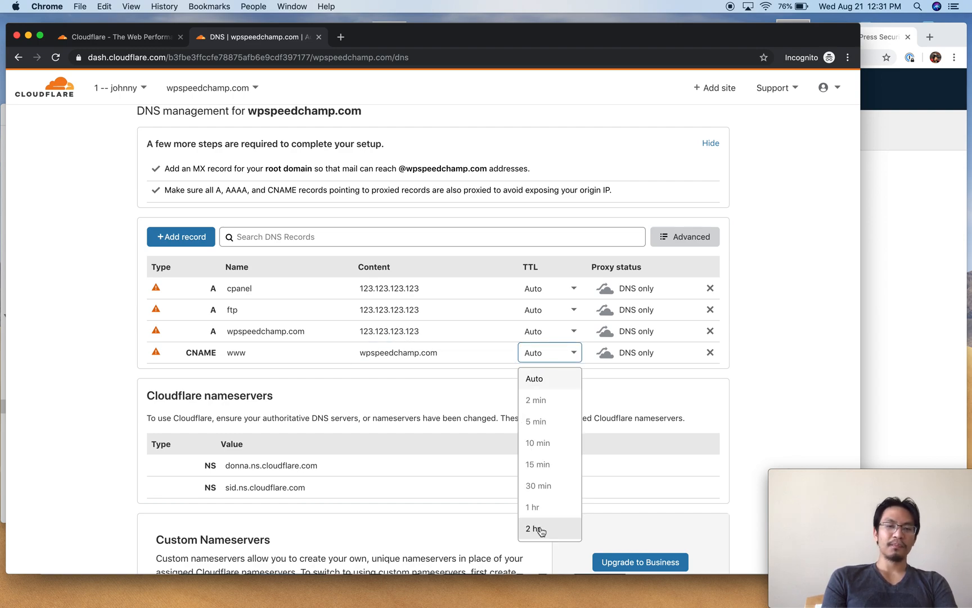
pyautogui.scroll(-3)
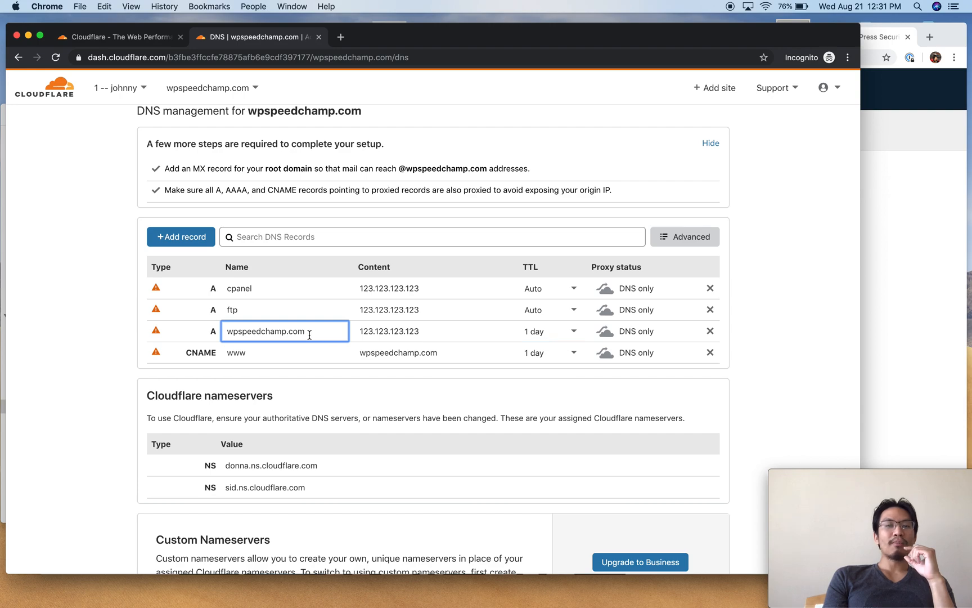
pyautogui.click(548, 331)
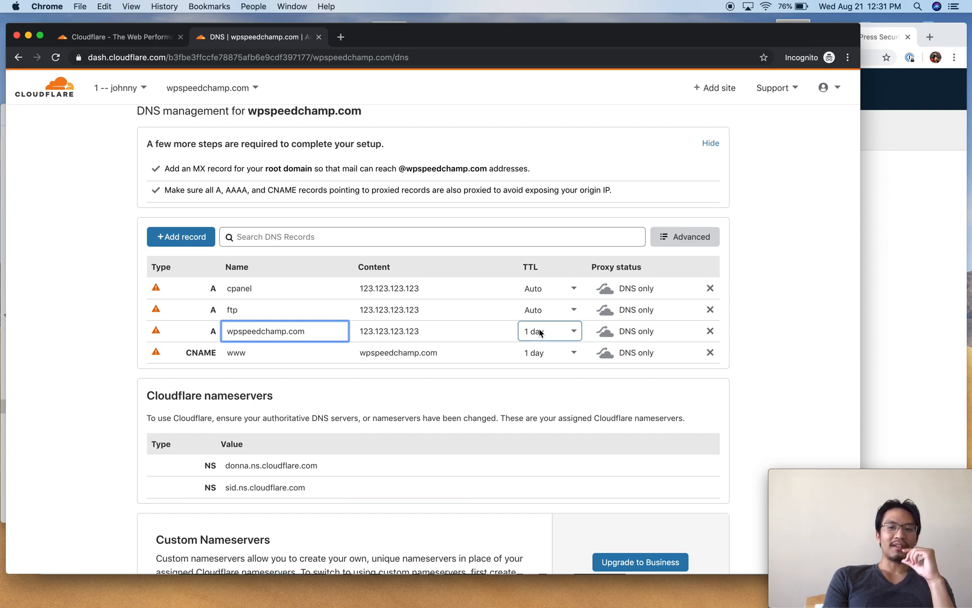
pyautogui.click(548, 331)
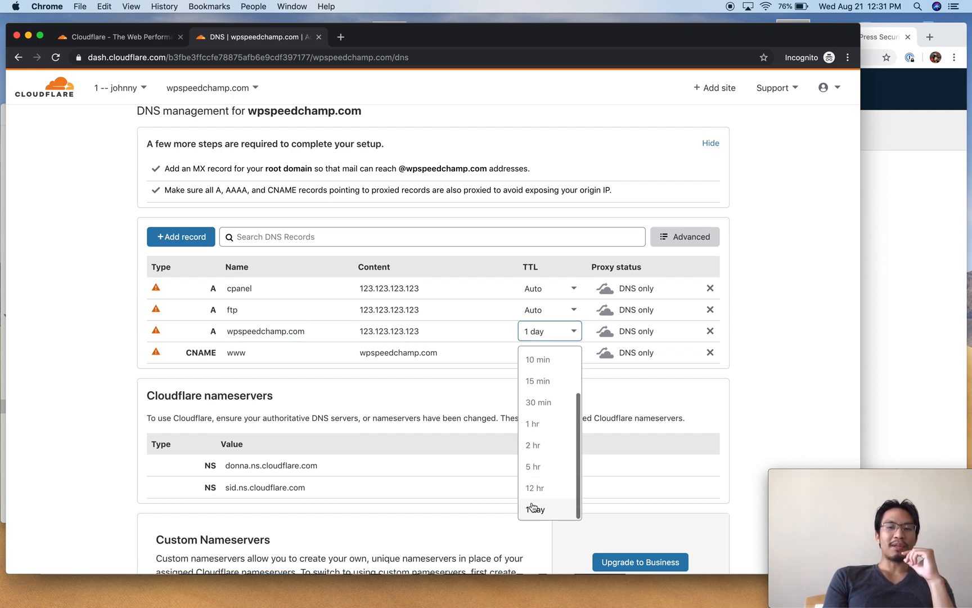
pyautogui.click(535, 509)
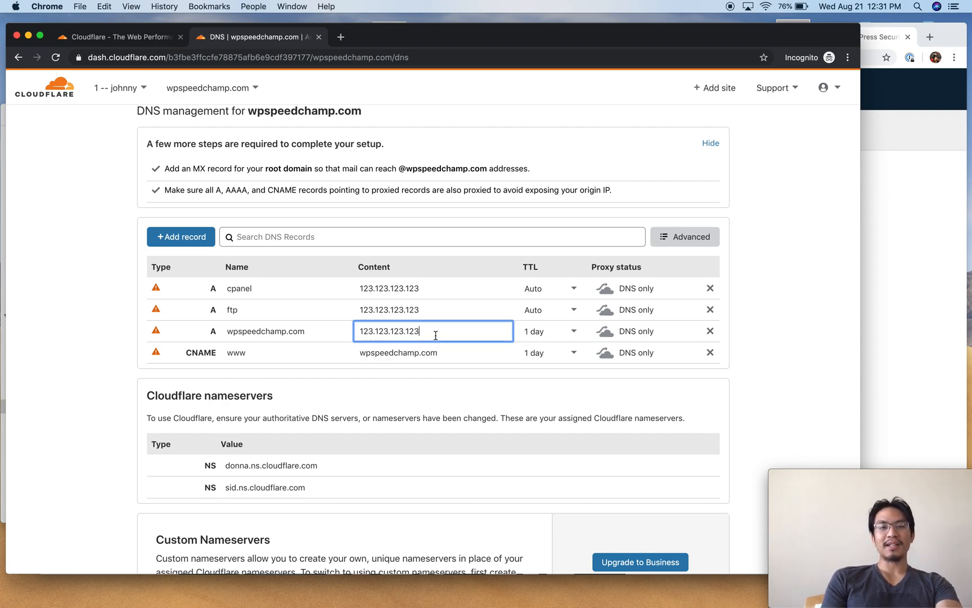
pyautogui.moveTo(399, 331)
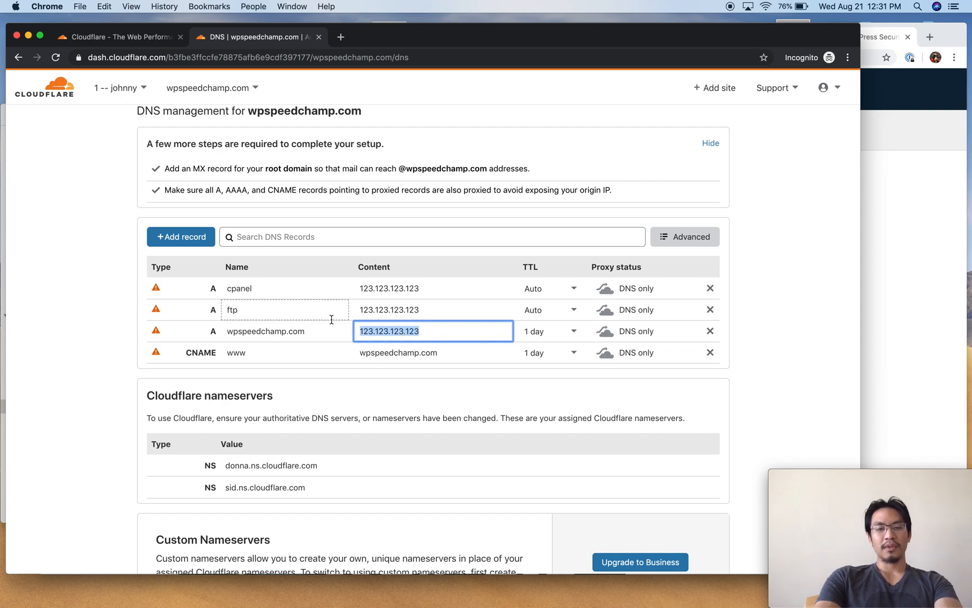
# Enter 321.321.321.321 and set the www record's TTL to 2 minutes
pyautogui.write('321.321.321.321')
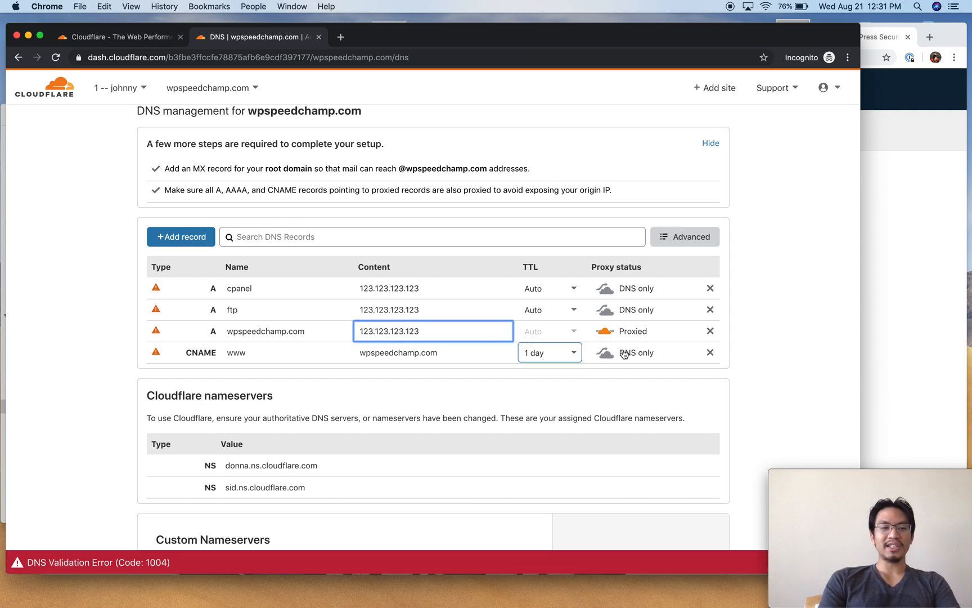
pyautogui.click(548, 331)
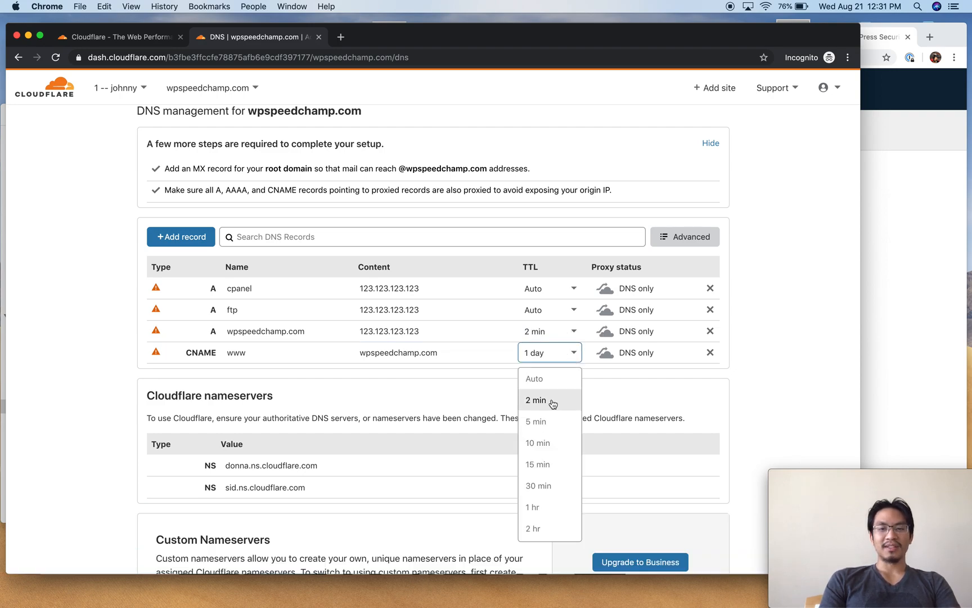
pyautogui.click(536, 400)
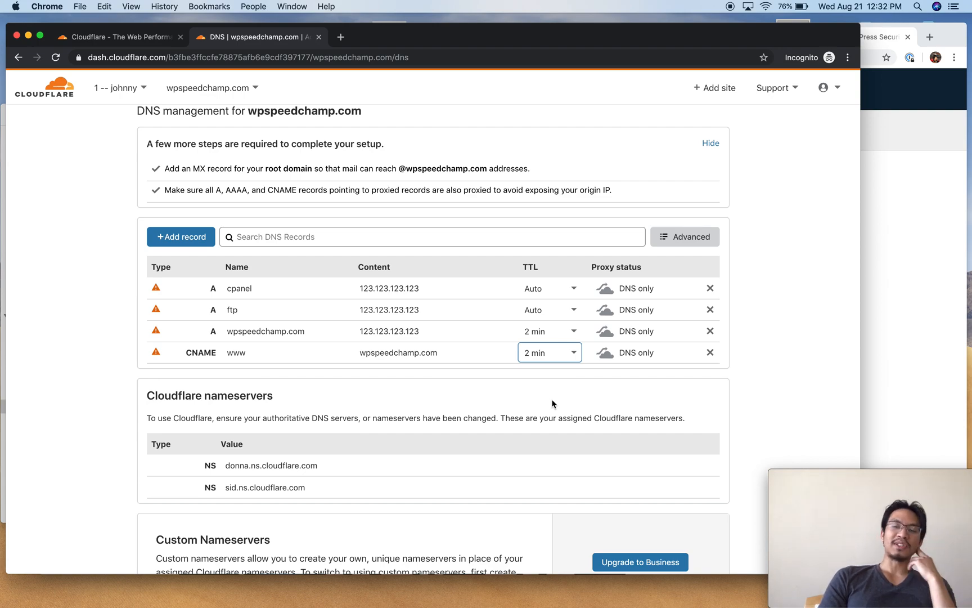
pyautogui.scroll(-3)
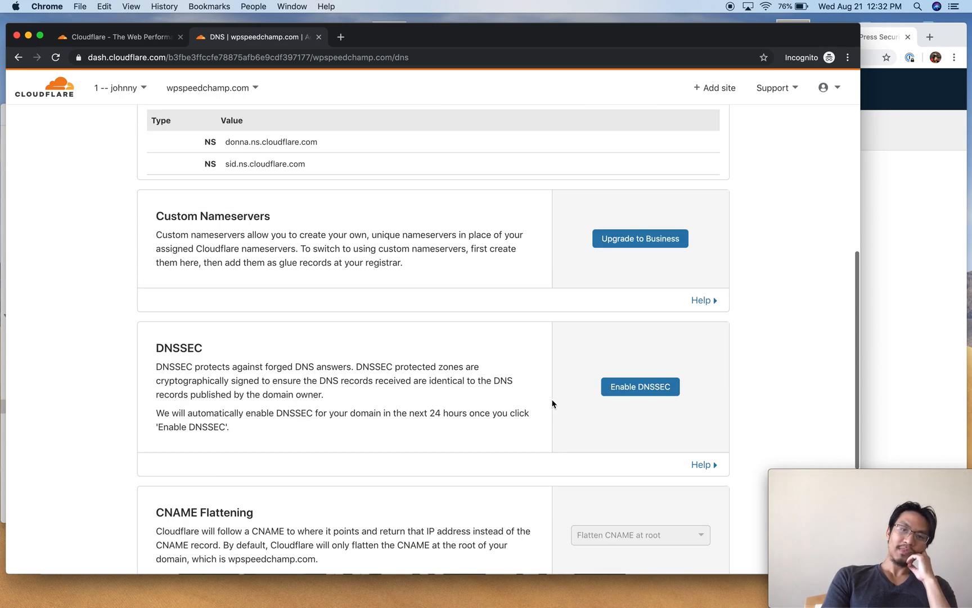
pyautogui.moveTo(421, 262)
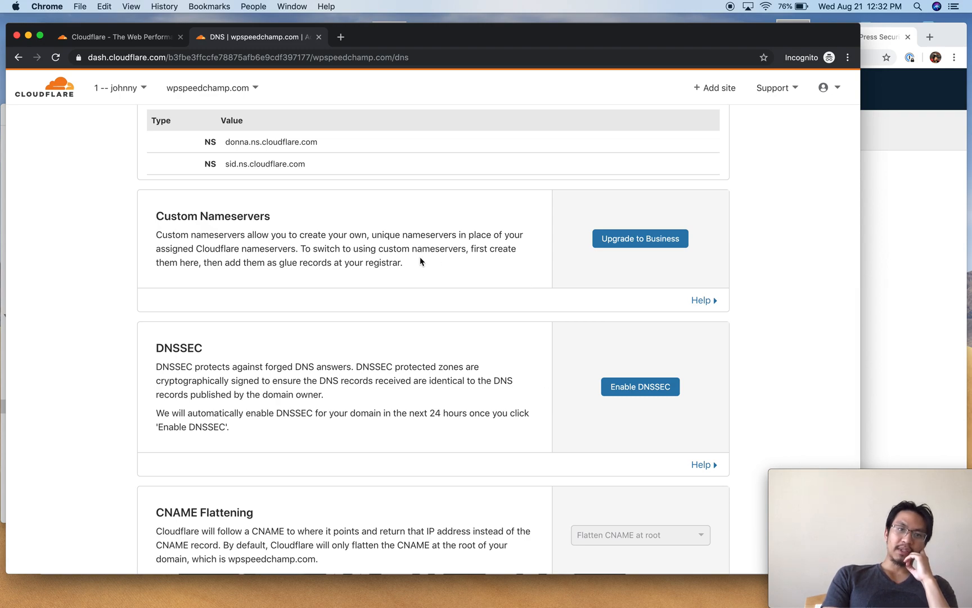
pyautogui.scroll(-3)
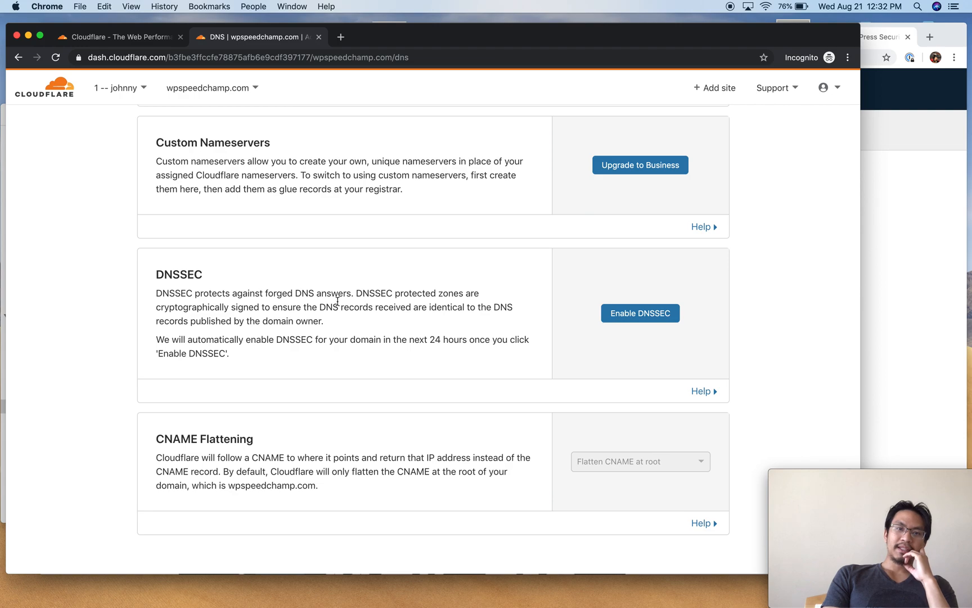
pyautogui.moveTo(521, 321)
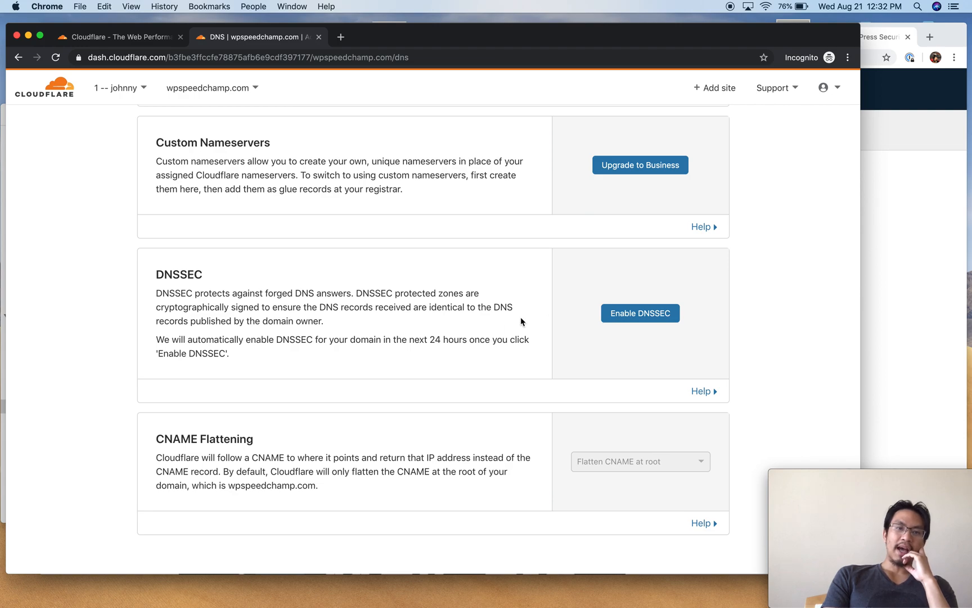
pyautogui.scroll(-3)
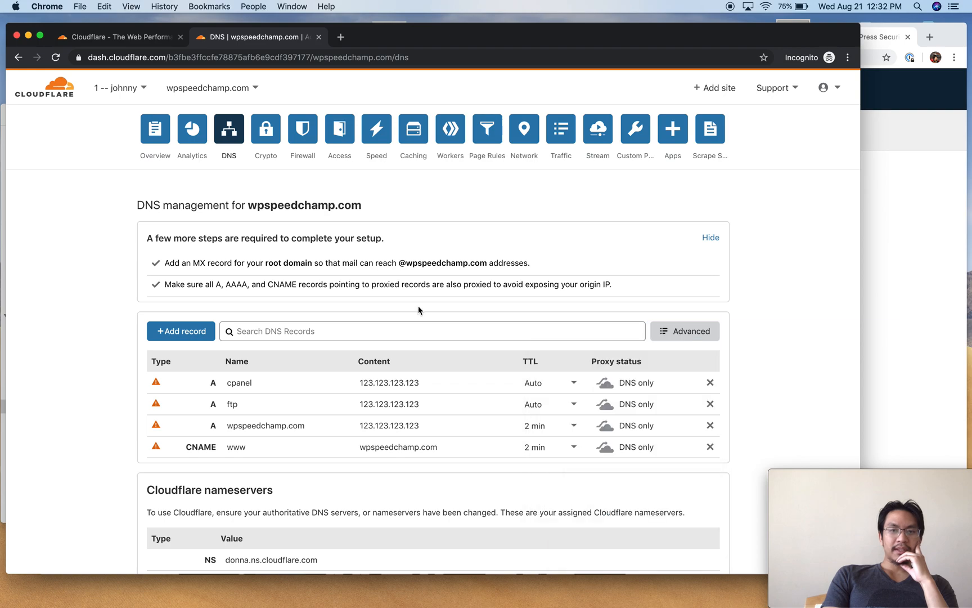
pyautogui.click(180, 331)
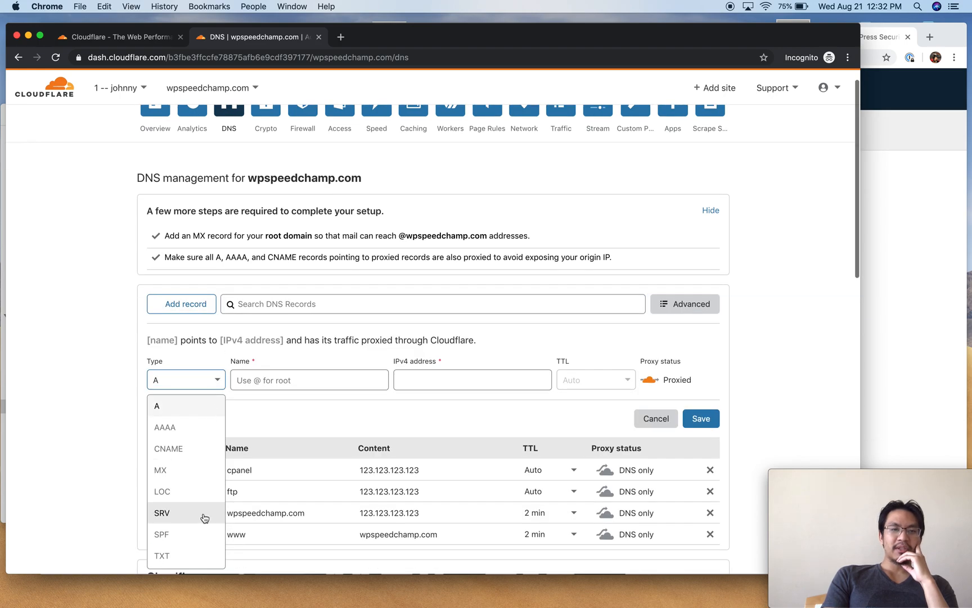
pyautogui.scroll(-3)
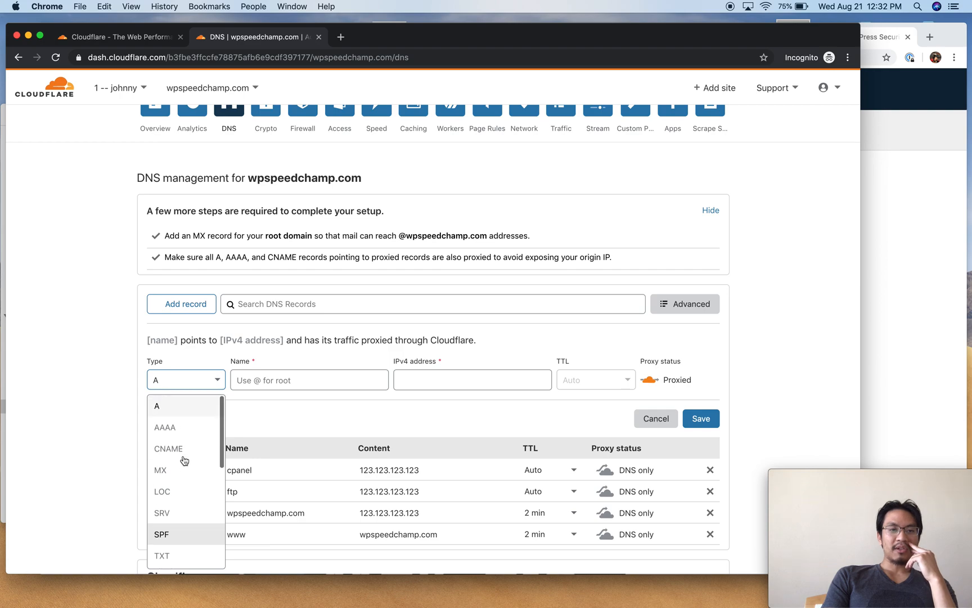
pyautogui.moveTo(209, 428)
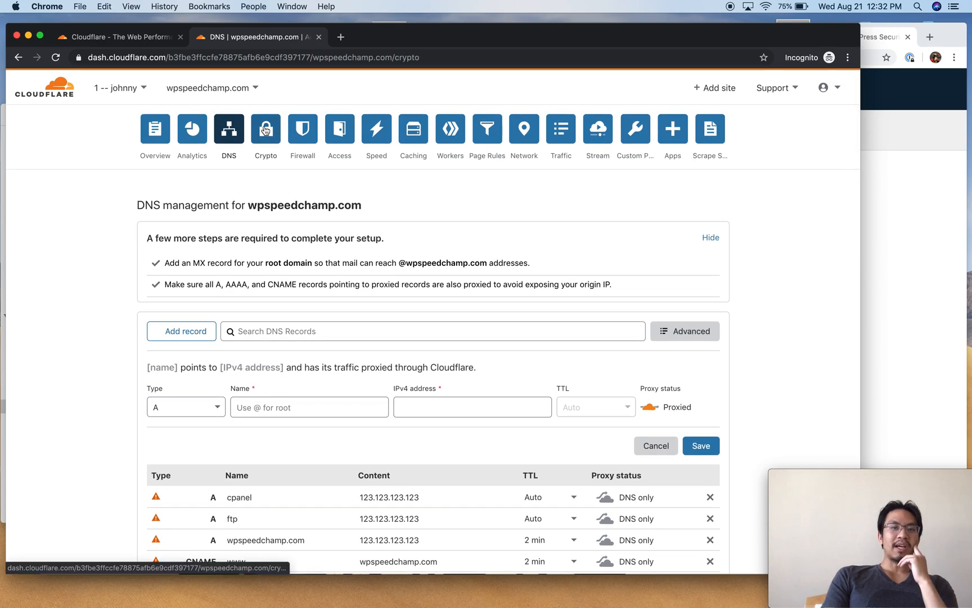
# Go to Crypto, review the SSL modes Off, Flexible, Full, Full (strict), and keep Full
pyautogui.click(264, 130)
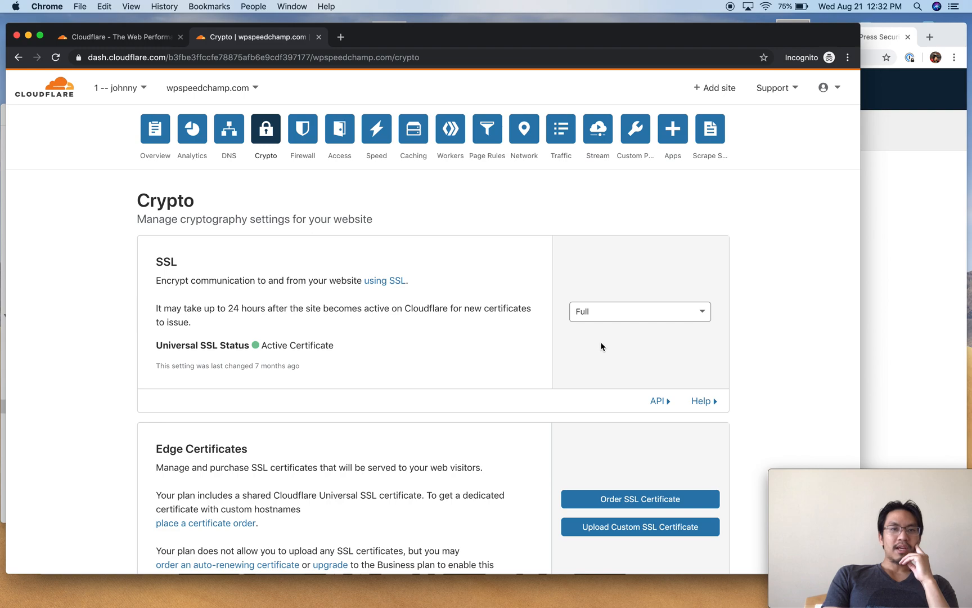
pyautogui.click(639, 311)
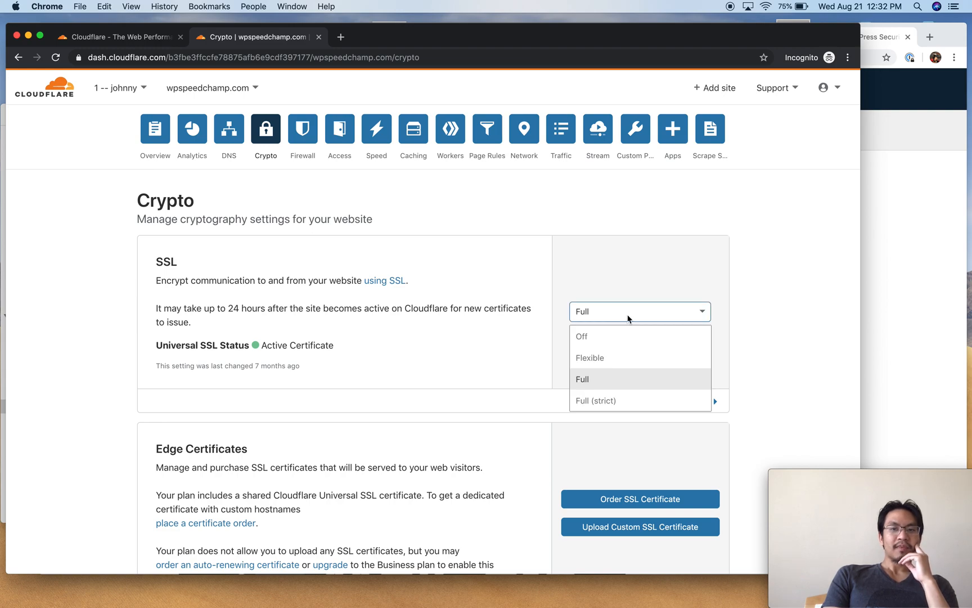
pyautogui.moveTo(605, 373)
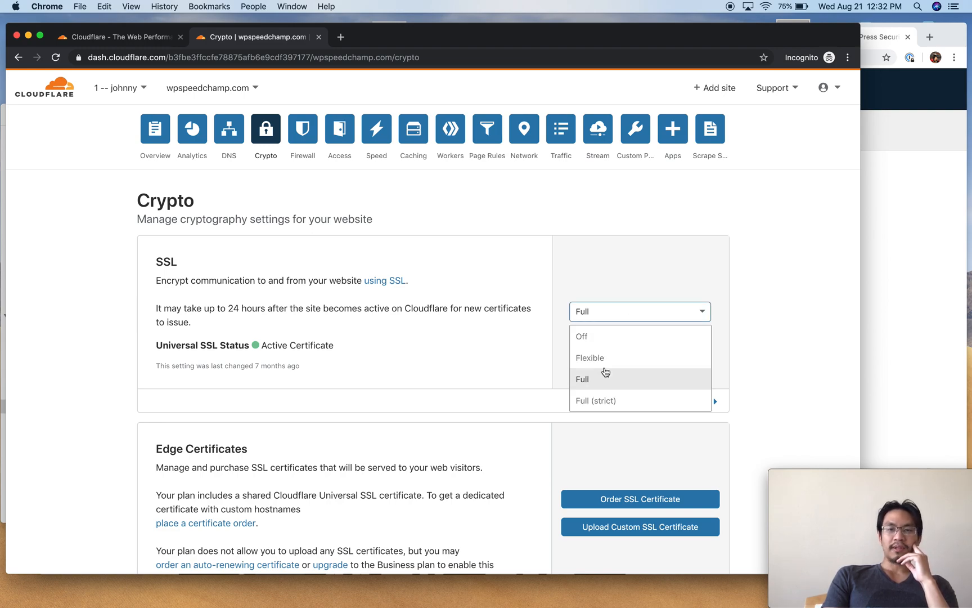
pyautogui.moveTo(609, 400)
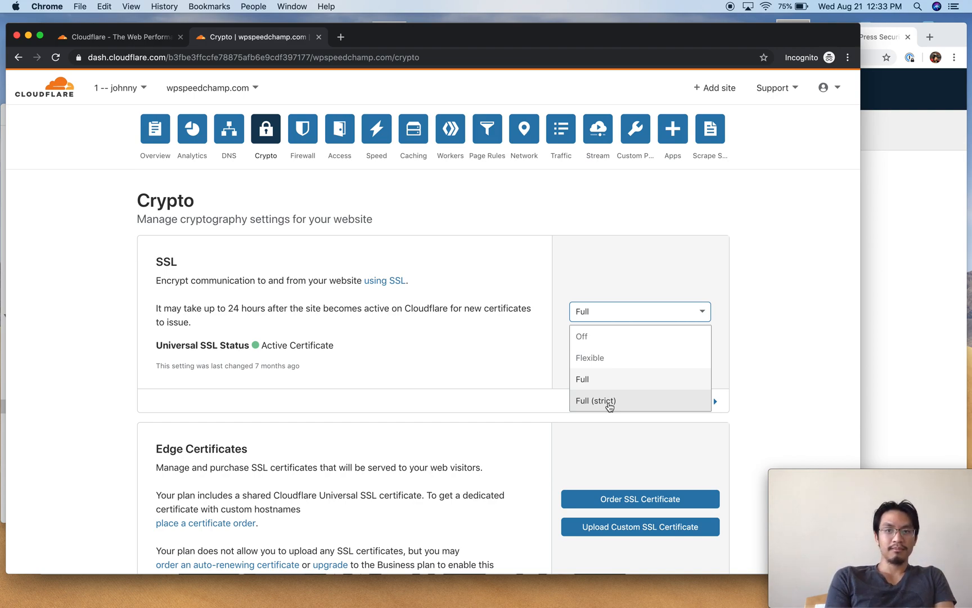
pyautogui.moveTo(604, 363)
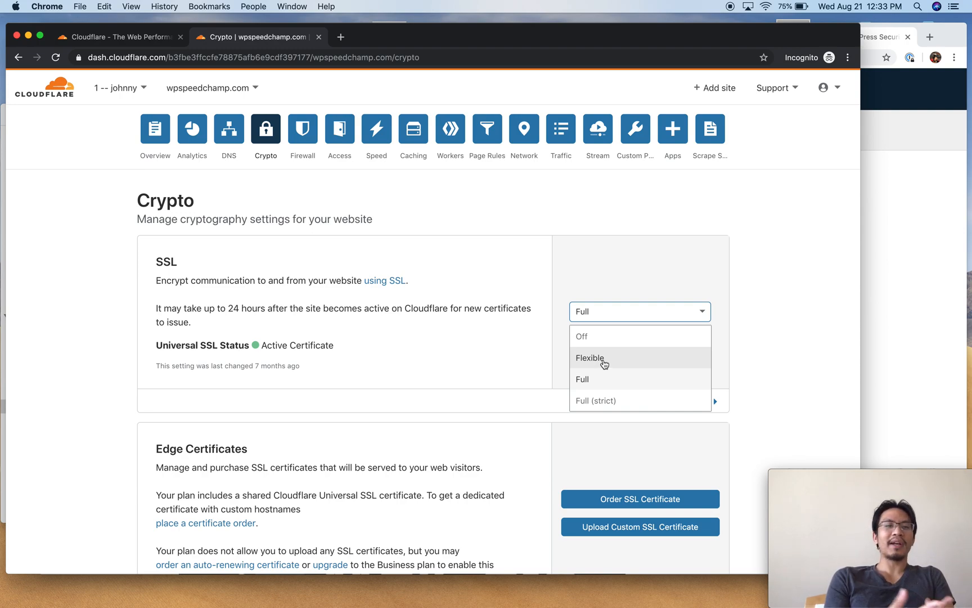
pyautogui.click(581, 379)
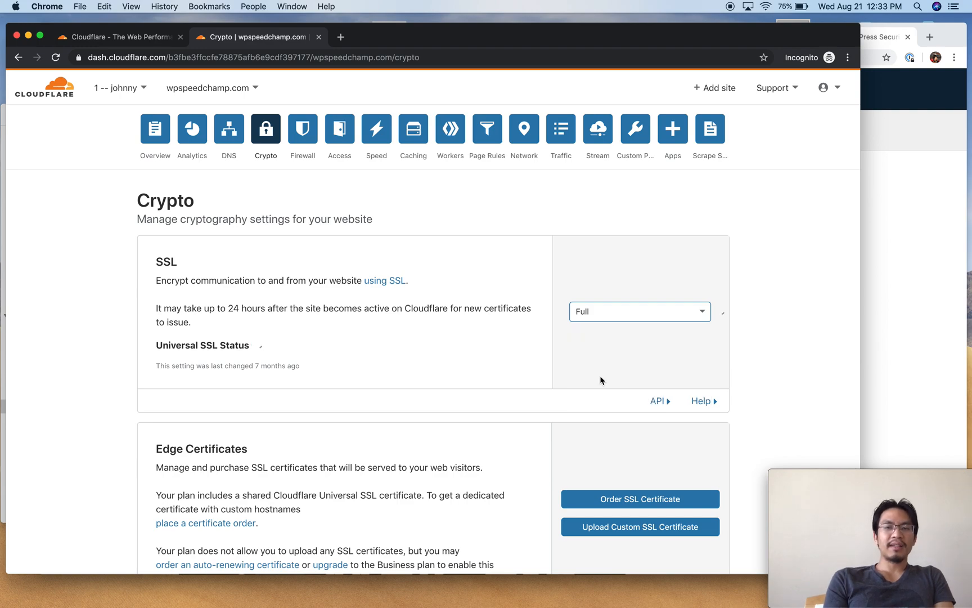
pyautogui.scroll(-3)
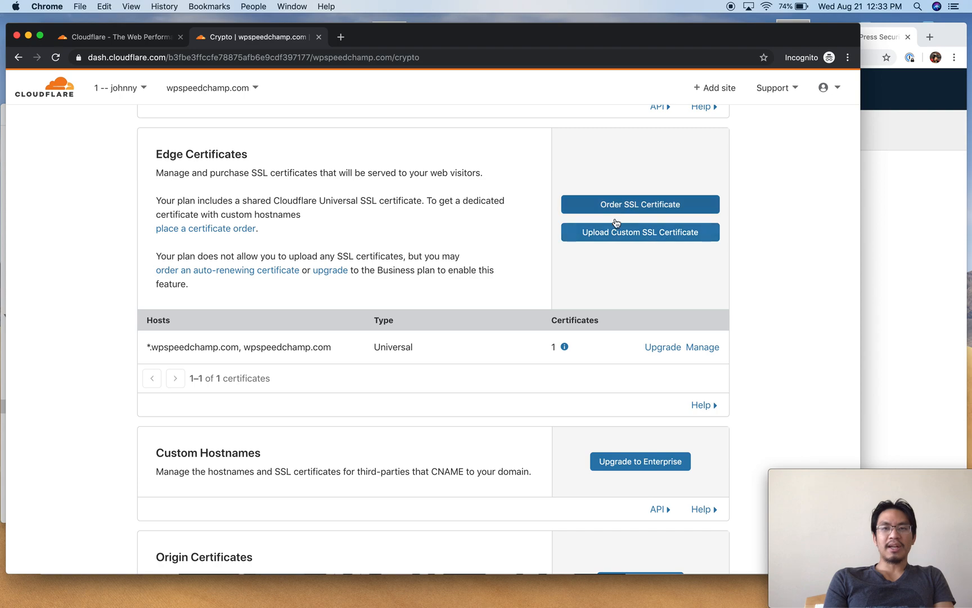
pyautogui.scroll(-3)
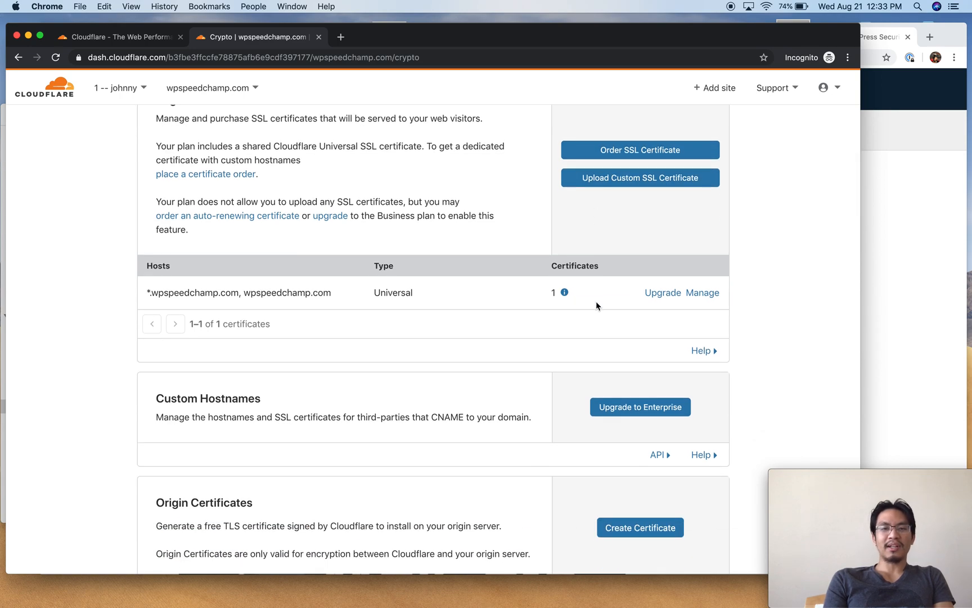
pyautogui.moveTo(562, 293)
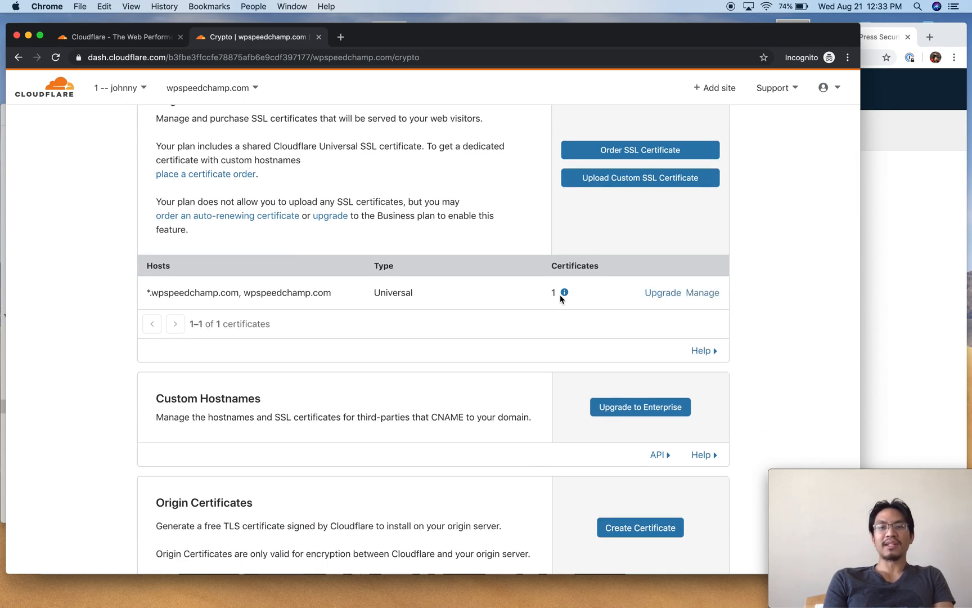
pyautogui.moveTo(563, 293)
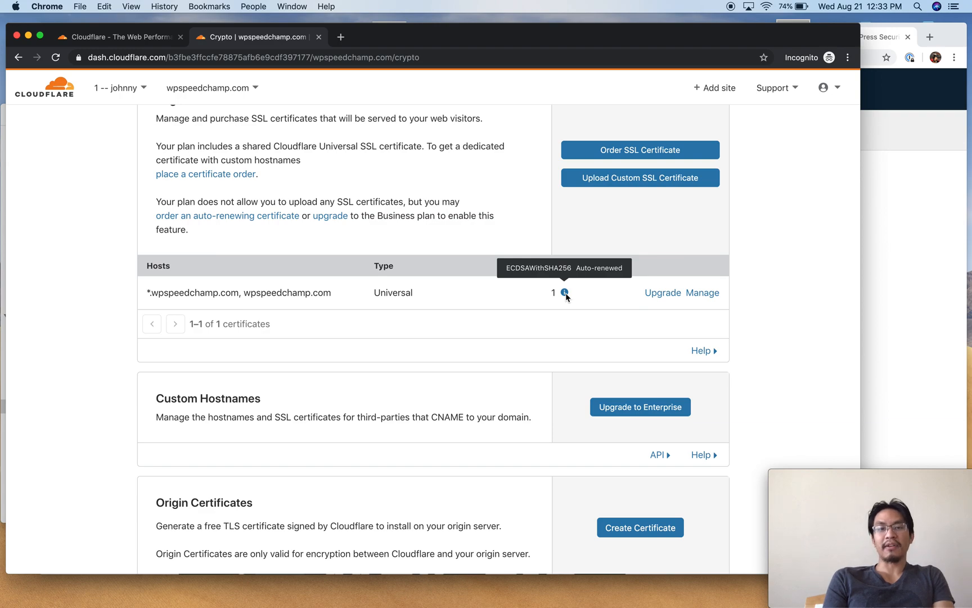
pyautogui.scroll(-3)
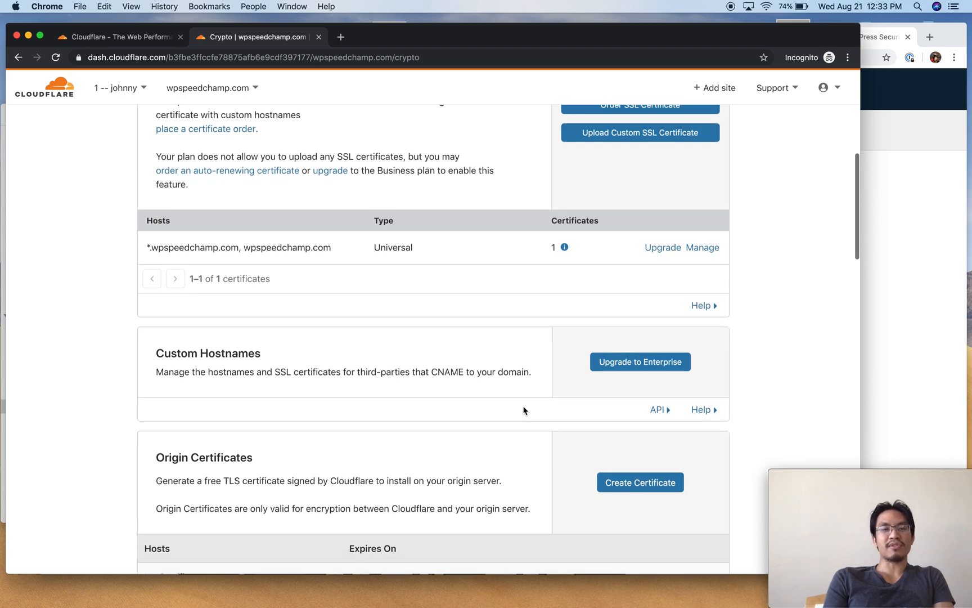
pyautogui.scroll(-3)
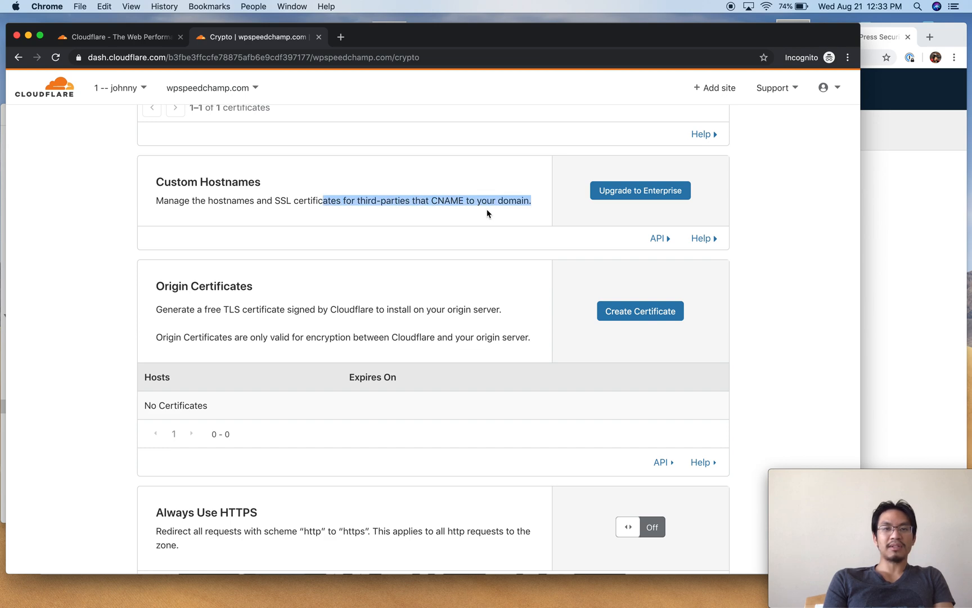
pyautogui.scroll(-3)
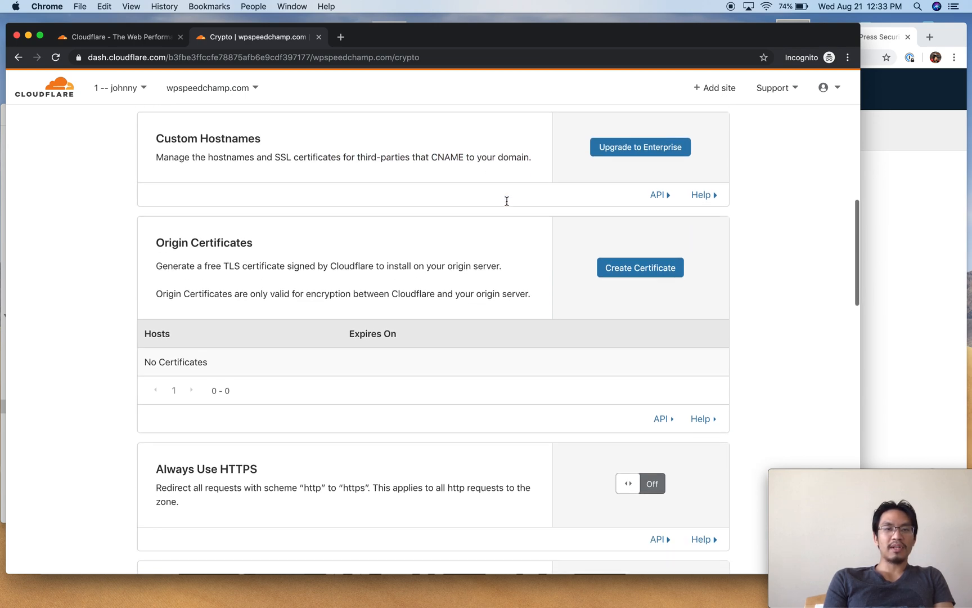
pyautogui.scroll(-3)
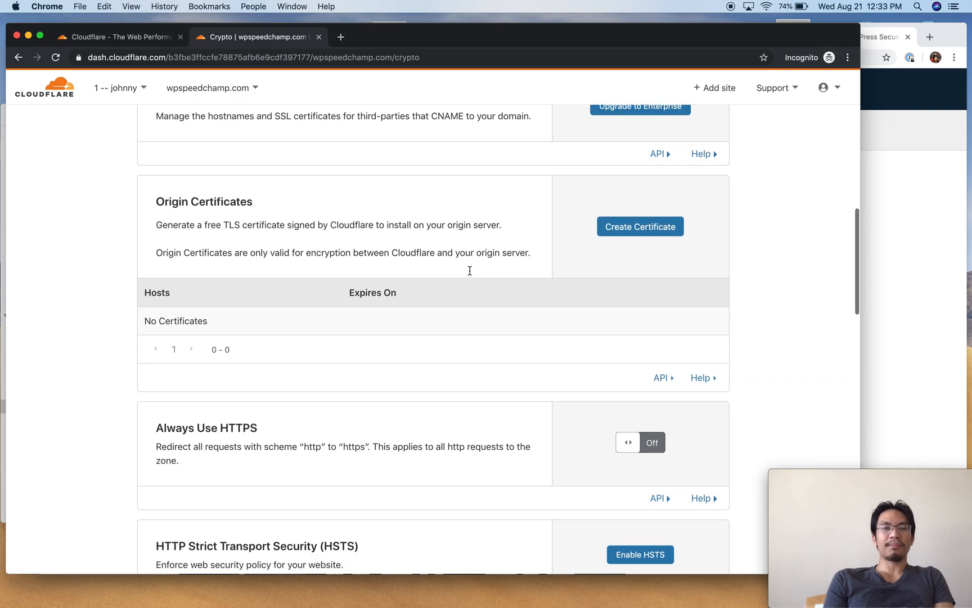
pyautogui.scroll(-3)
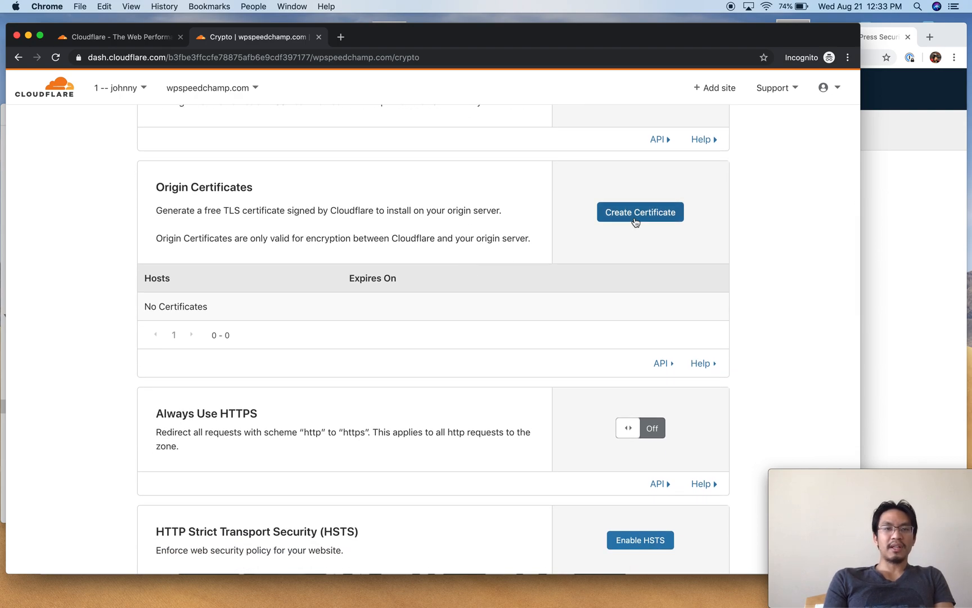
pyautogui.scroll(-3)
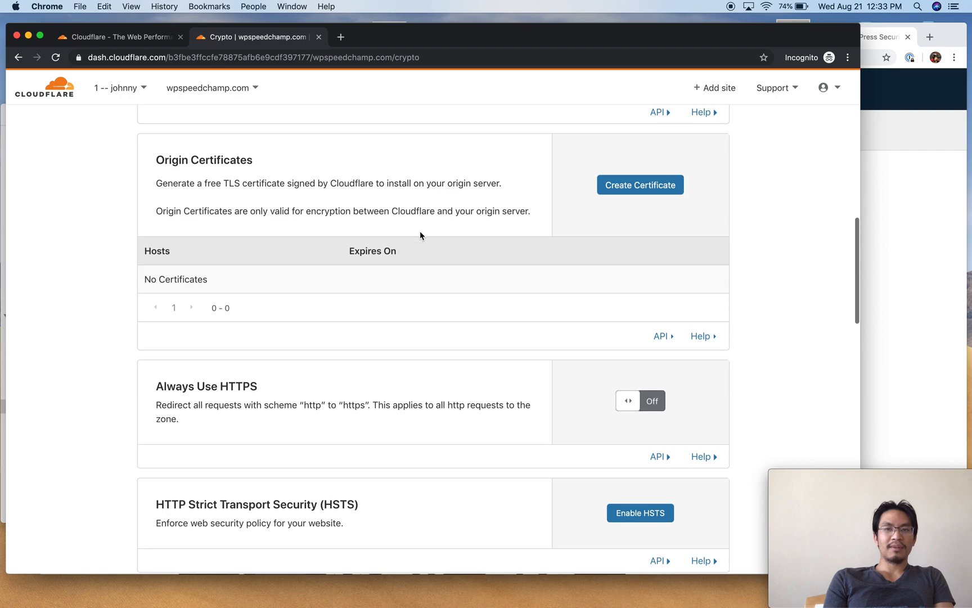
pyautogui.scroll(3)
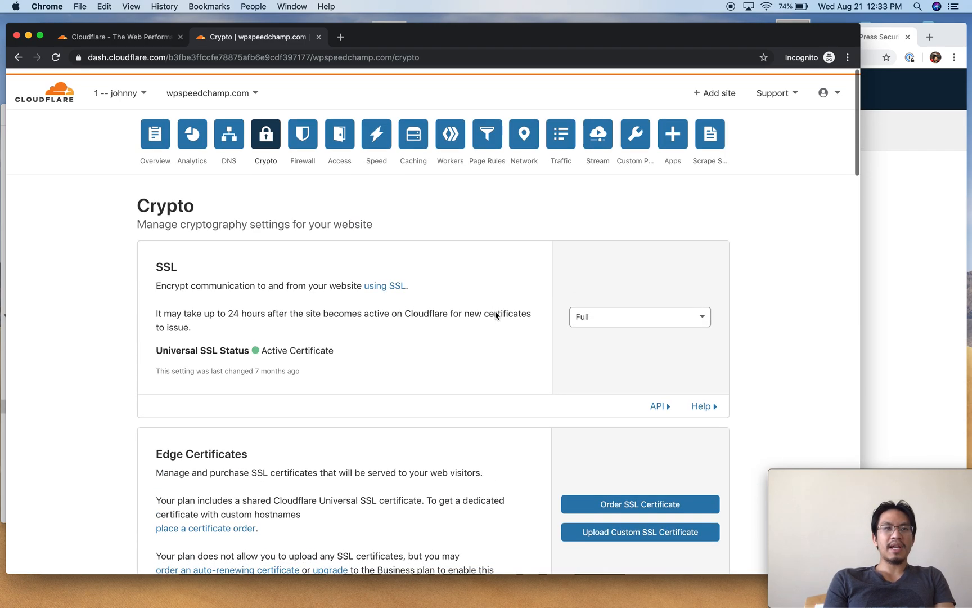
pyautogui.scroll(-3)
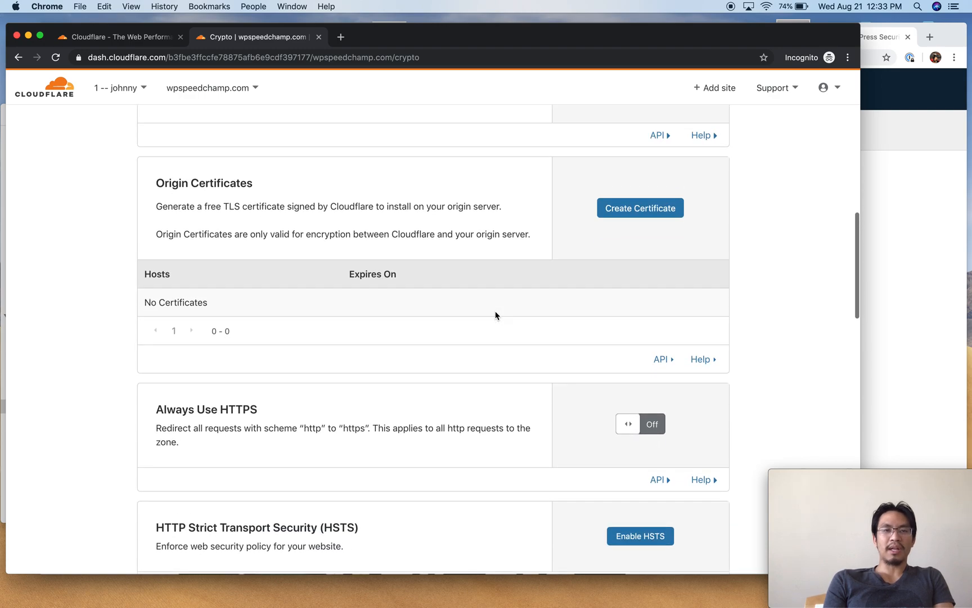
pyautogui.scroll(-3)
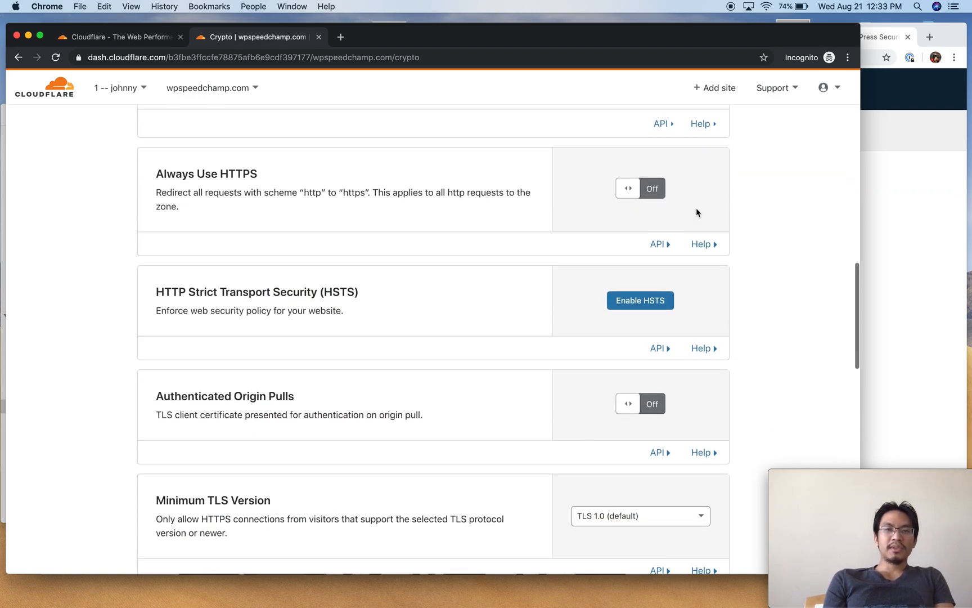
pyautogui.click(641, 188)
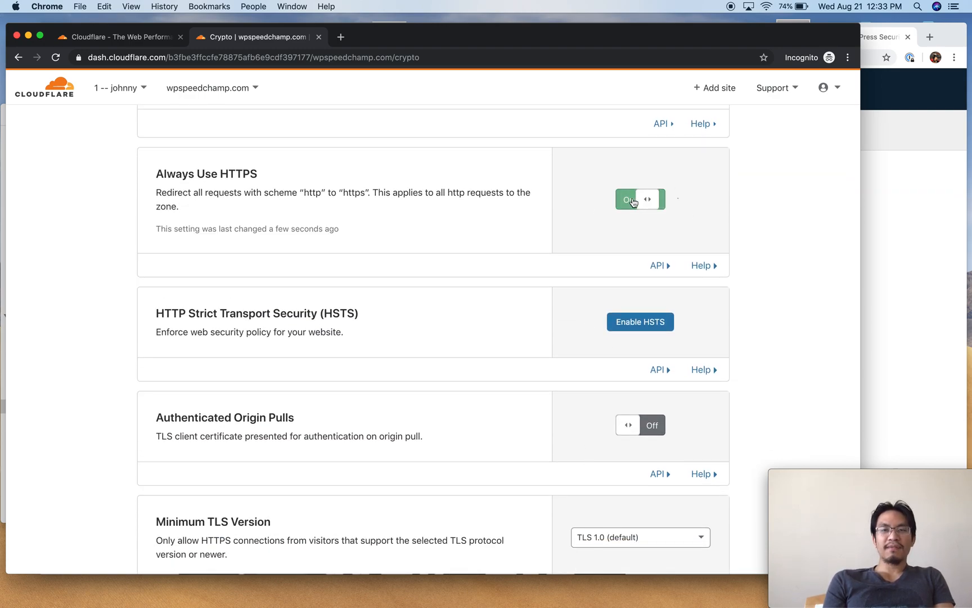
pyautogui.click(640, 199)
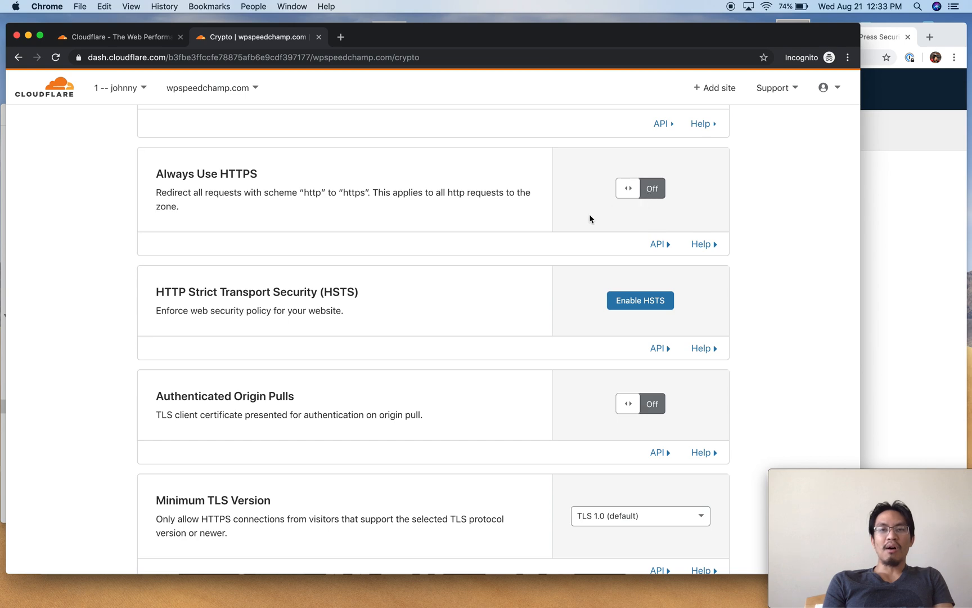
pyautogui.moveTo(582, 217)
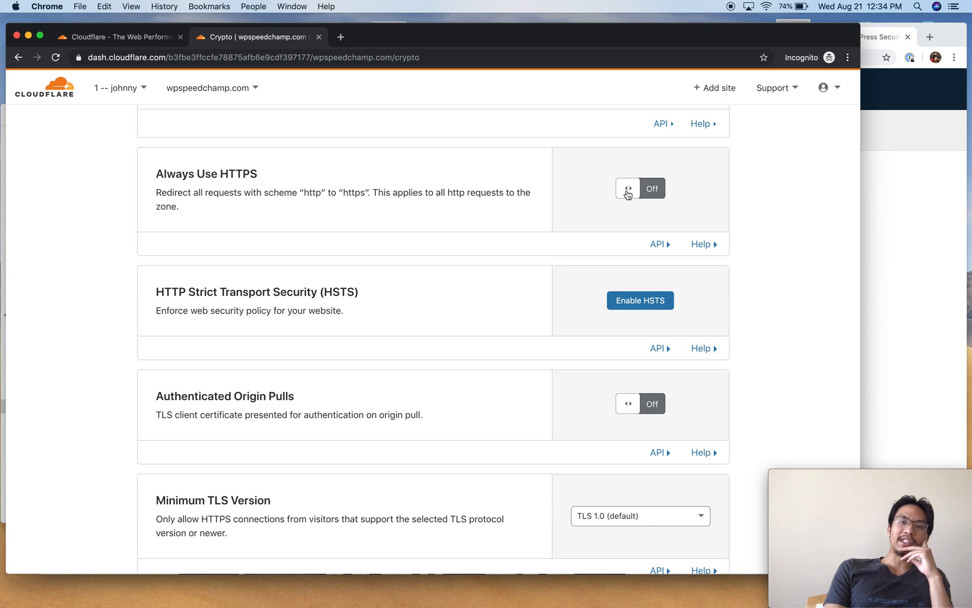
pyautogui.scroll(-3)
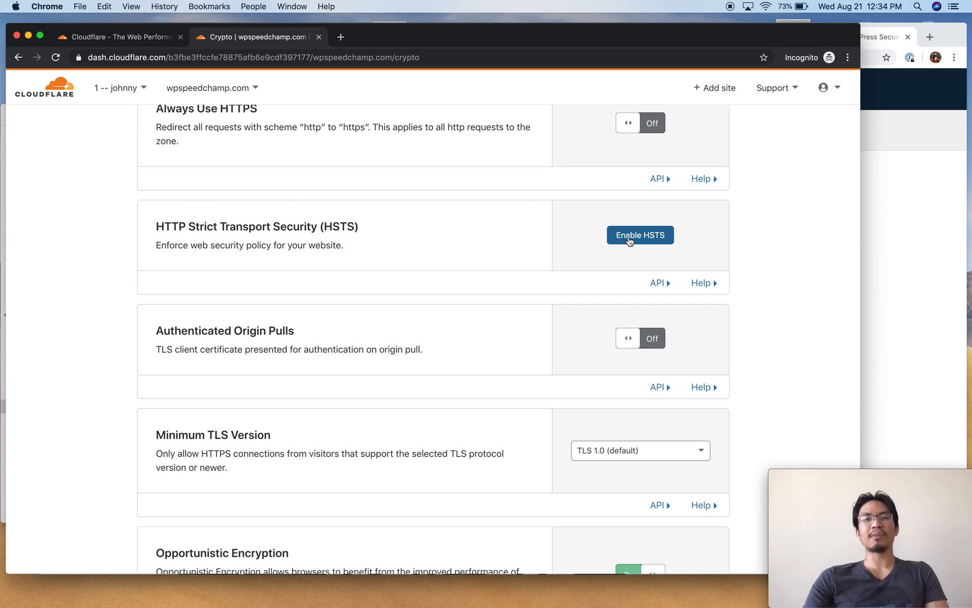
pyautogui.doubleClick(171, 227)
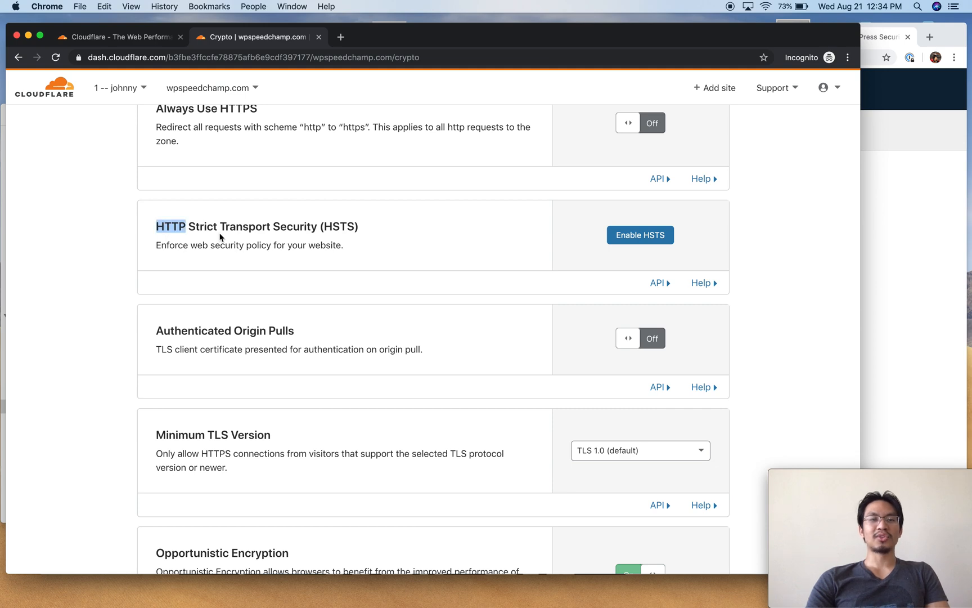
pyautogui.moveTo(545, 346)
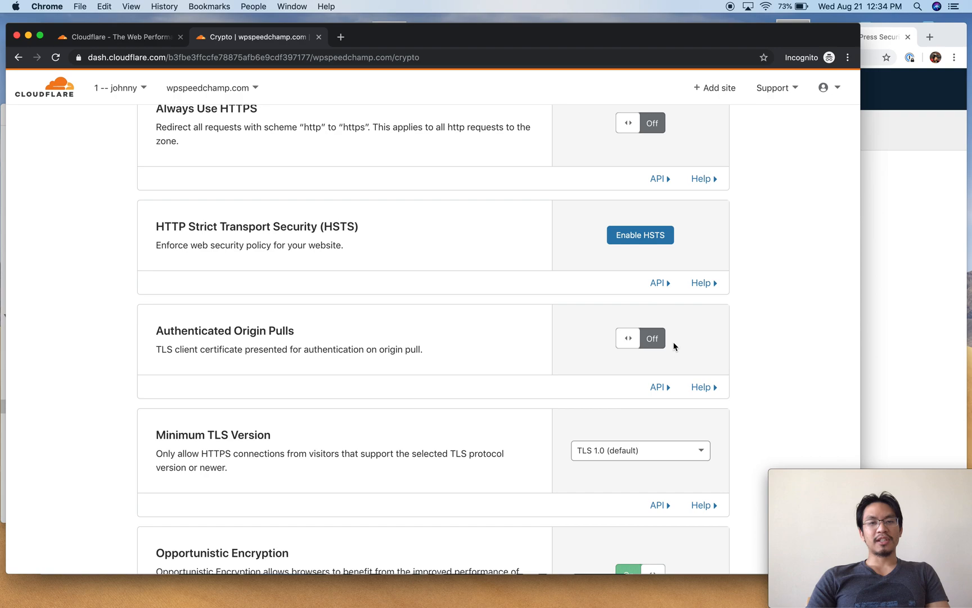
pyautogui.moveTo(281, 349); pyautogui.dragTo(424, 349)
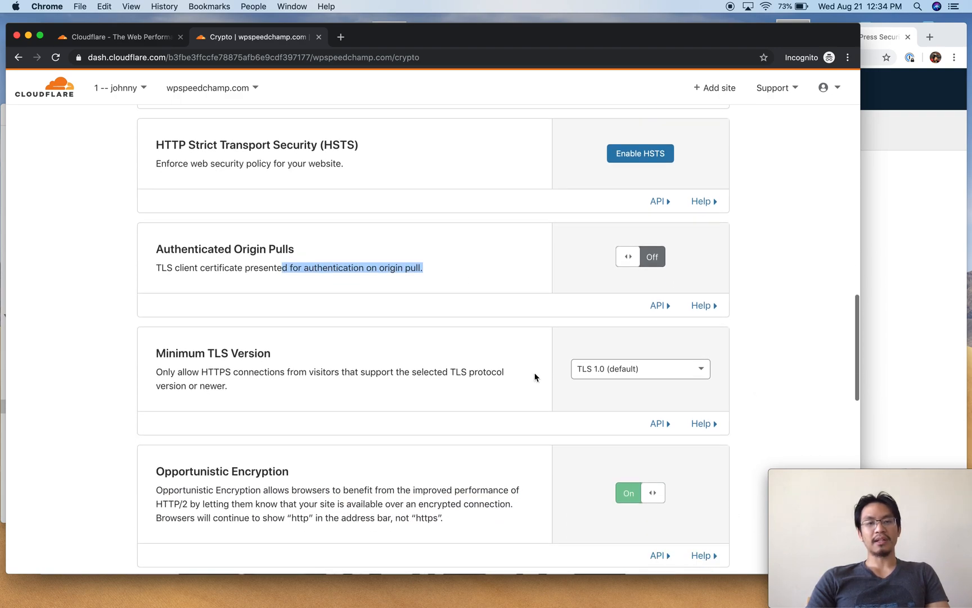
pyautogui.scroll(-3)
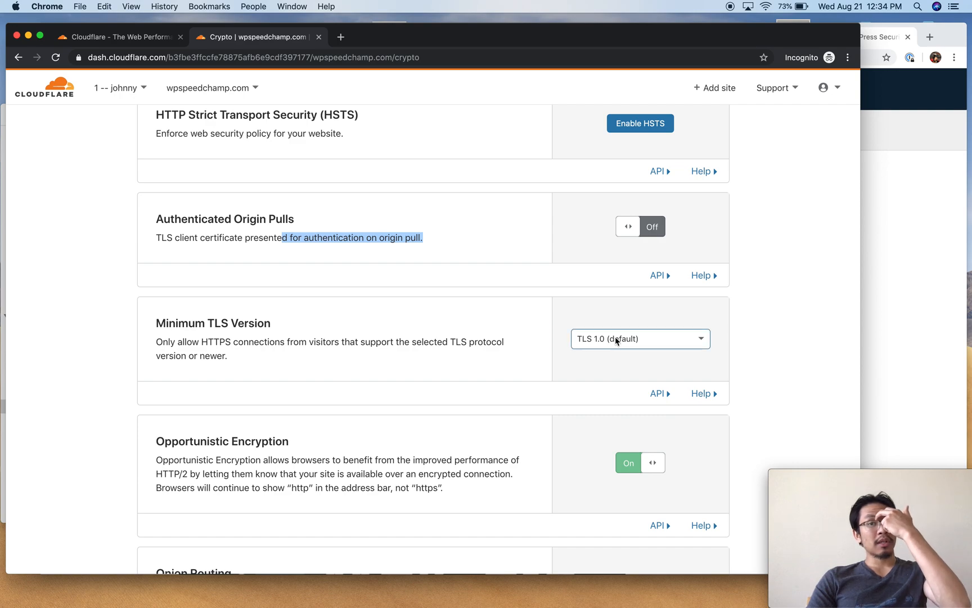
pyautogui.click(640, 339)
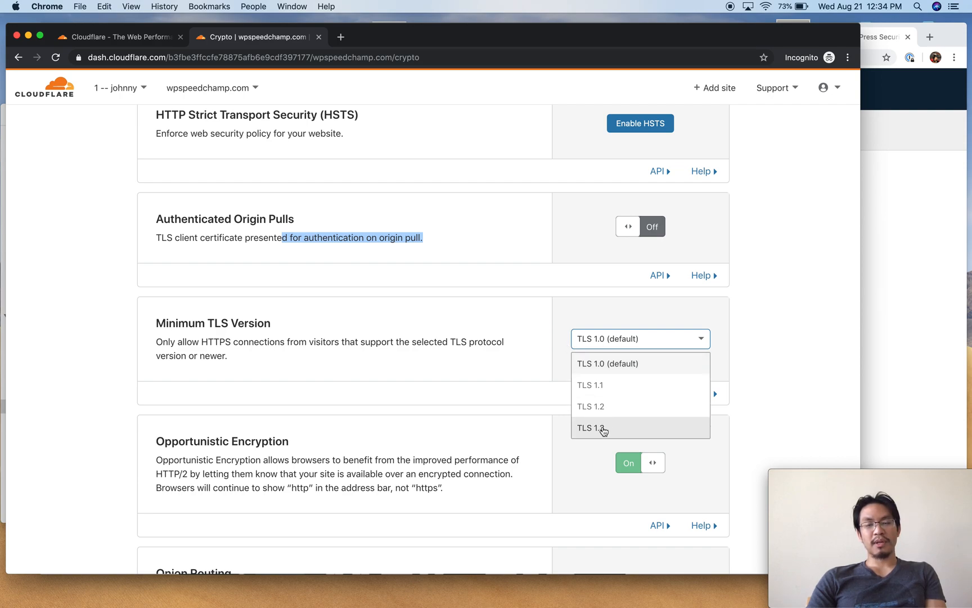
pyautogui.moveTo(622, 436)
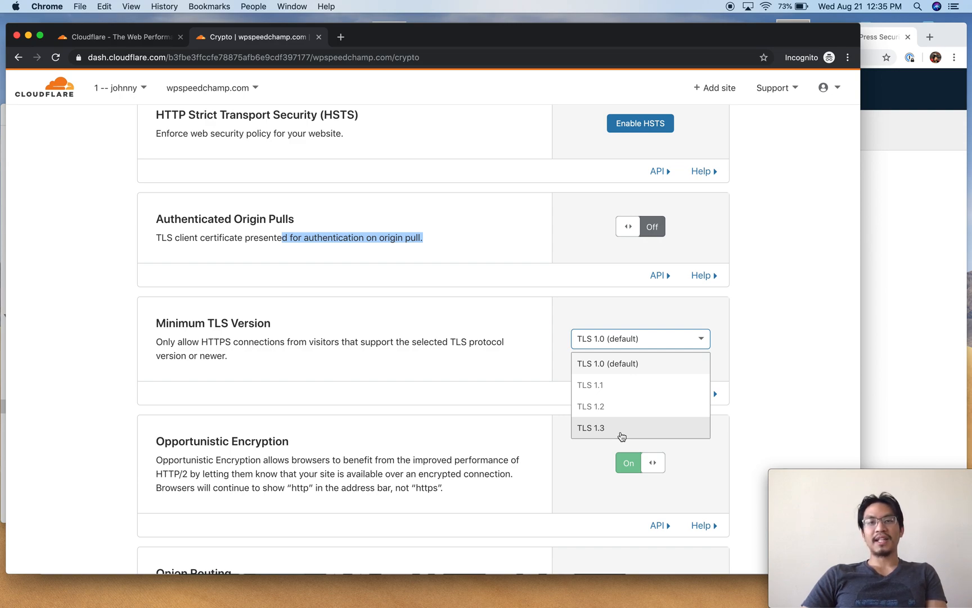
pyautogui.moveTo(642, 363)
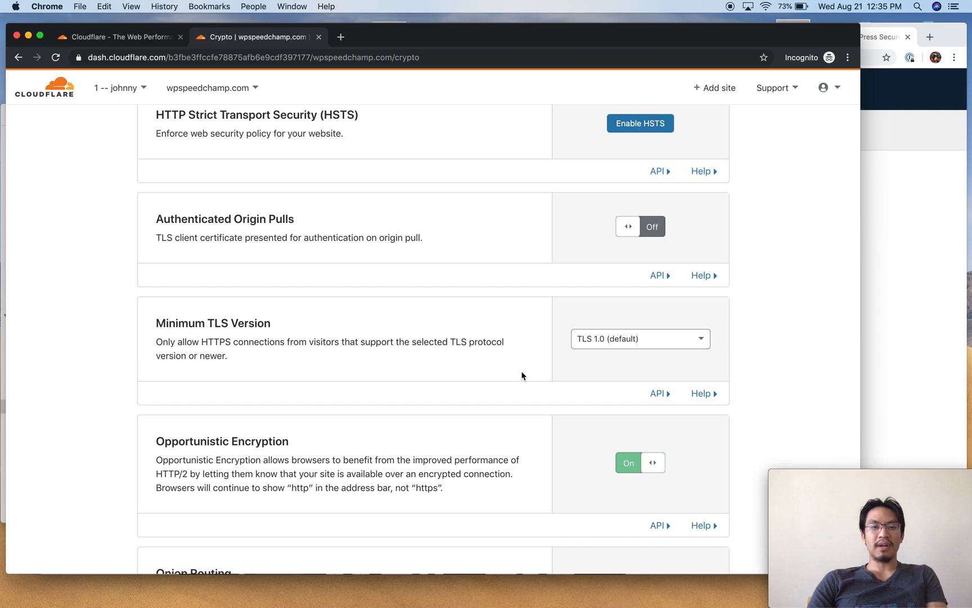
# Scroll through the remaining Crypto options including HTTPS rewrites, leaving them unchanged
pyautogui.scroll(-3)
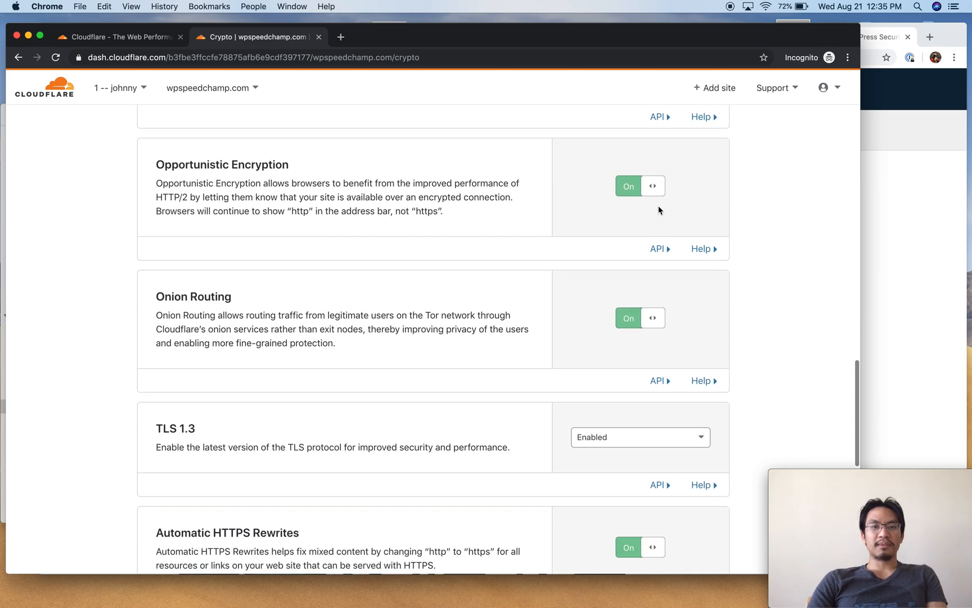
pyautogui.moveTo(652, 186)
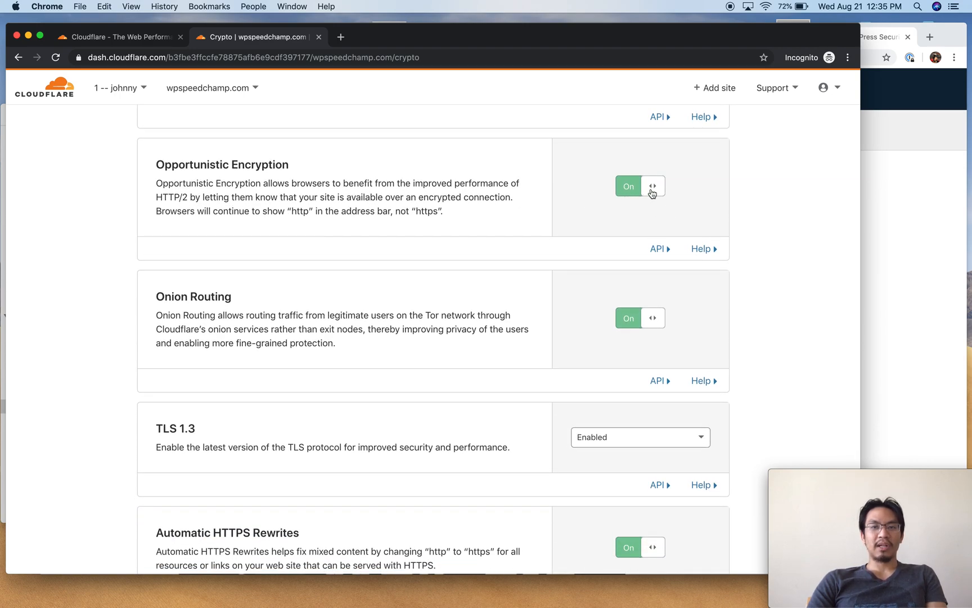
pyautogui.scroll(-3)
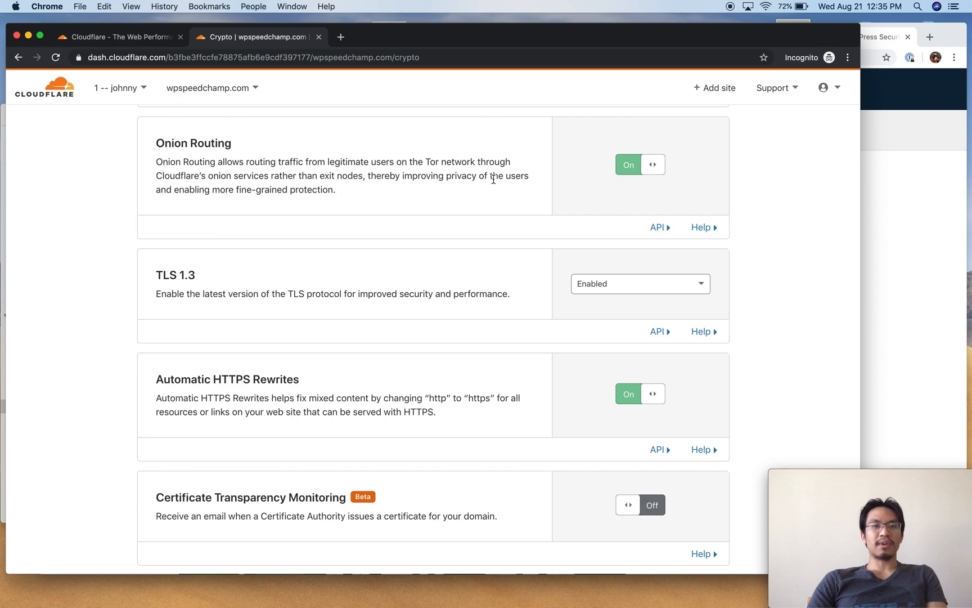
pyautogui.scroll(-3)
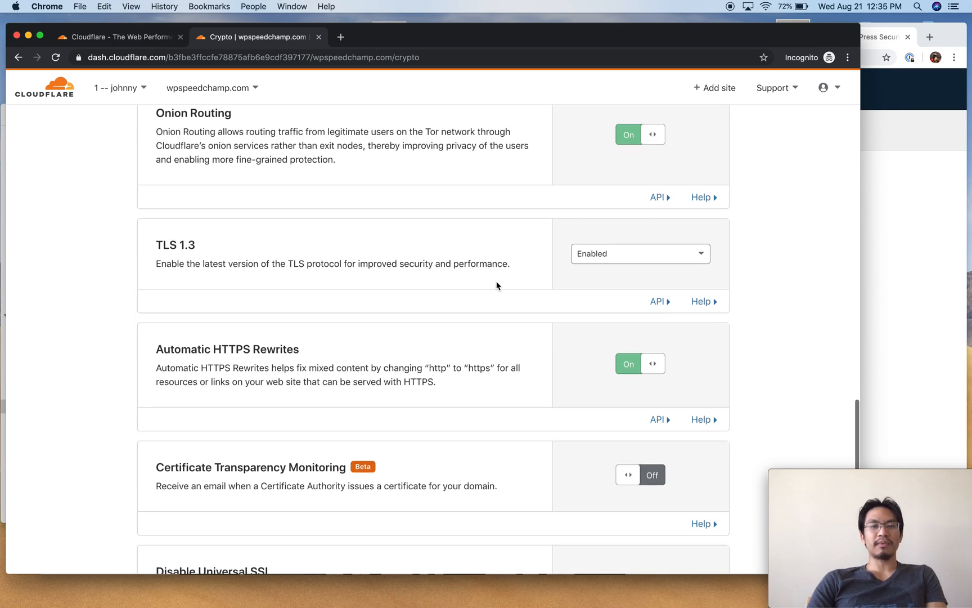
pyautogui.click(640, 203)
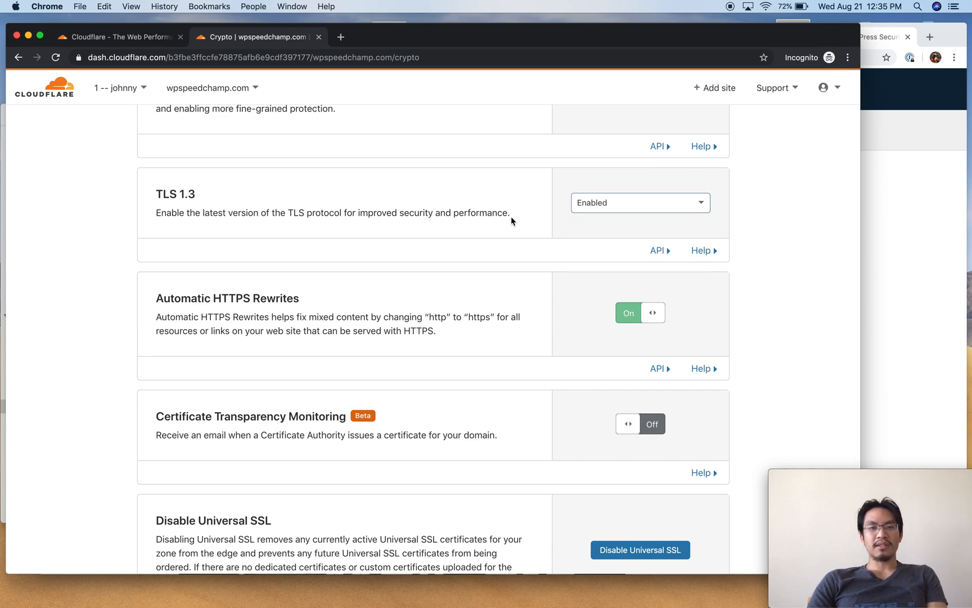
pyautogui.scroll(-3)
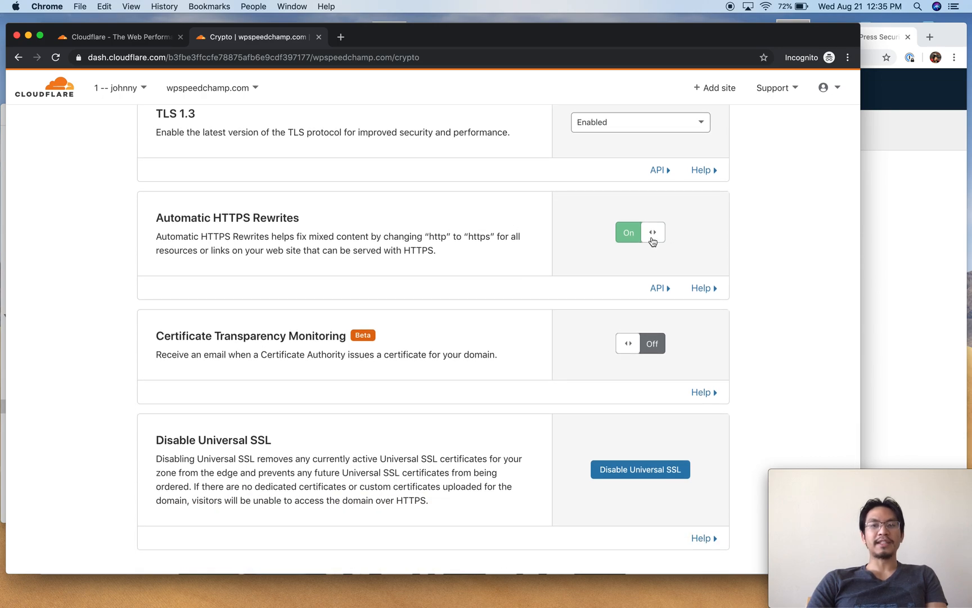
pyautogui.moveTo(553, 273)
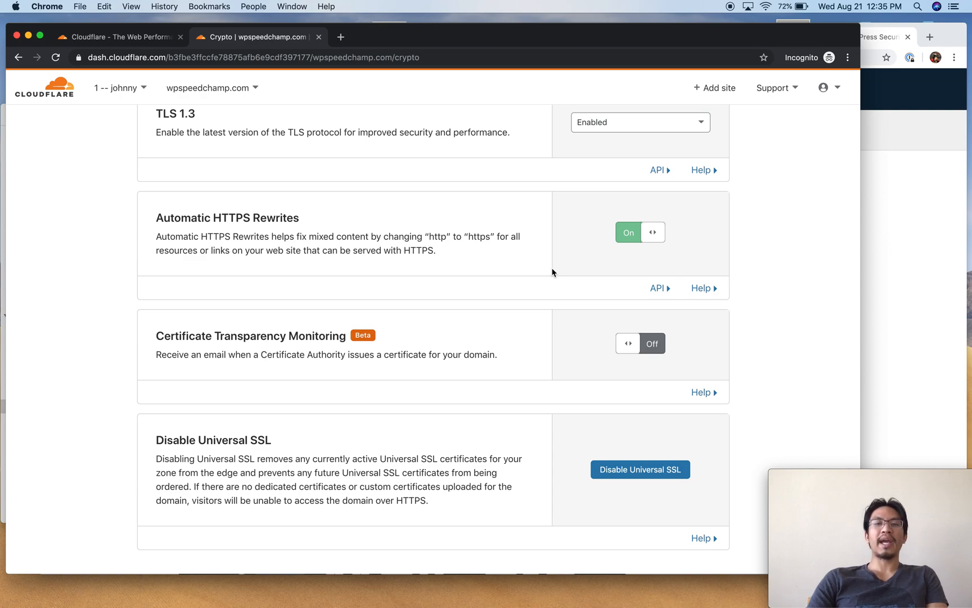
pyautogui.doubleClick(176, 236)
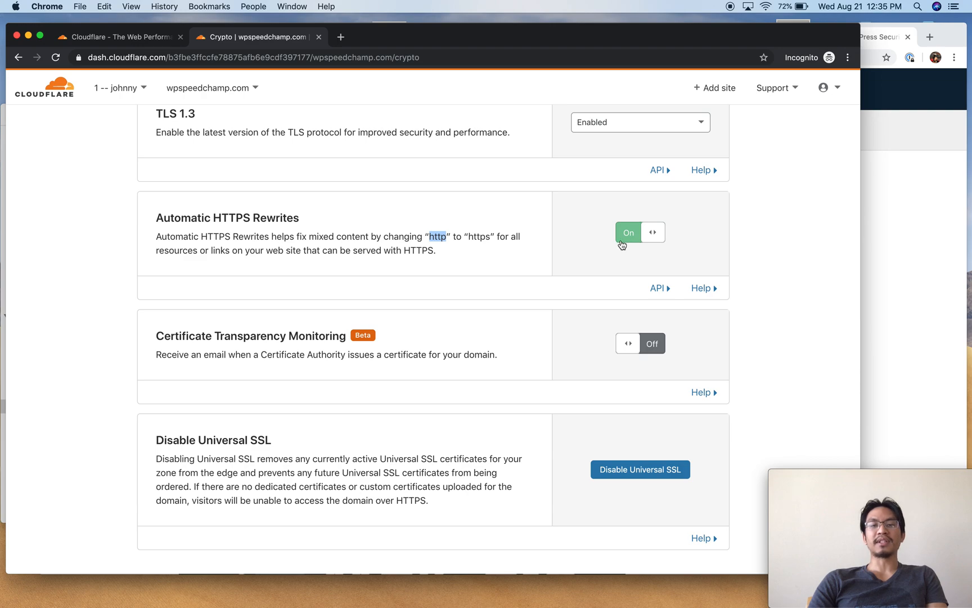
pyautogui.scroll(-3)
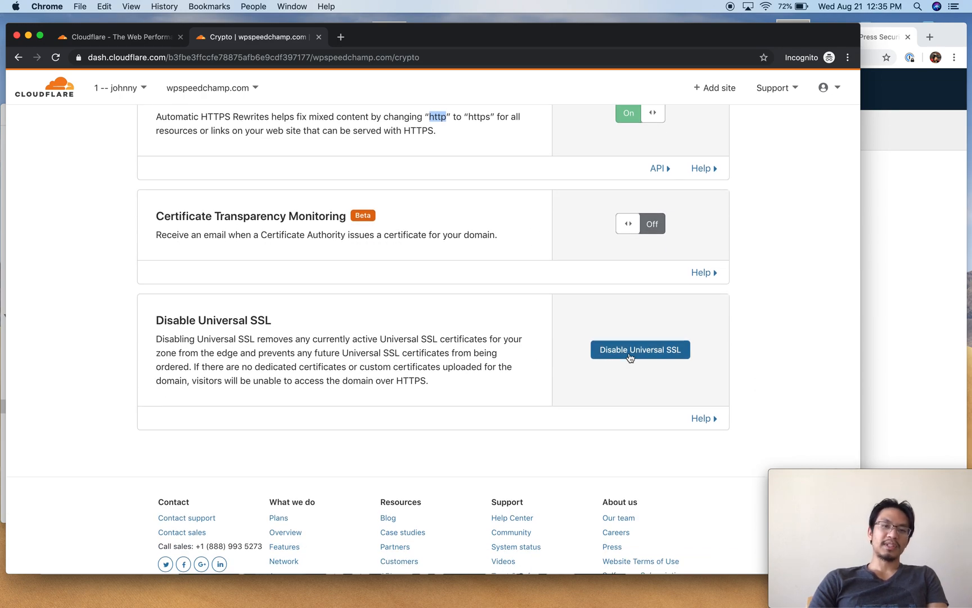
pyautogui.moveTo(560, 224)
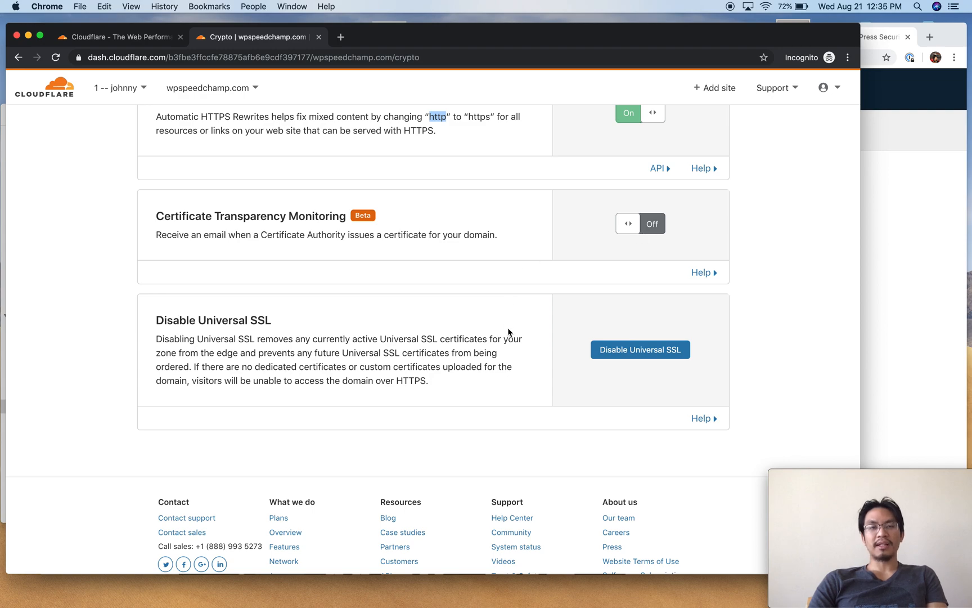
pyautogui.moveTo(593, 244)
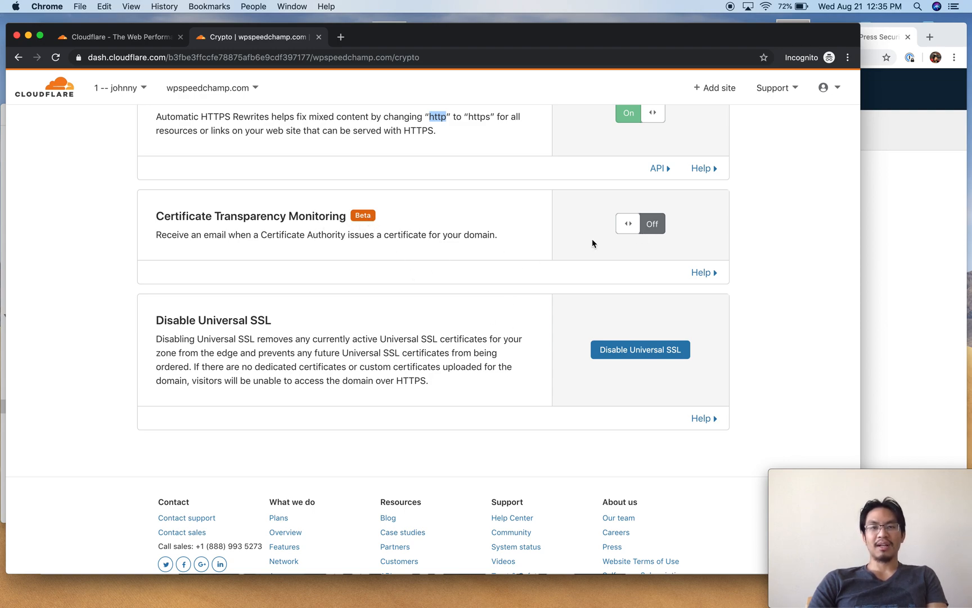
pyautogui.scroll(3)
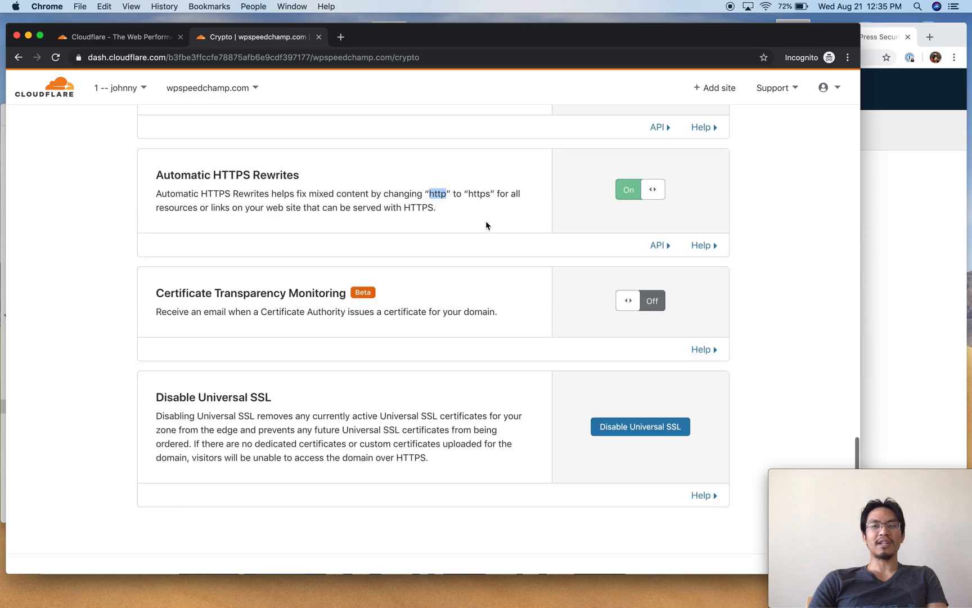
# Visit the Firewall page with its empty event log, then the Access page
pyautogui.click(303, 129)
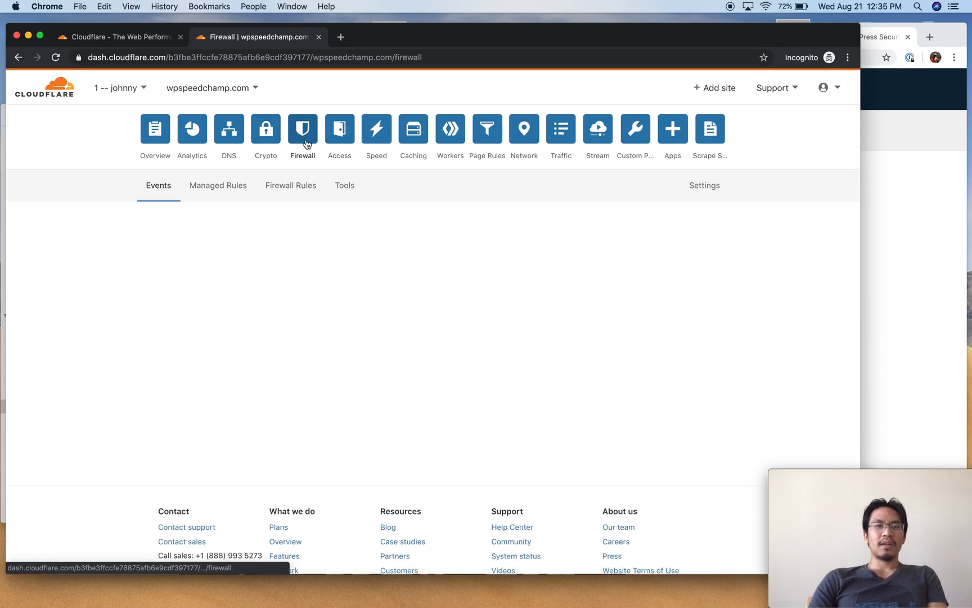
pyautogui.click(303, 130)
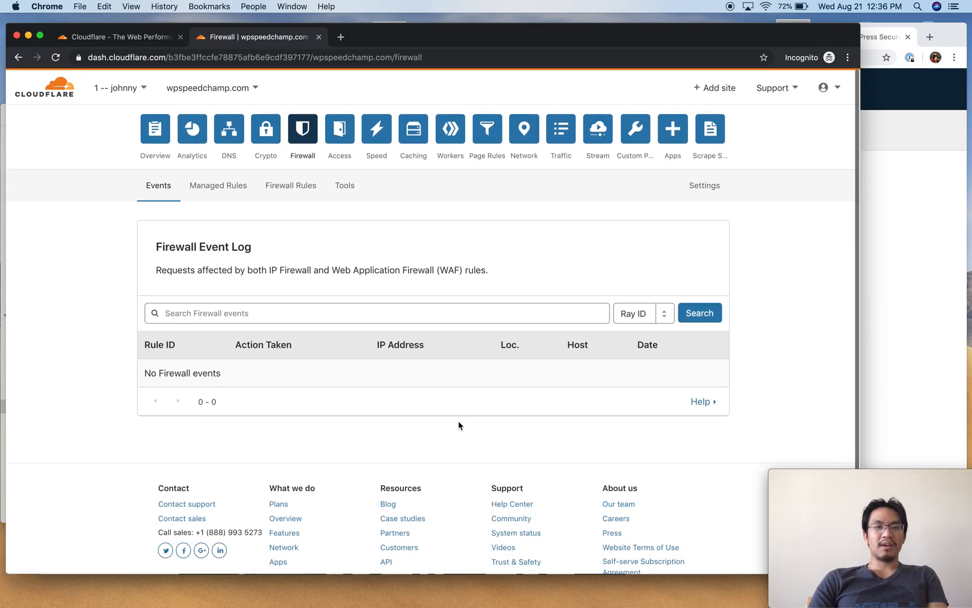
pyautogui.click(339, 130)
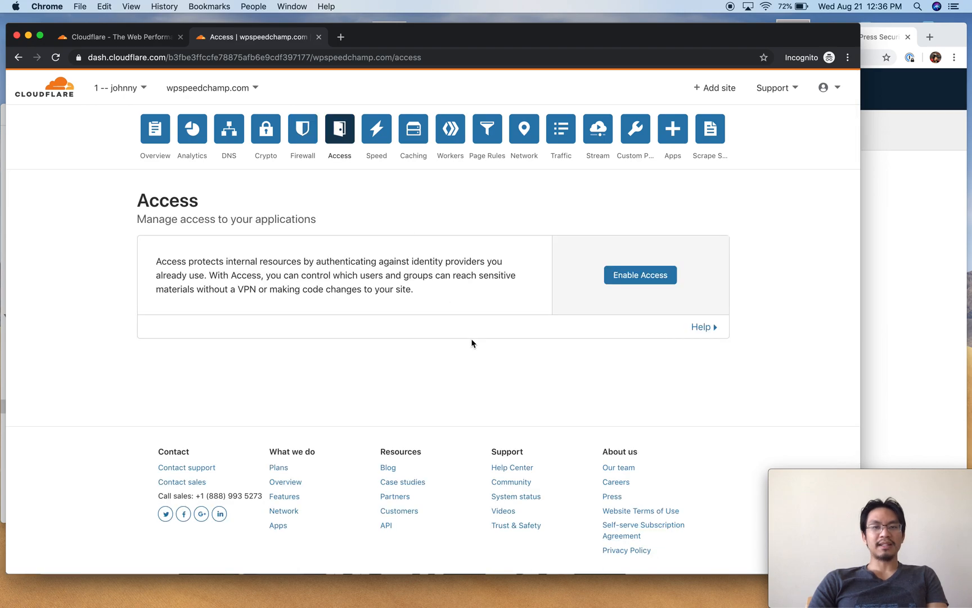
# Review Speed settings: Auto Minify unchecked, Brotli on, AMP Real URL, Rocket Loader off
pyautogui.click(376, 129)
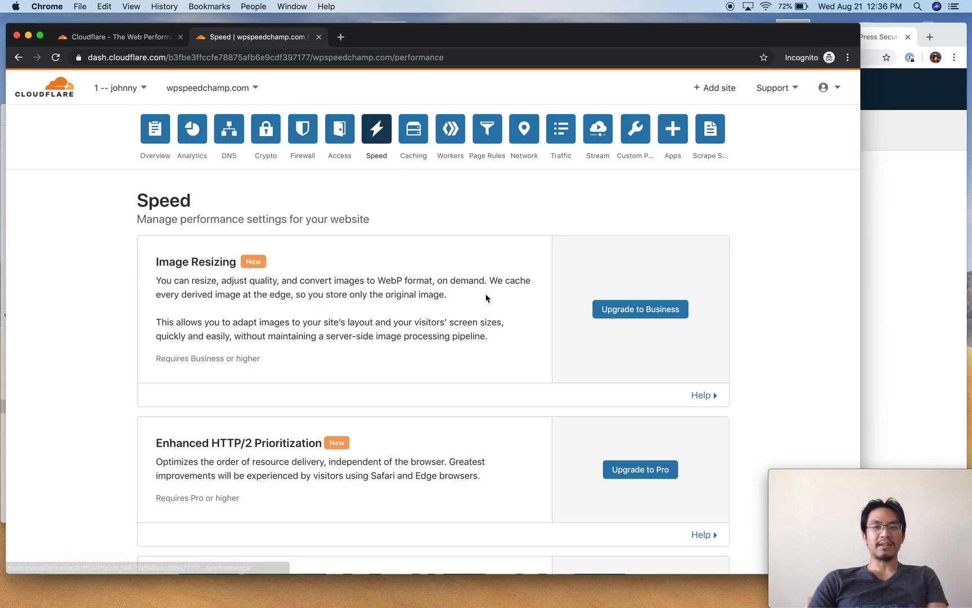
pyautogui.scroll(-3)
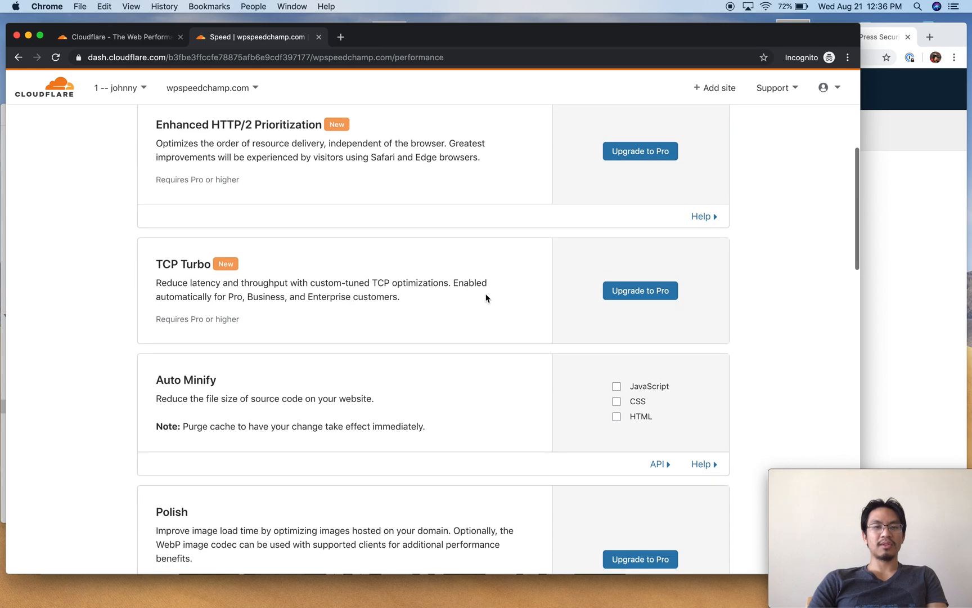
pyautogui.scroll(-3)
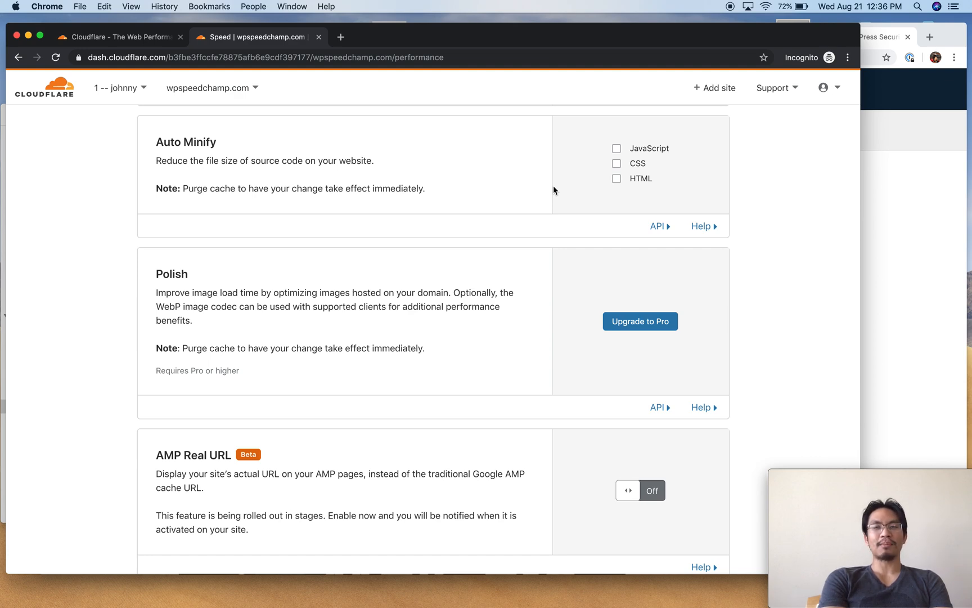
pyautogui.moveTo(615, 144)
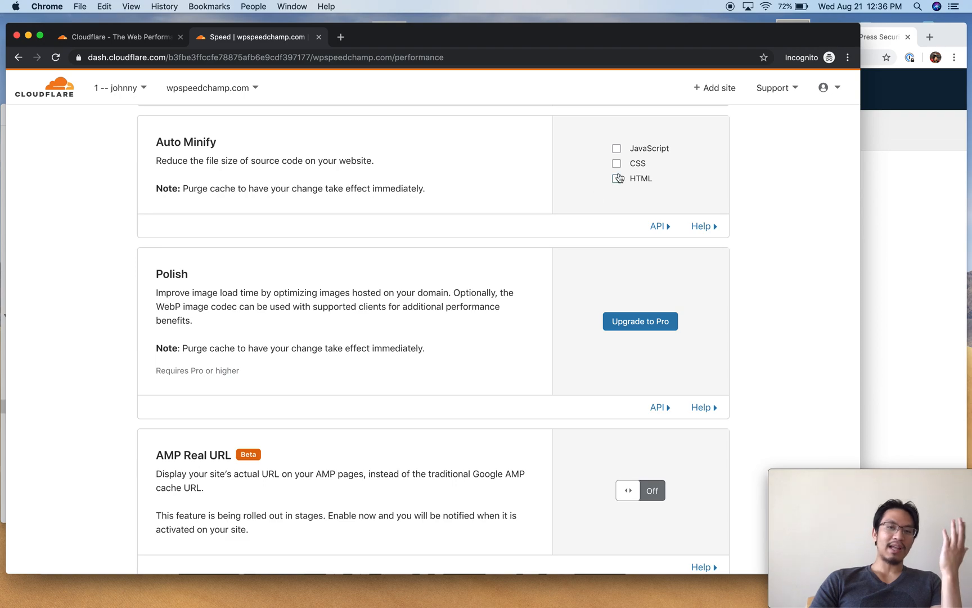
pyautogui.scroll(-3)
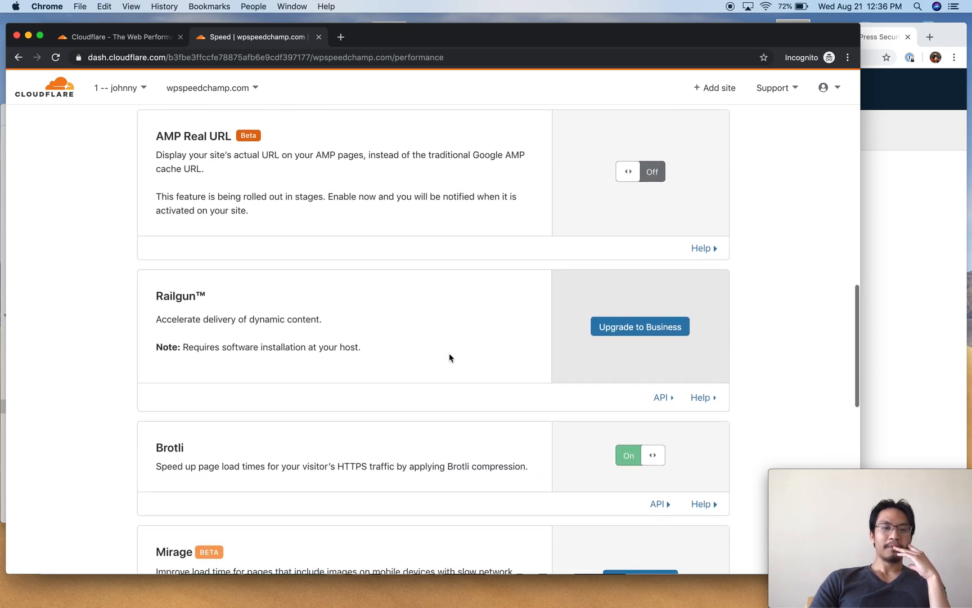
pyautogui.scroll(-3)
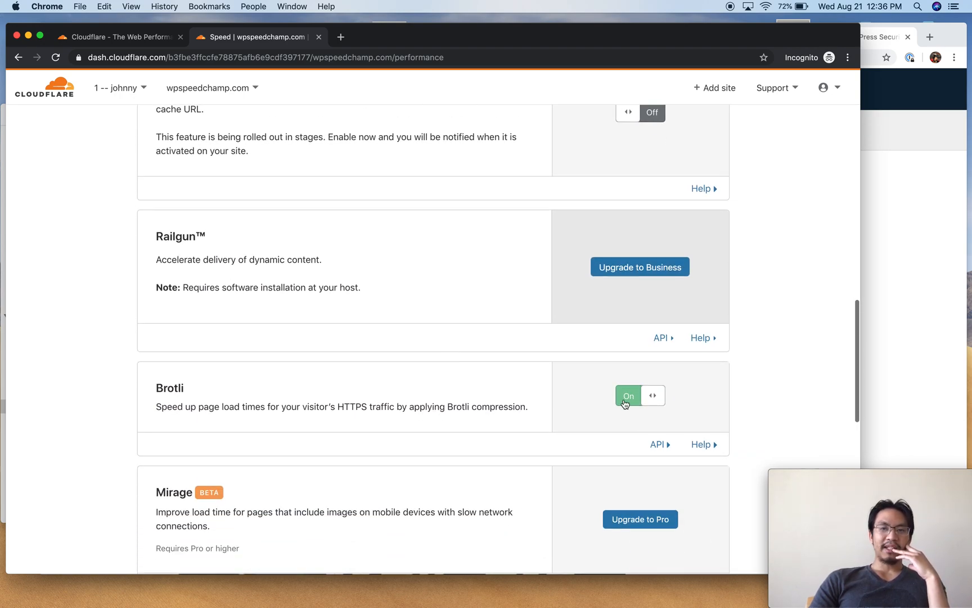
pyautogui.scroll(3)
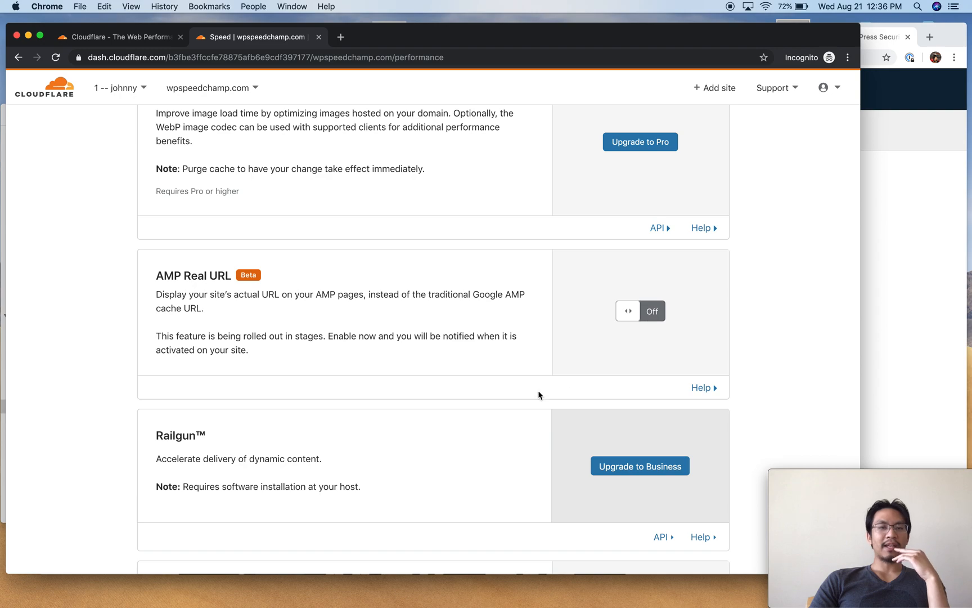
pyautogui.scroll(-3)
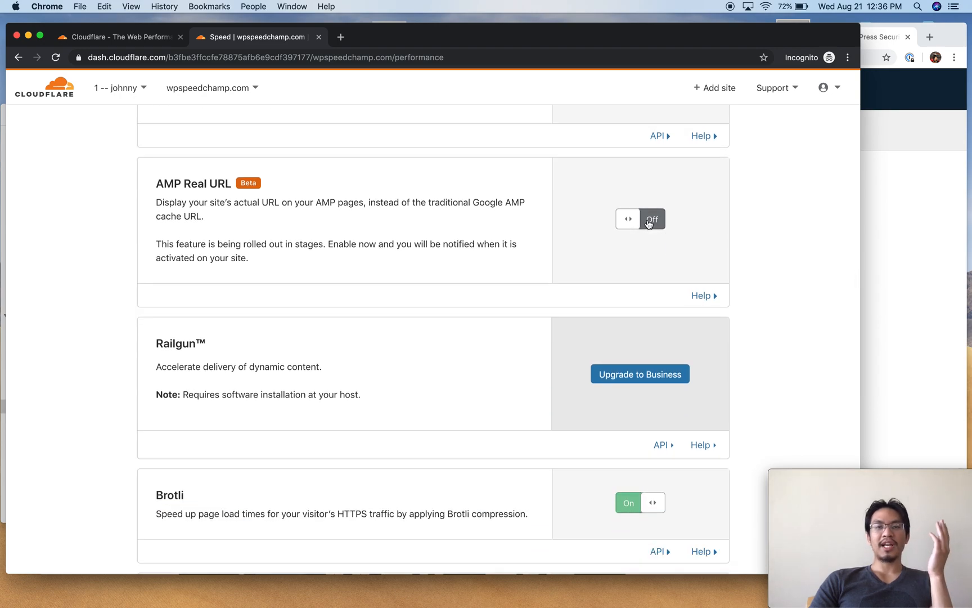
pyautogui.scroll(-3)
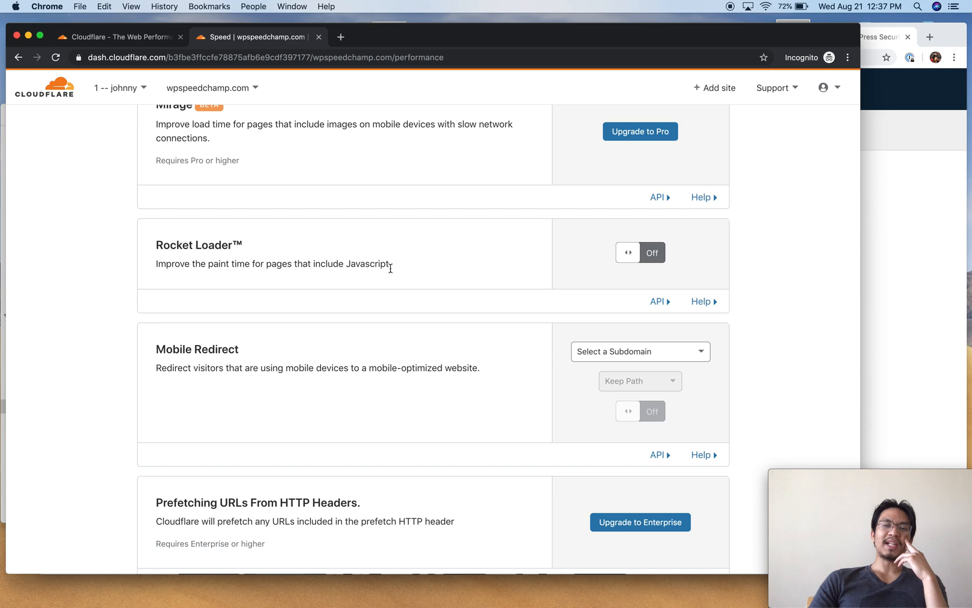
pyautogui.moveTo(156, 244); pyautogui.dragTo(392, 263)
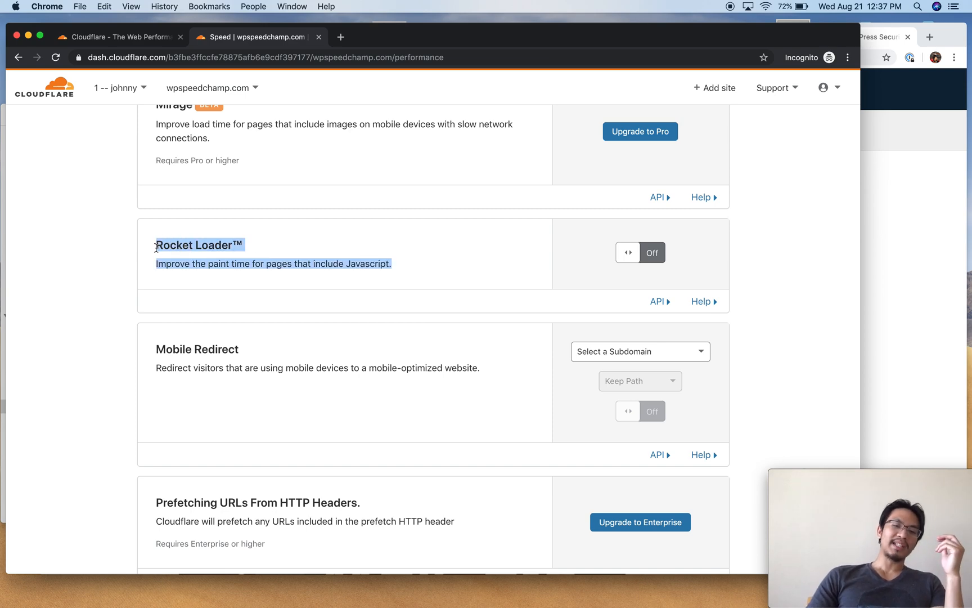
pyautogui.moveTo(339, 303)
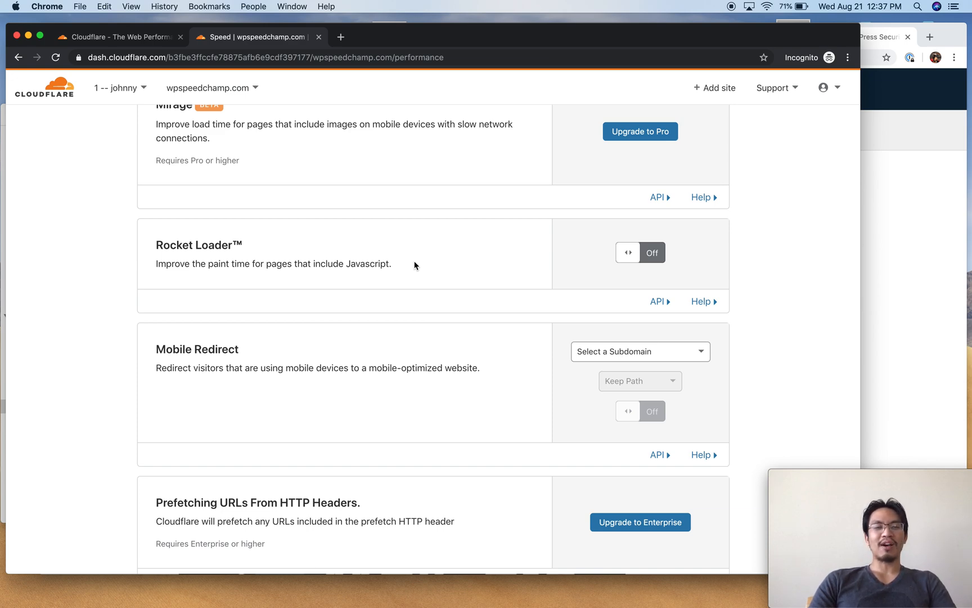
pyautogui.moveTo(332, 262)
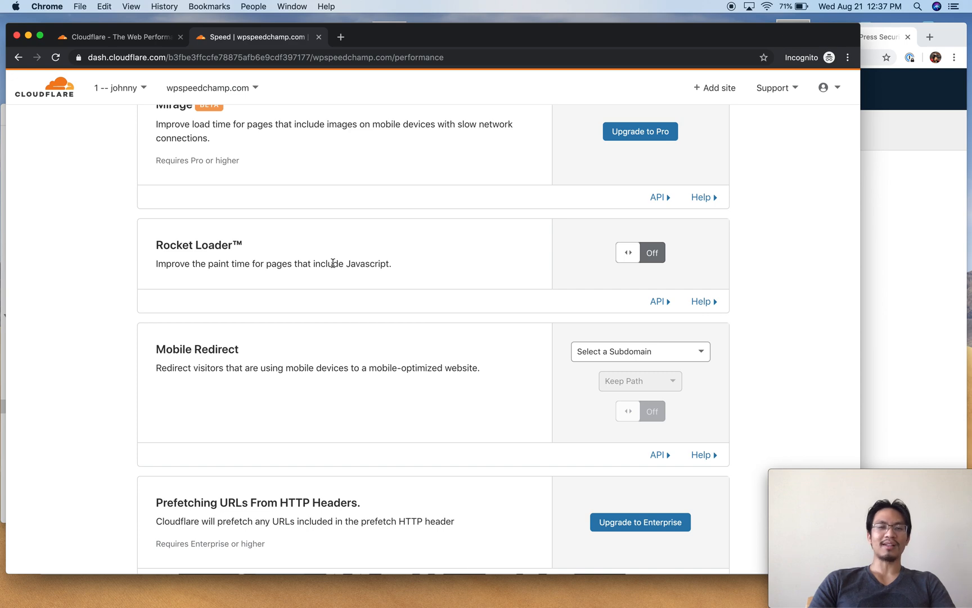
pyautogui.moveTo(156, 244)
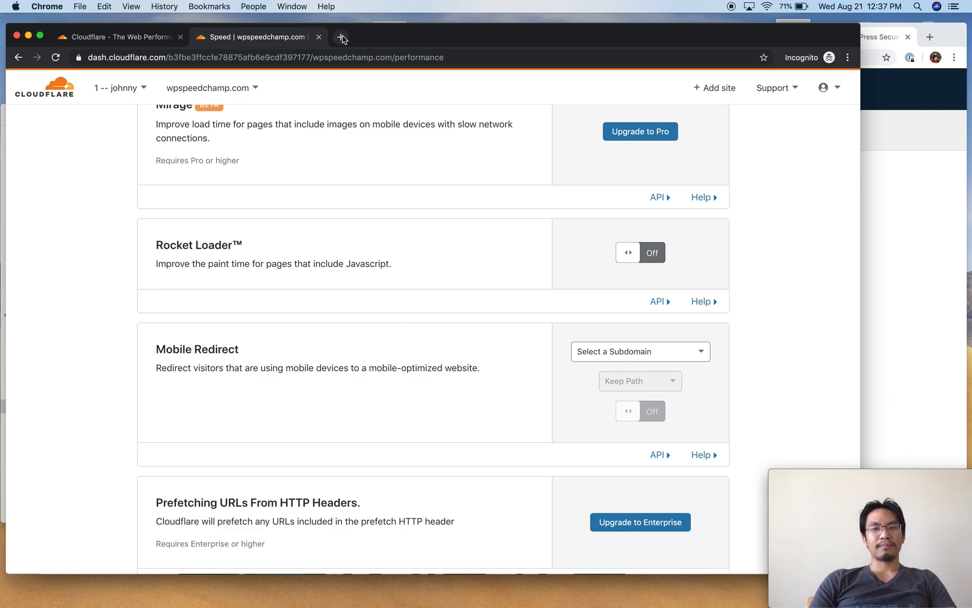
# Start a new browser tab and enter something.com in the address bar
pyautogui.click(341, 38)
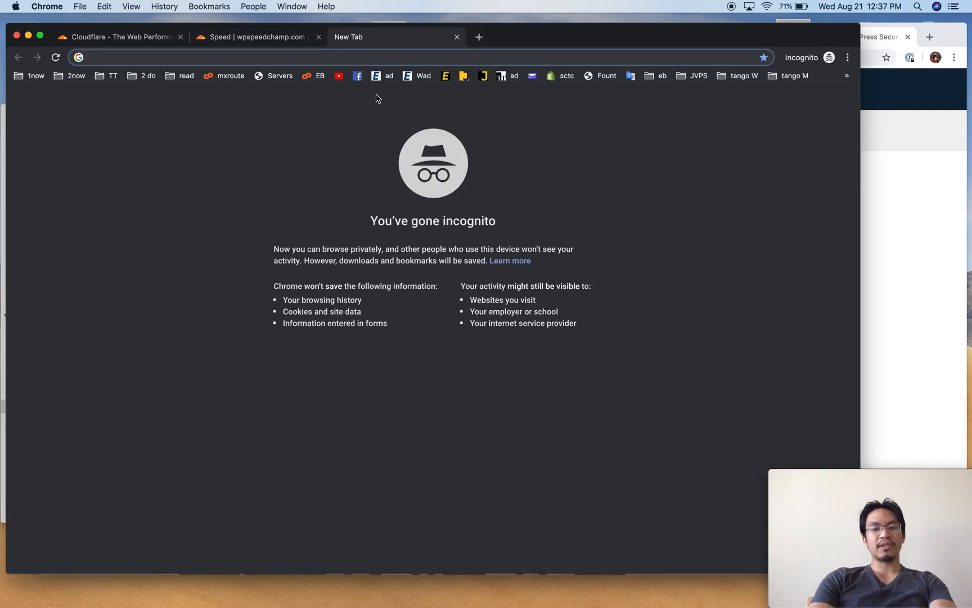
pyautogui.write('something.com')
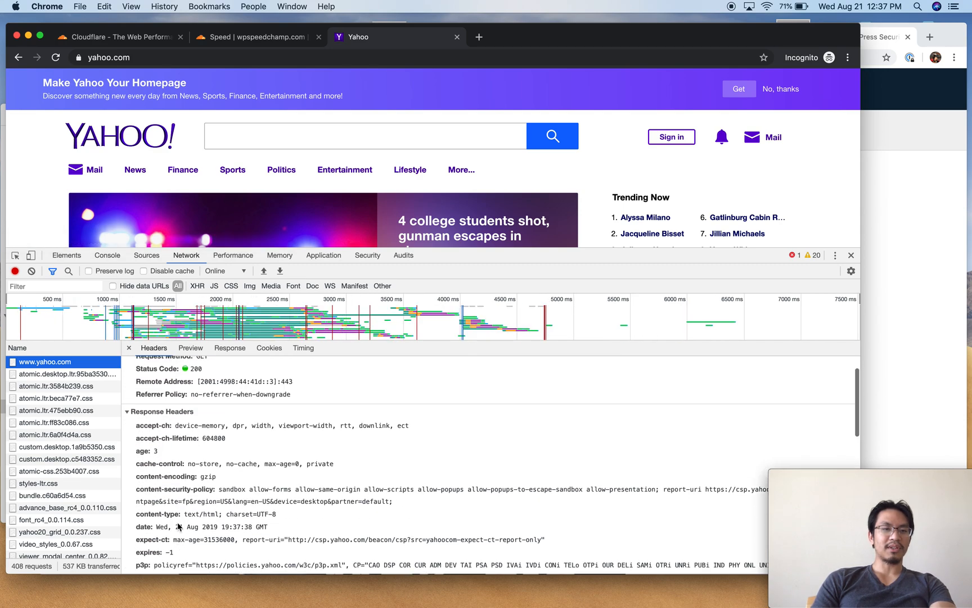
pyautogui.click(254, 37)
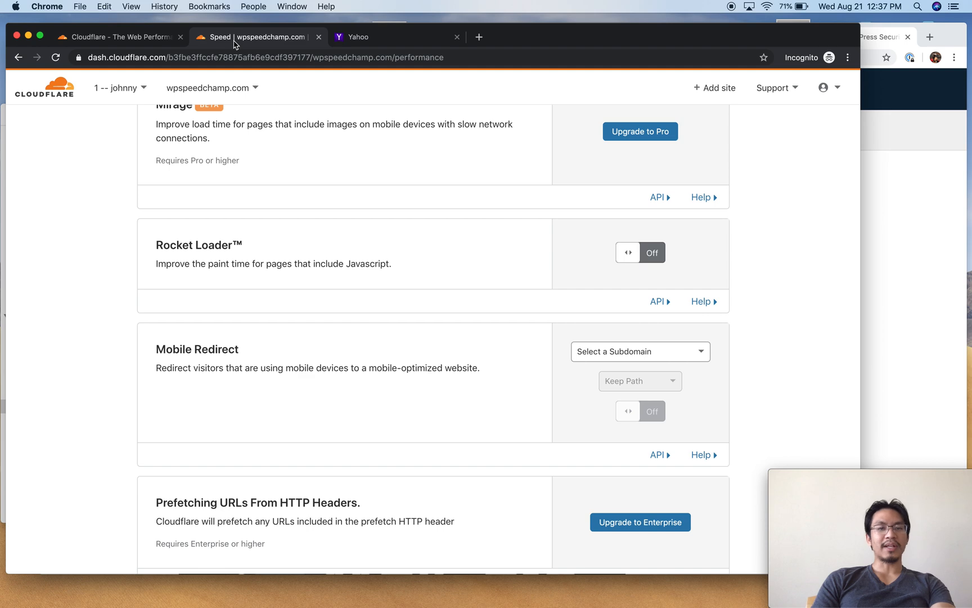
pyautogui.scroll(-3)
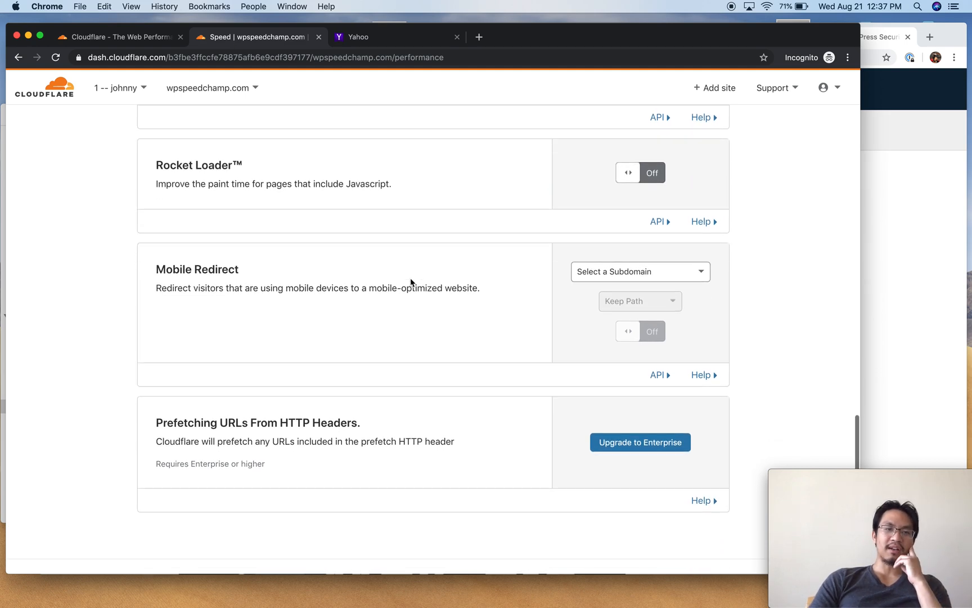
pyautogui.scroll(-3)
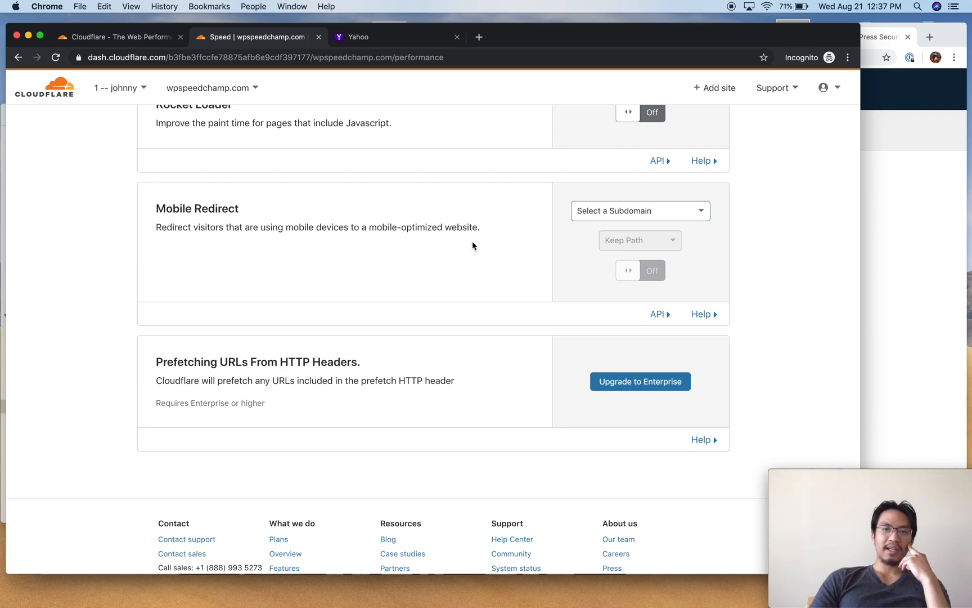
# Go to Caching and keep the Caching Level at Standard
pyautogui.click(413, 130)
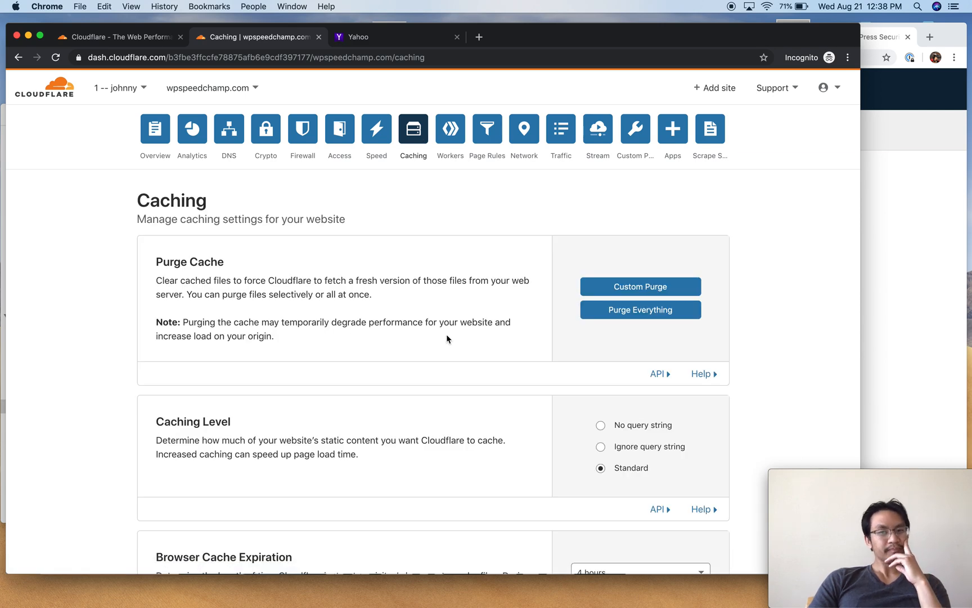
pyautogui.moveTo(640, 309)
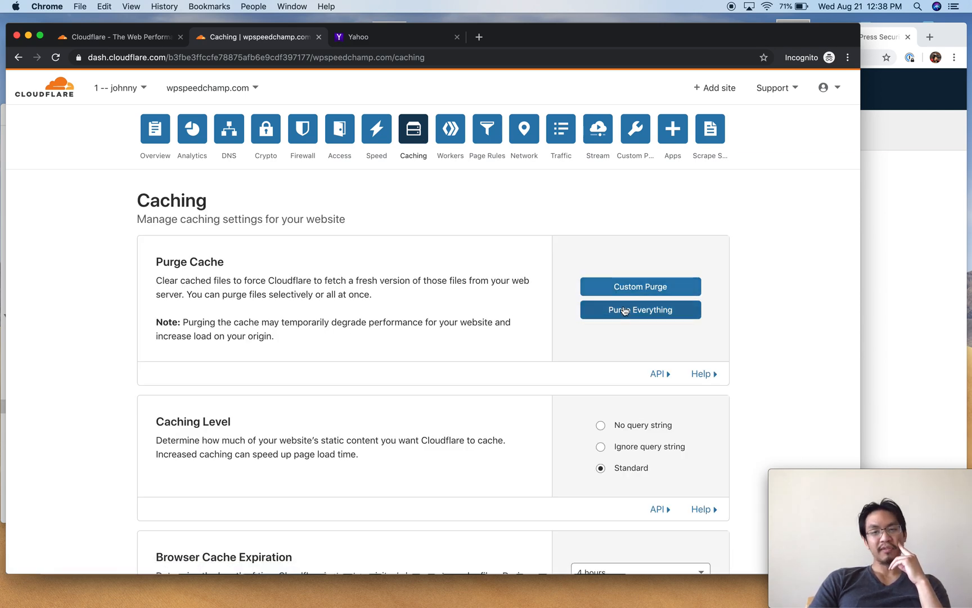
pyautogui.moveTo(154, 129)
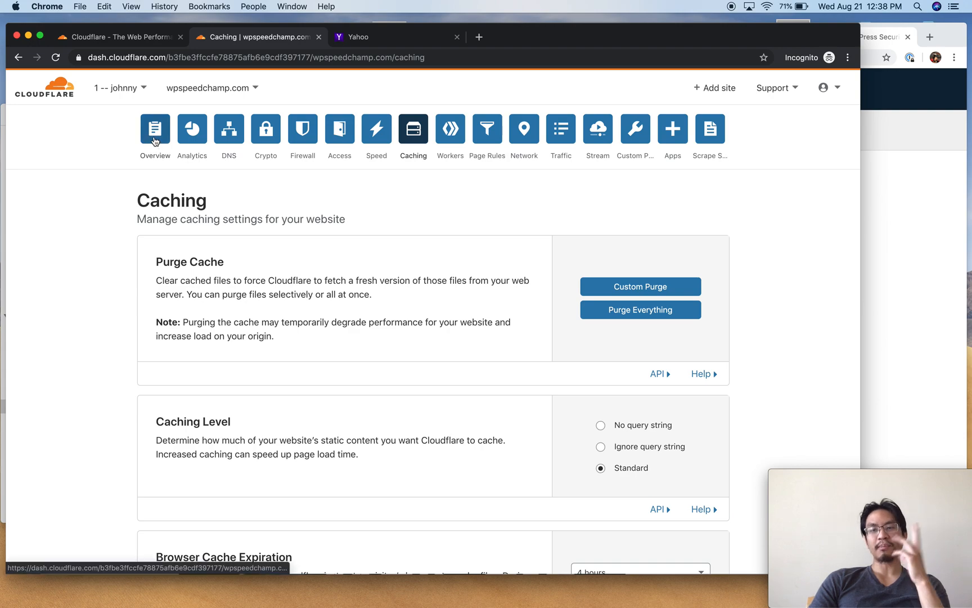
pyautogui.scroll(-3)
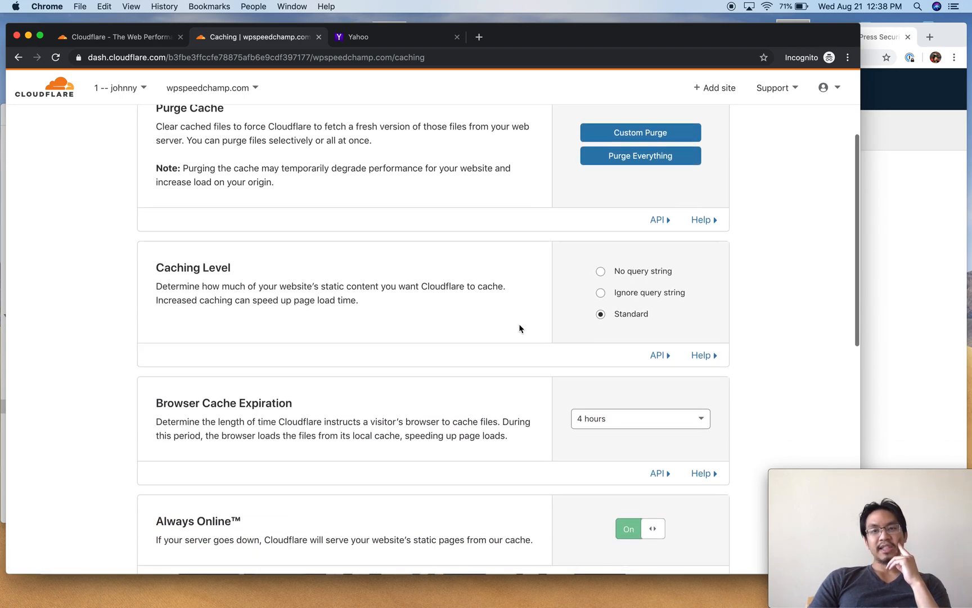
pyautogui.scroll(-3)
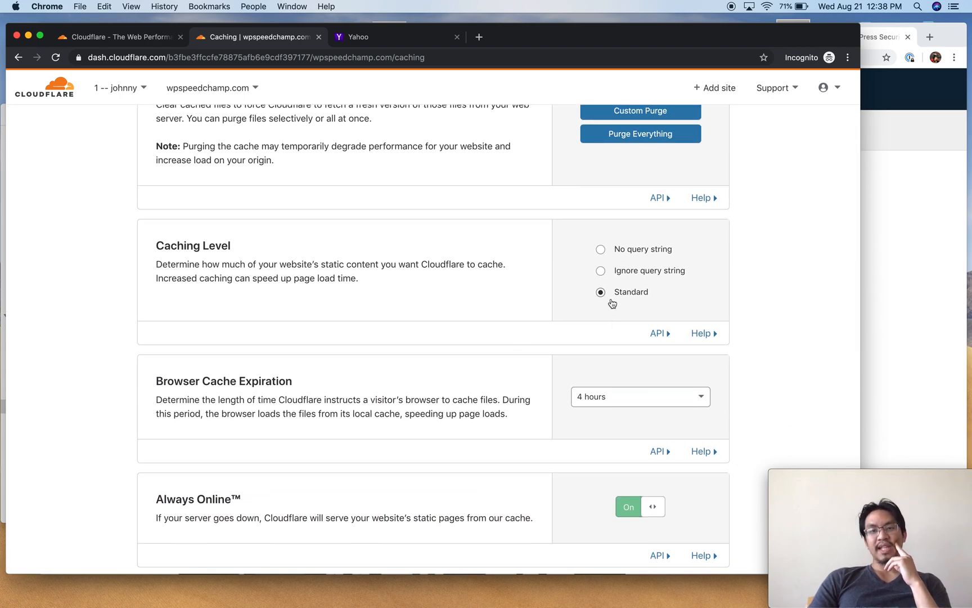
pyautogui.moveTo(536, 296)
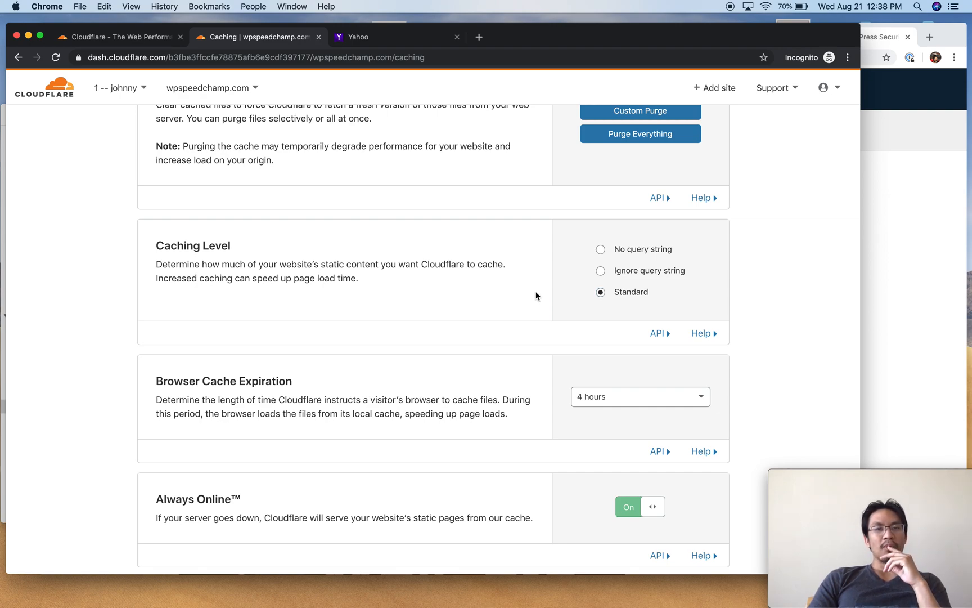
pyautogui.moveTo(591, 291)
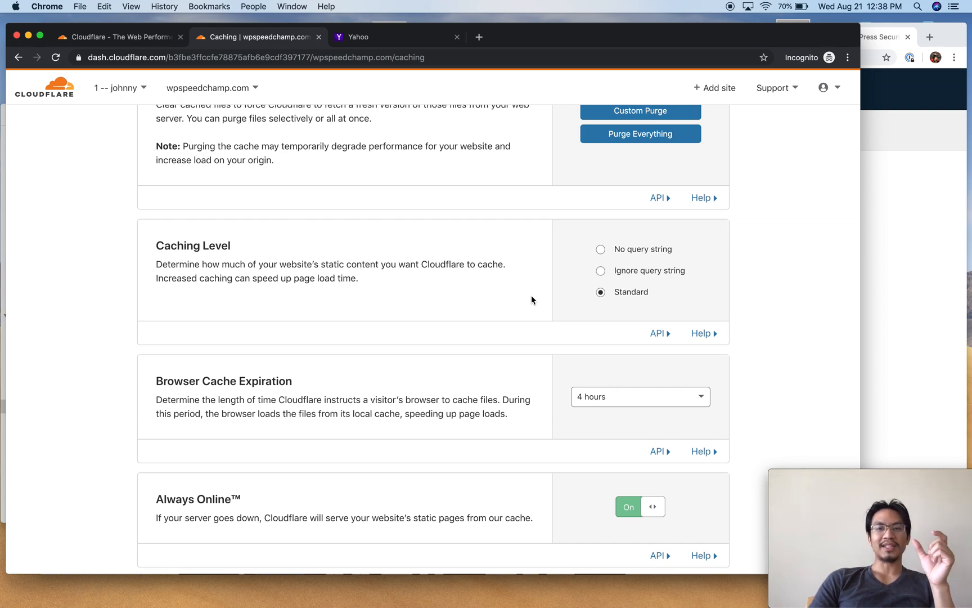
pyautogui.click(600, 291)
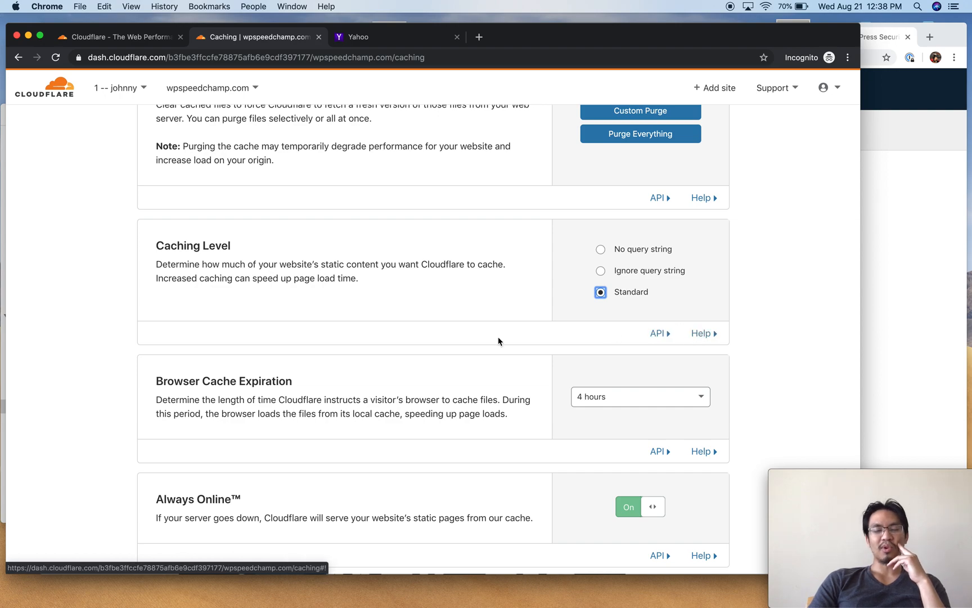
# Review Browser Cache Expiration durations, keep 4 hours, and leave Always Online on and Development Mode off
pyautogui.scroll(-3)
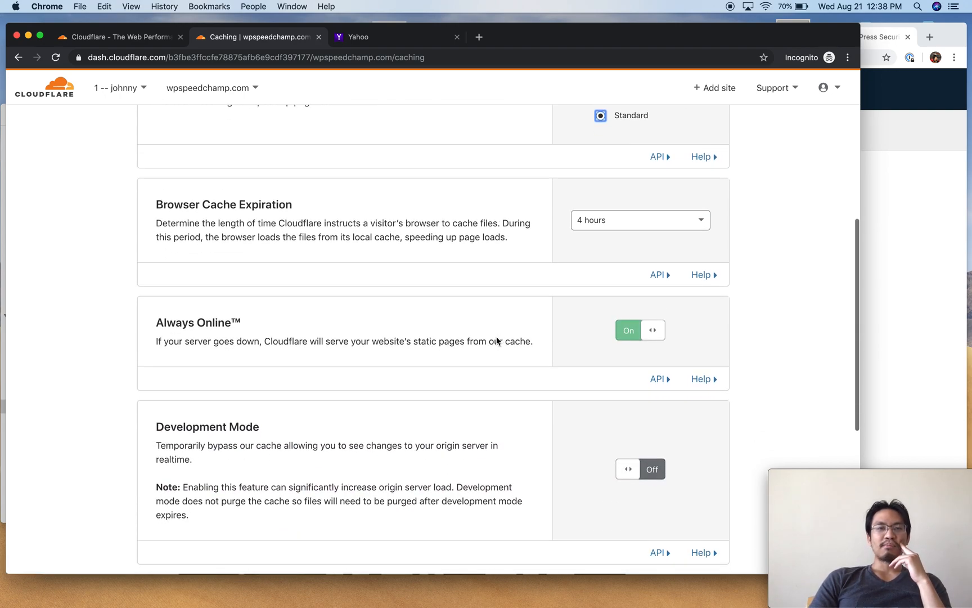
pyautogui.click(639, 219)
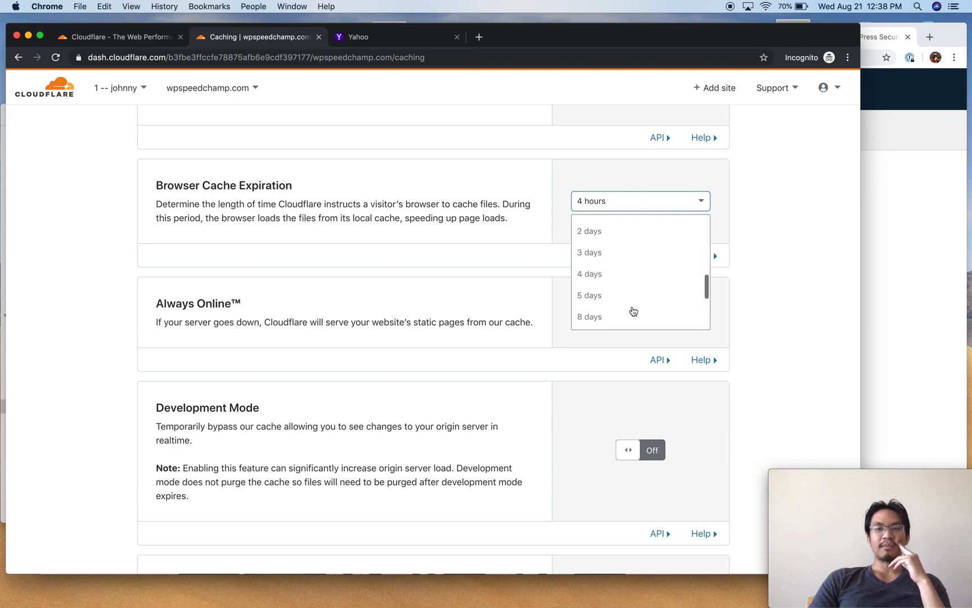
pyautogui.scroll(3)
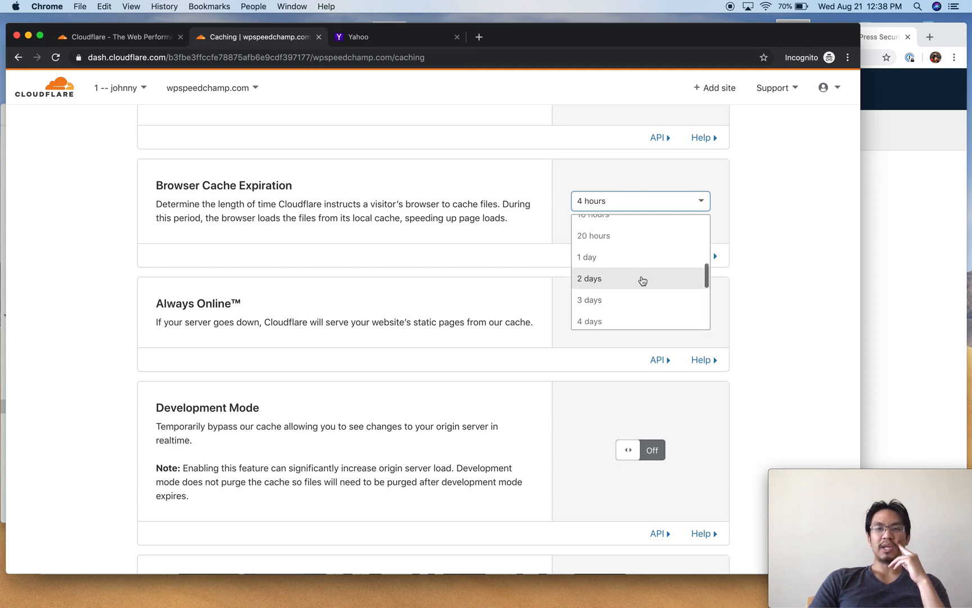
pyautogui.scroll(-3)
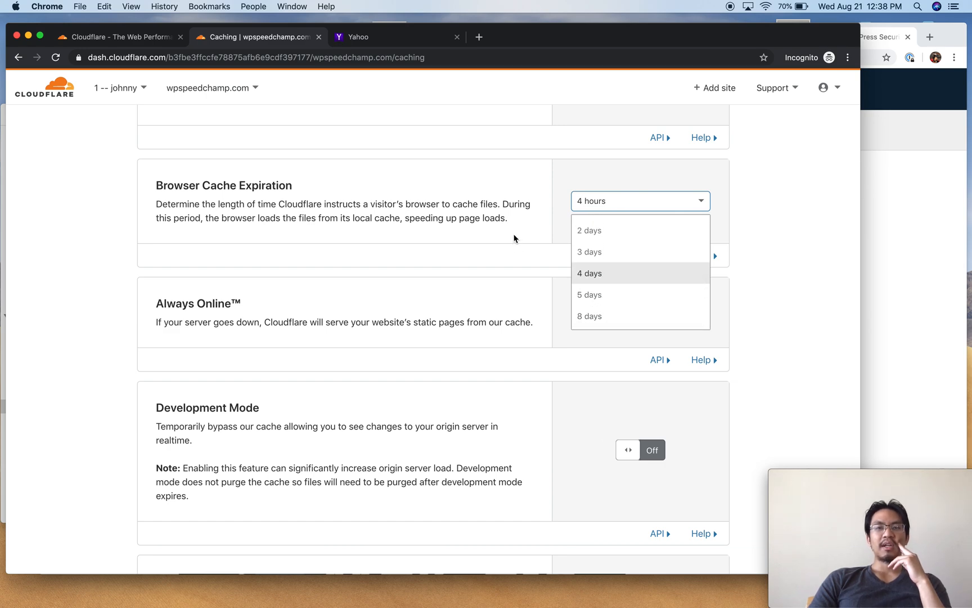
pyautogui.click(652, 310)
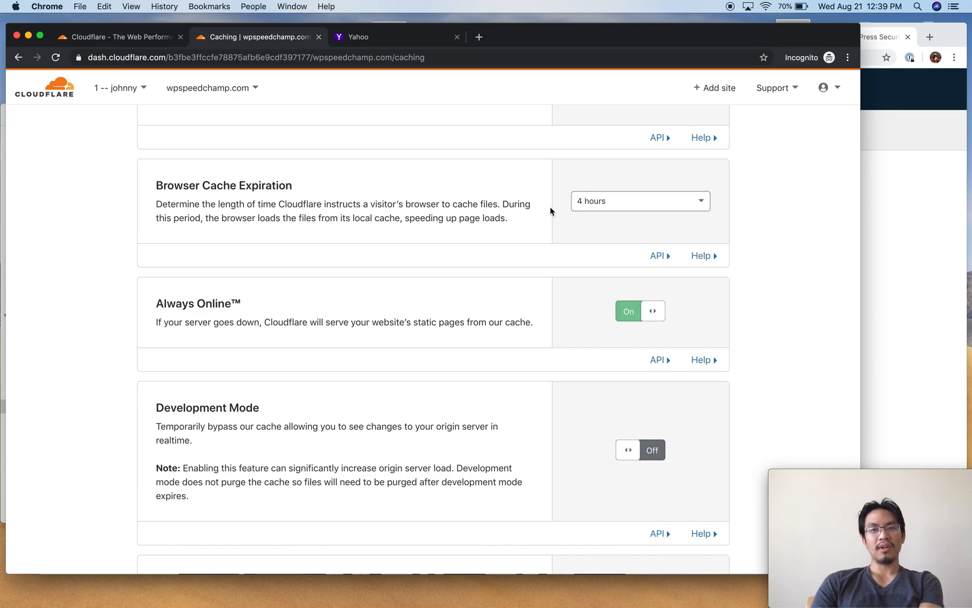
pyautogui.scroll(-3)
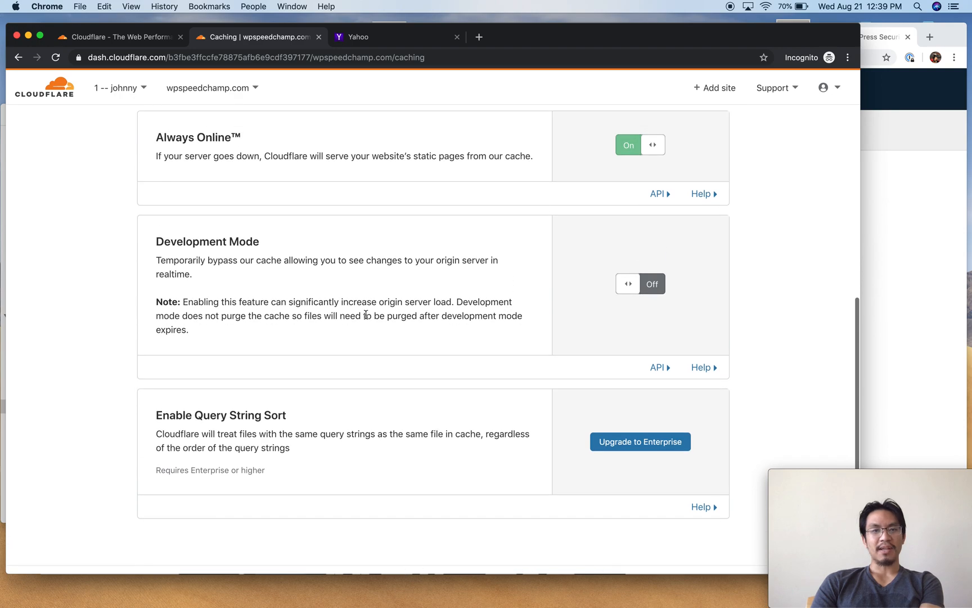
pyautogui.scroll(-3)
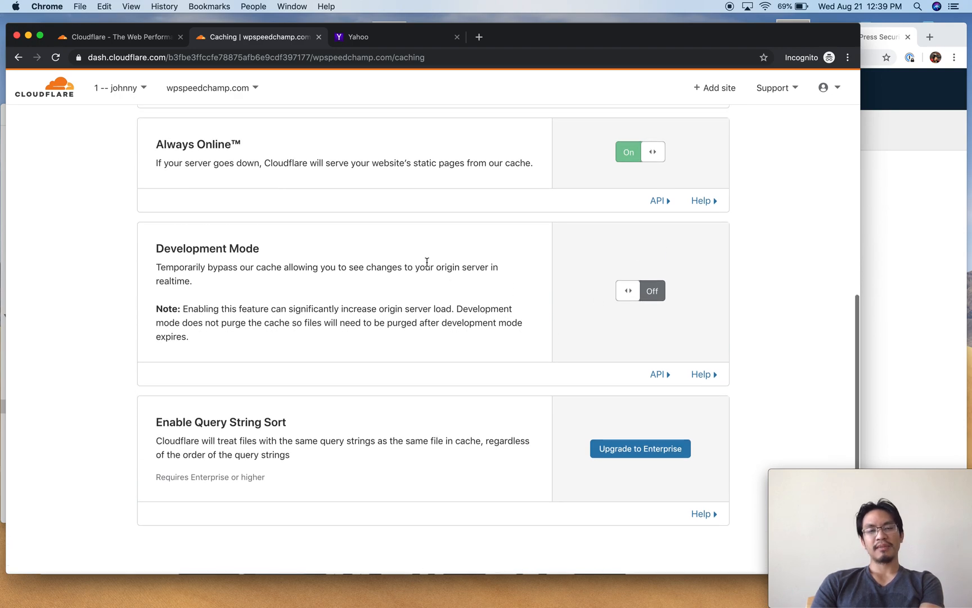
pyautogui.scroll(-3)
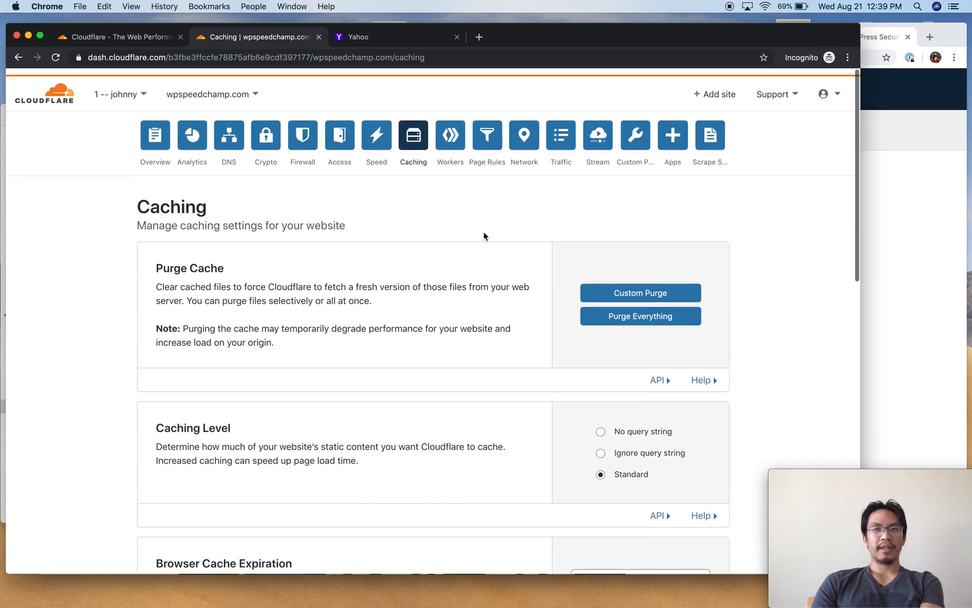
# Pass through the Workers and Page Rules sections to reach the Network settings
pyautogui.click(449, 132)
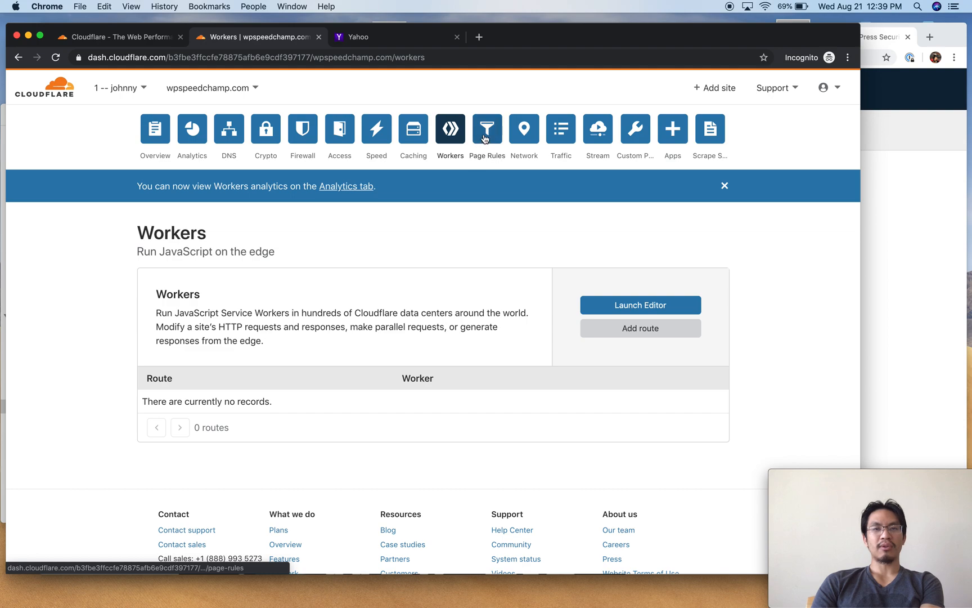
pyautogui.click(488, 129)
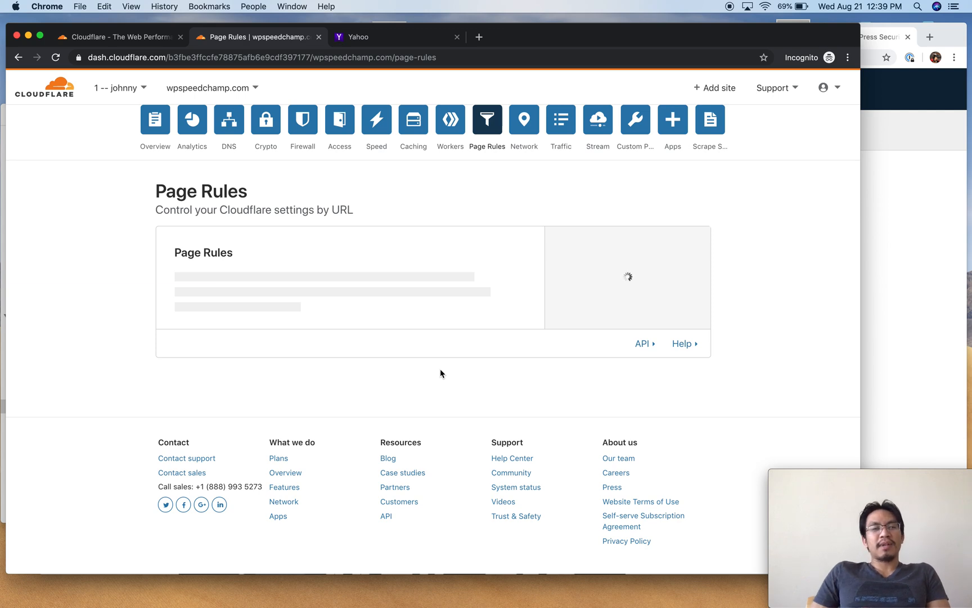
pyautogui.moveTo(520, 165)
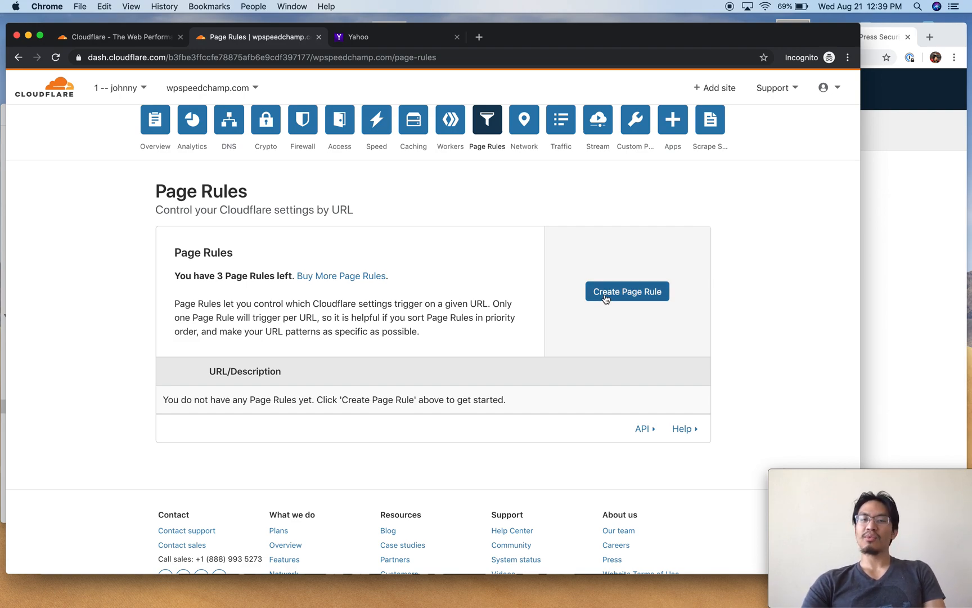
pyautogui.moveTo(525, 119)
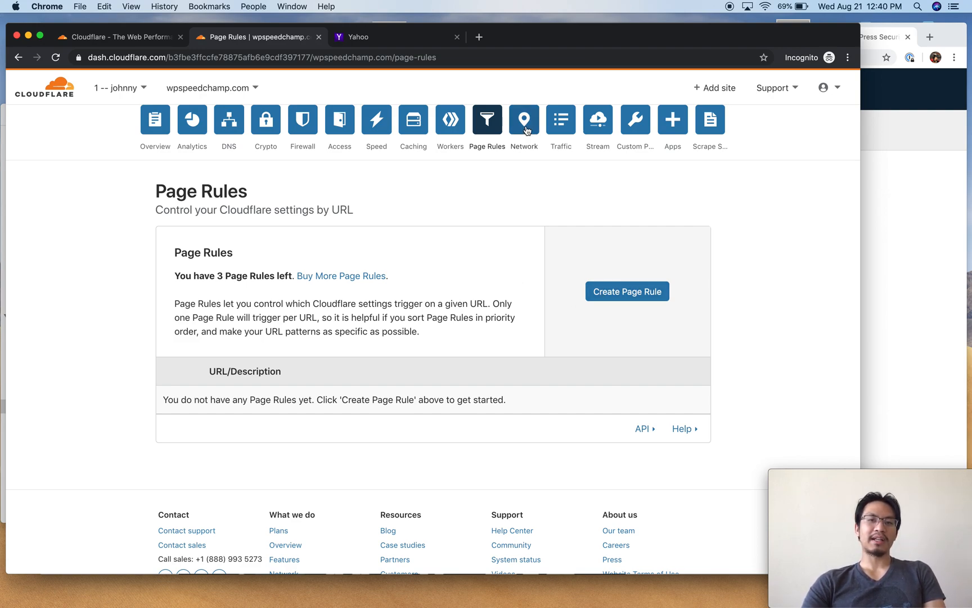
pyautogui.click(524, 120)
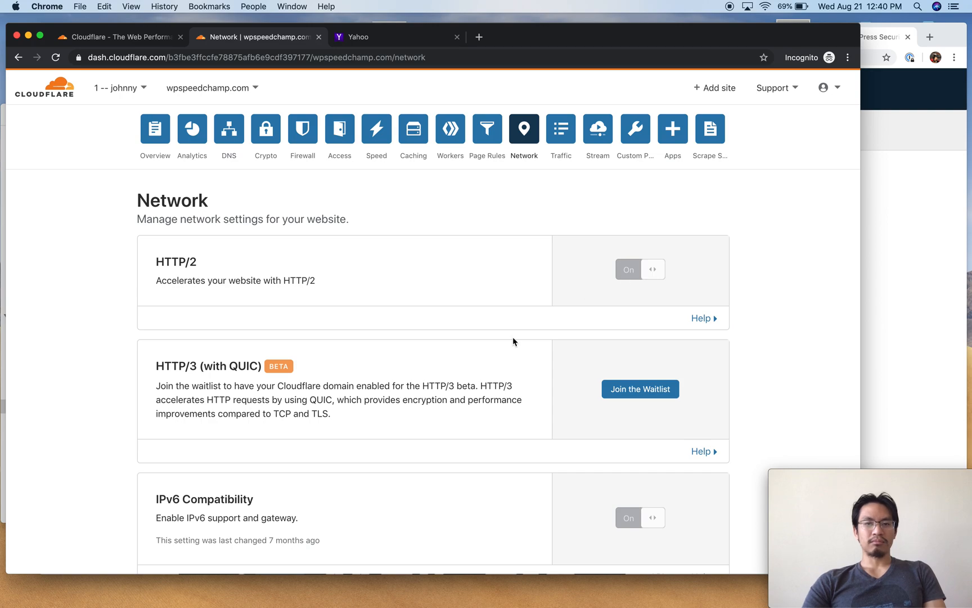
# Review the Network toggles: HTTP/2, IPv6 and WebSockets on, Pseudo IPv4 off, 100 MB upload limit
pyautogui.scroll(-3)
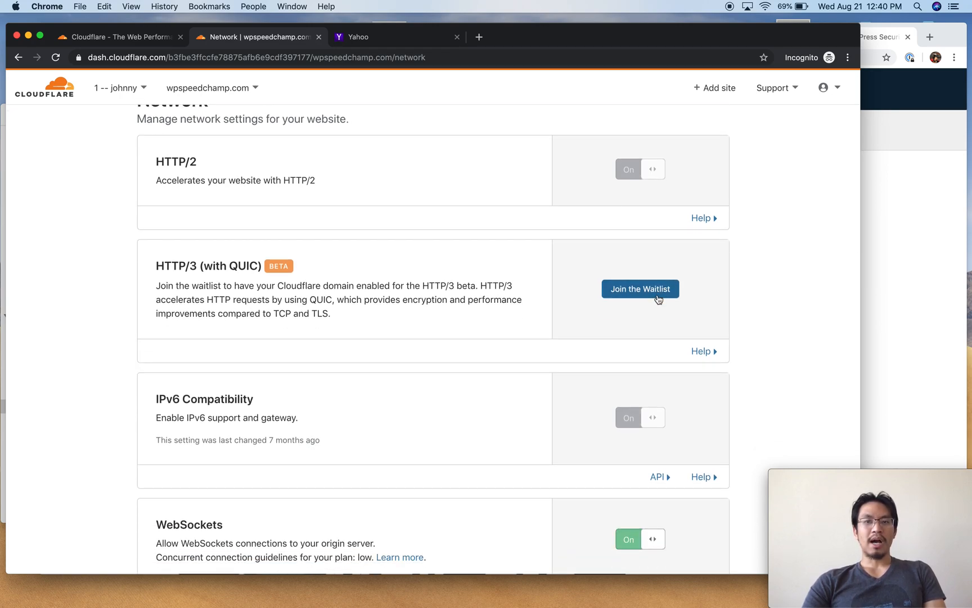
pyautogui.scroll(3)
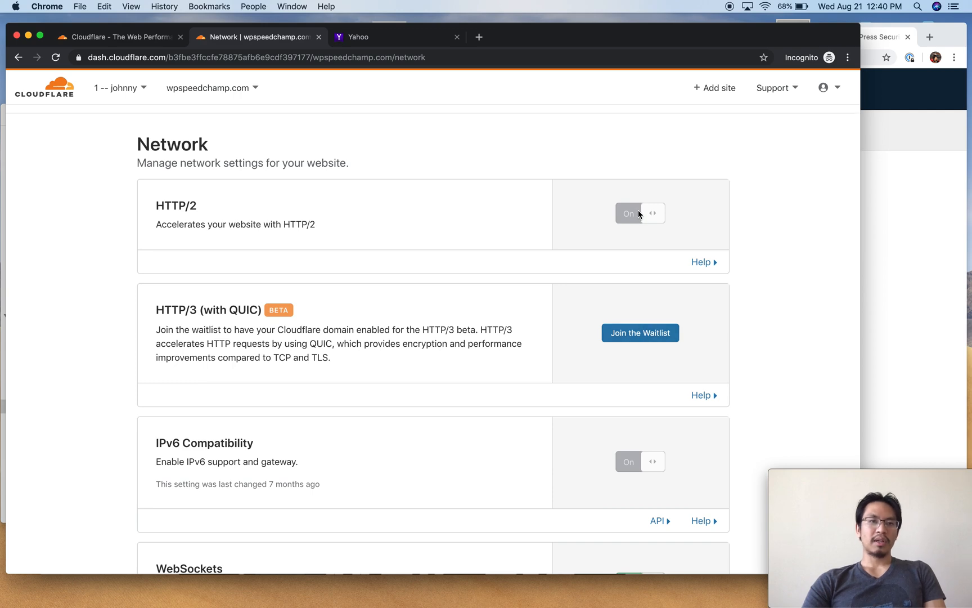
pyautogui.scroll(-3)
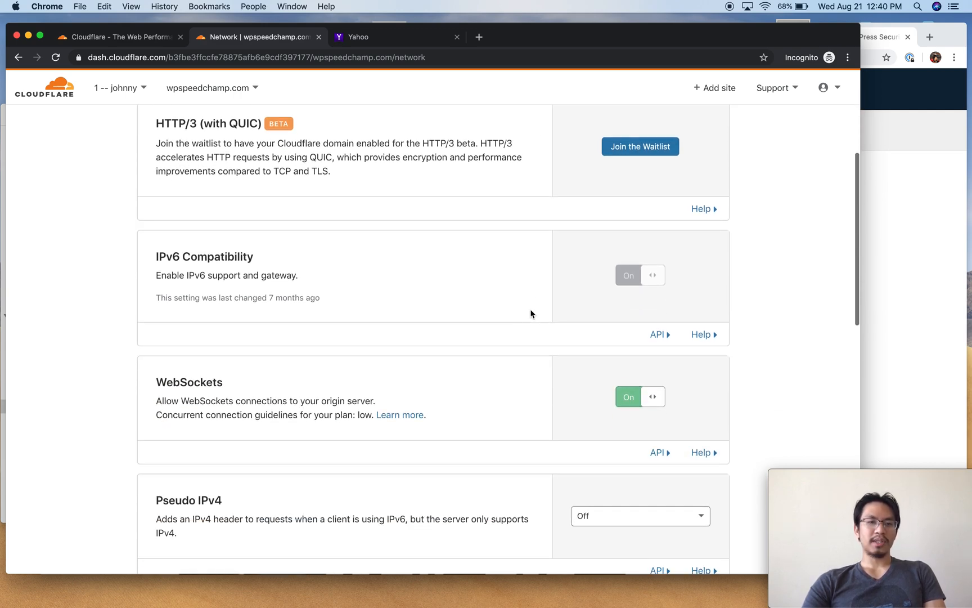
pyautogui.scroll(-3)
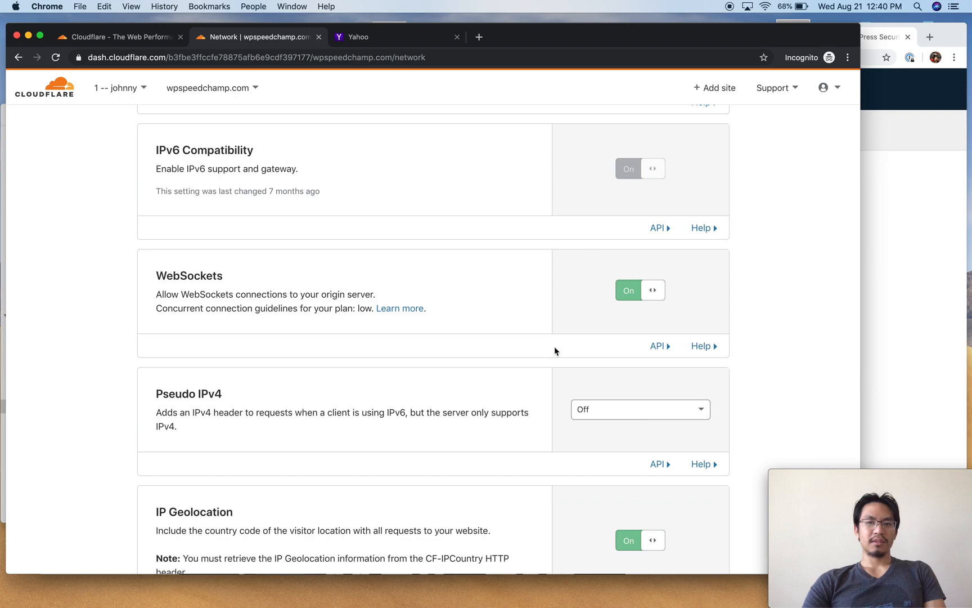
pyautogui.scroll(-3)
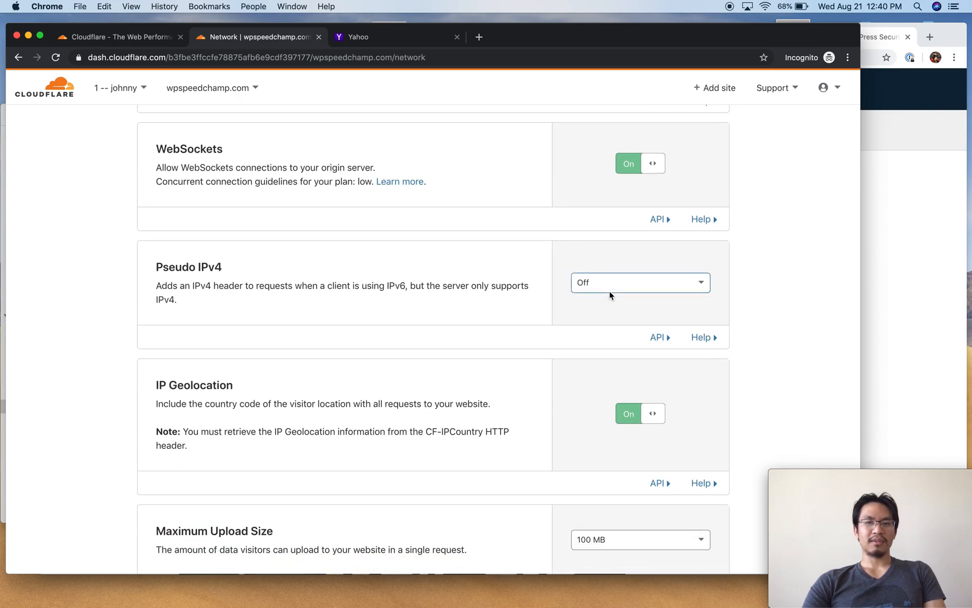
pyautogui.scroll(-3)
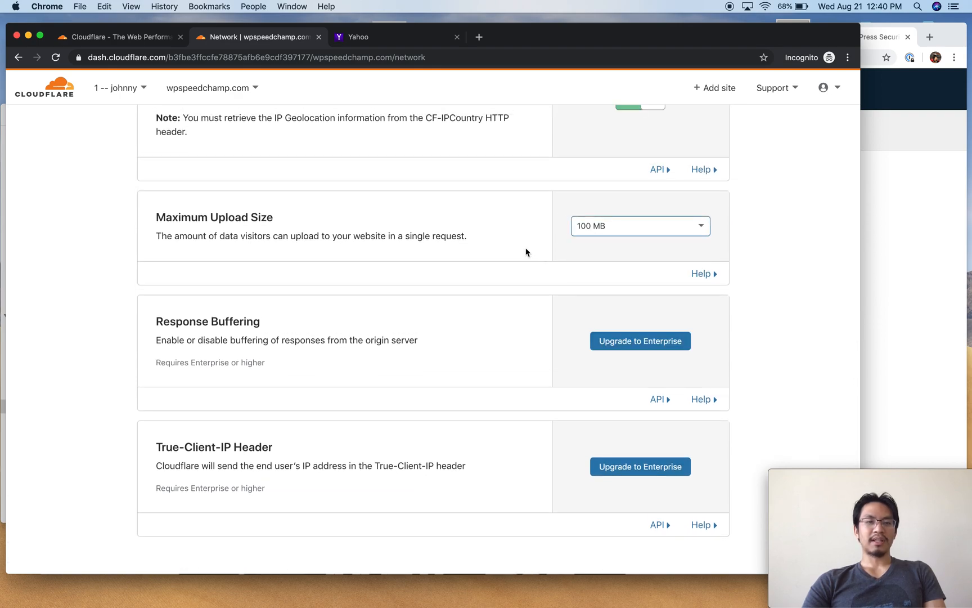
pyautogui.scroll(3)
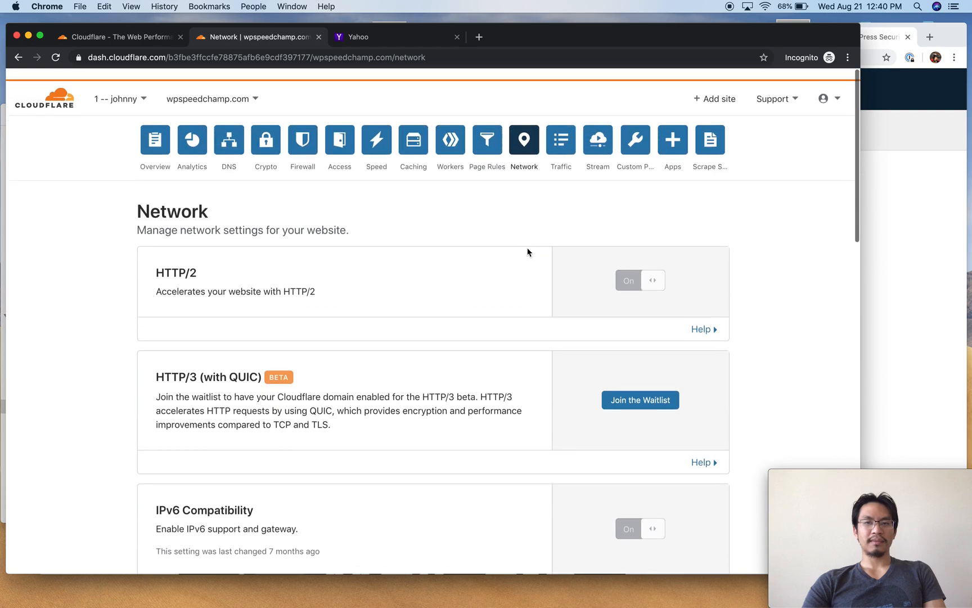
# Look over the Traffic section with its Argo routing offer
pyautogui.click(560, 139)
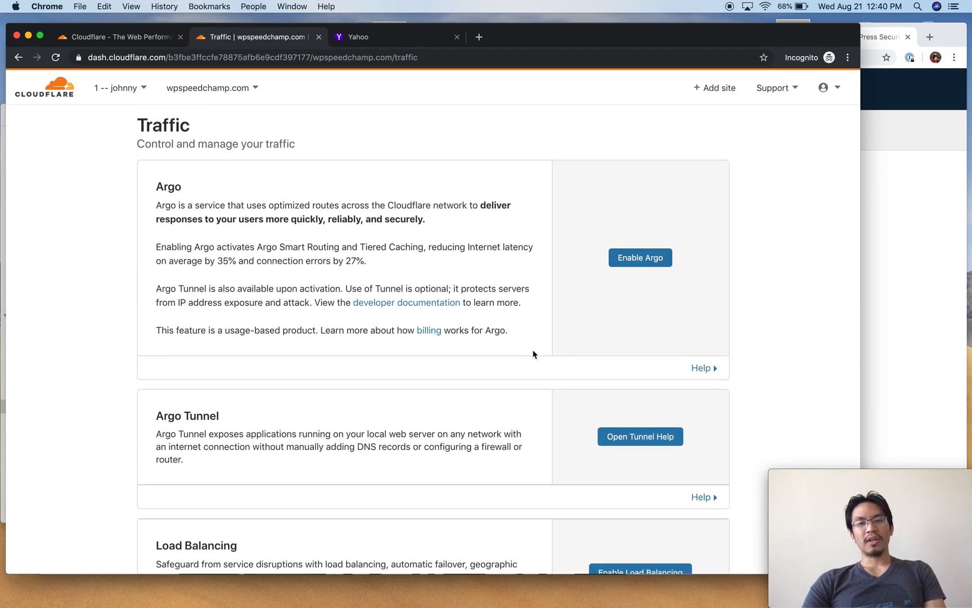
pyautogui.scroll(-3)
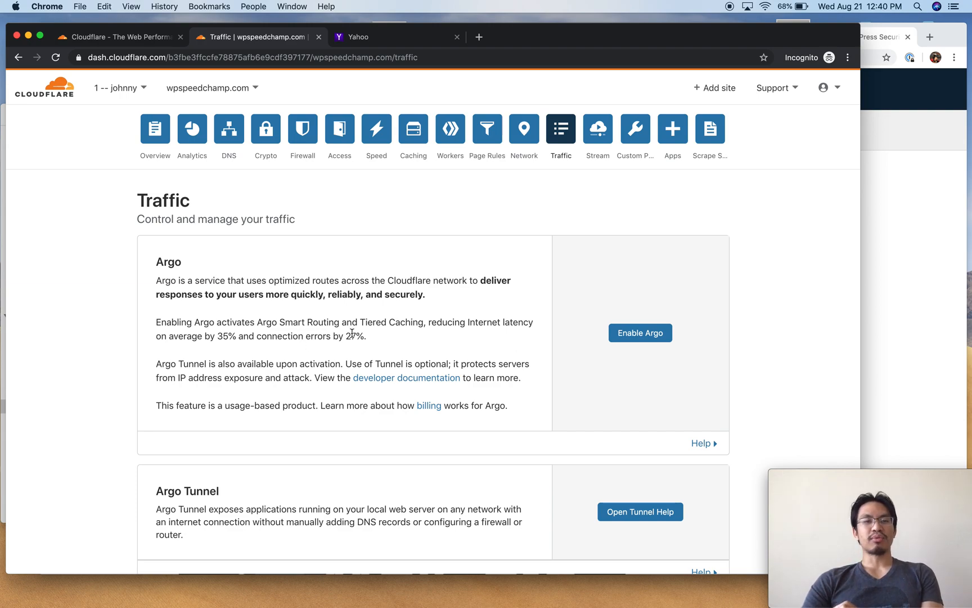
pyautogui.moveTo(168, 335); pyautogui.dragTo(366, 336)
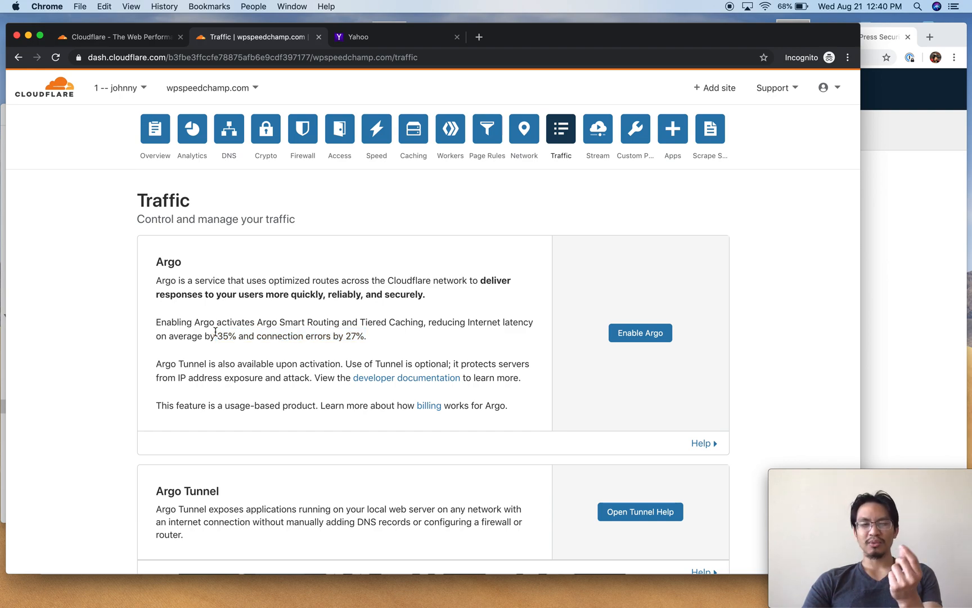
pyautogui.moveTo(321, 272)
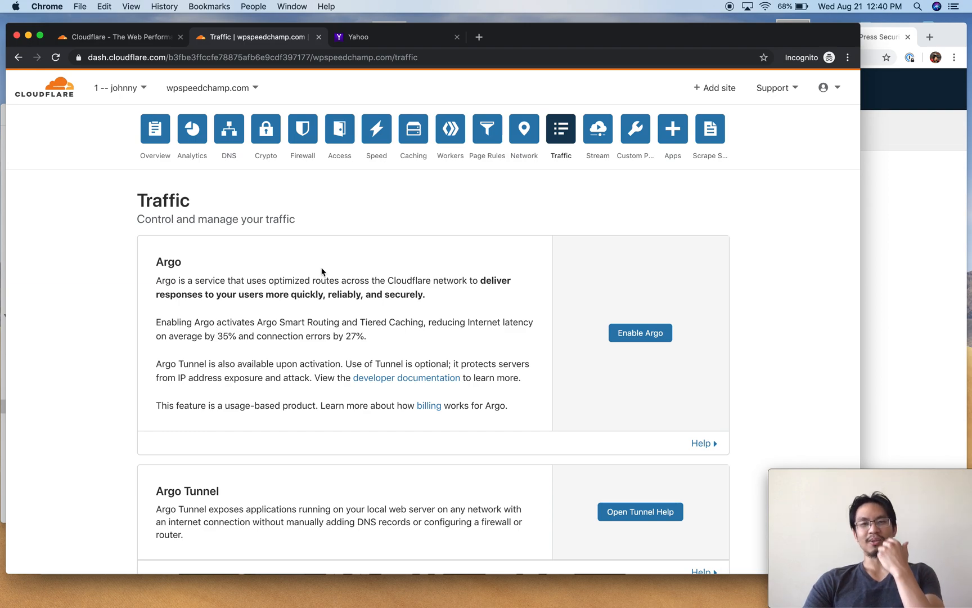
# Skip the Stream offer and review the Pro-only Custom Pages error options
pyautogui.click(598, 131)
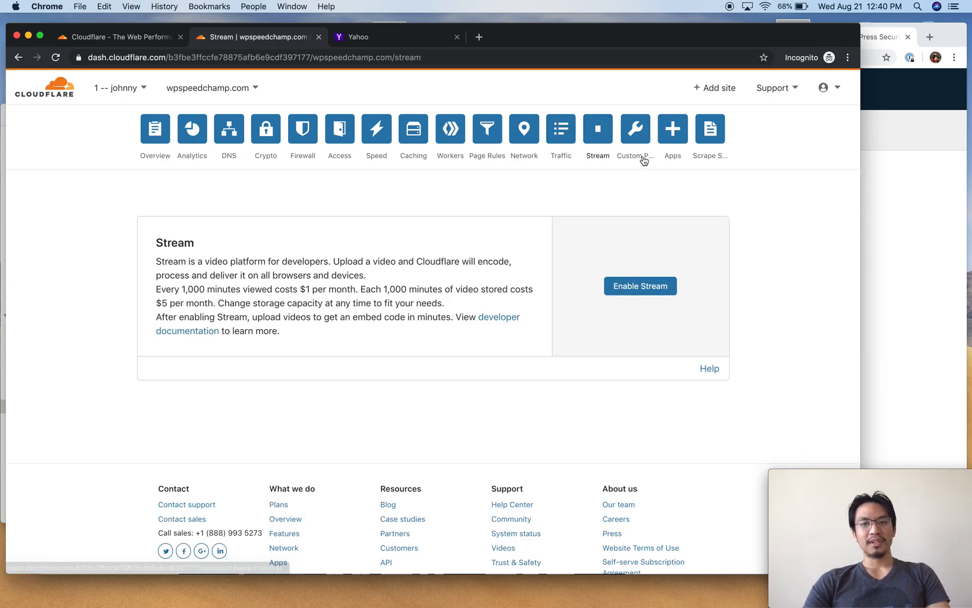
pyautogui.click(635, 128)
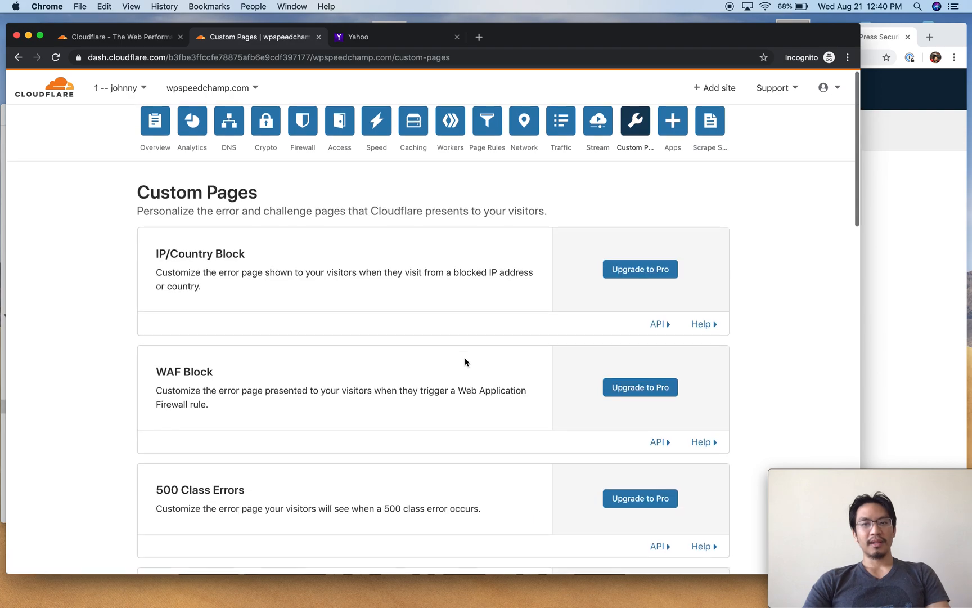
pyautogui.scroll(-3)
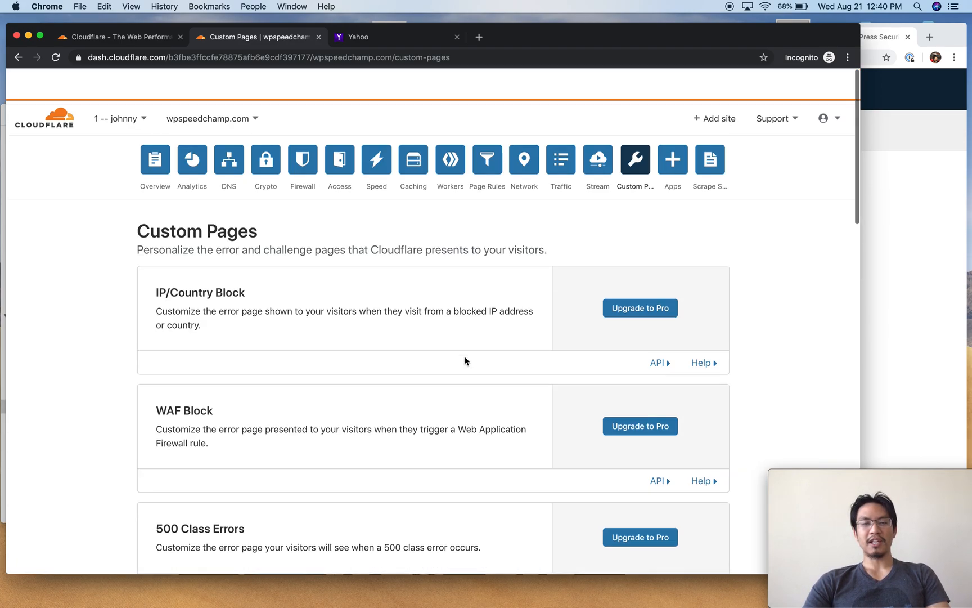
pyautogui.scroll(-3)
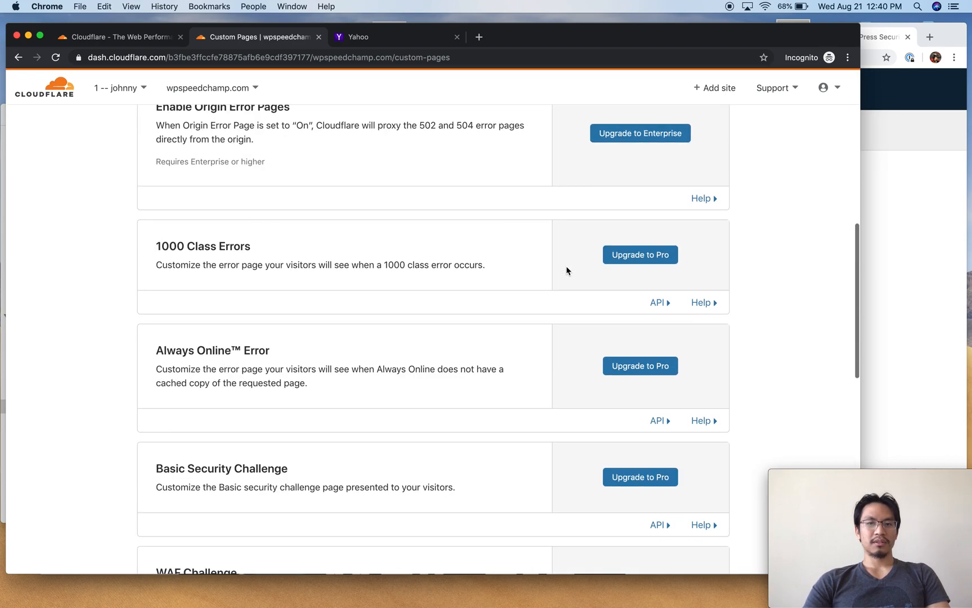
# Browse the Apps marketplace and search it for 'facebook' apps
pyautogui.click(672, 128)
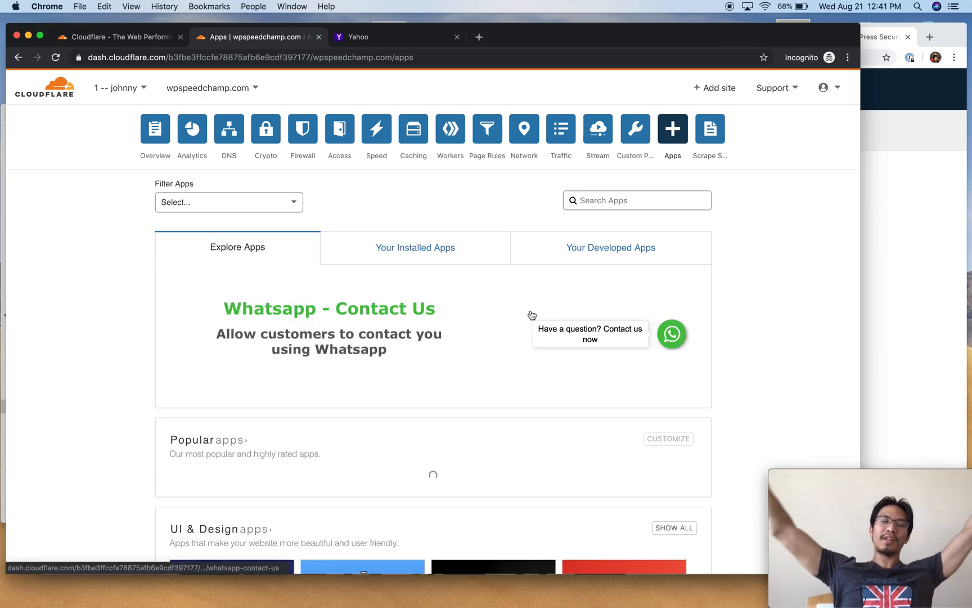
pyautogui.scroll(-3)
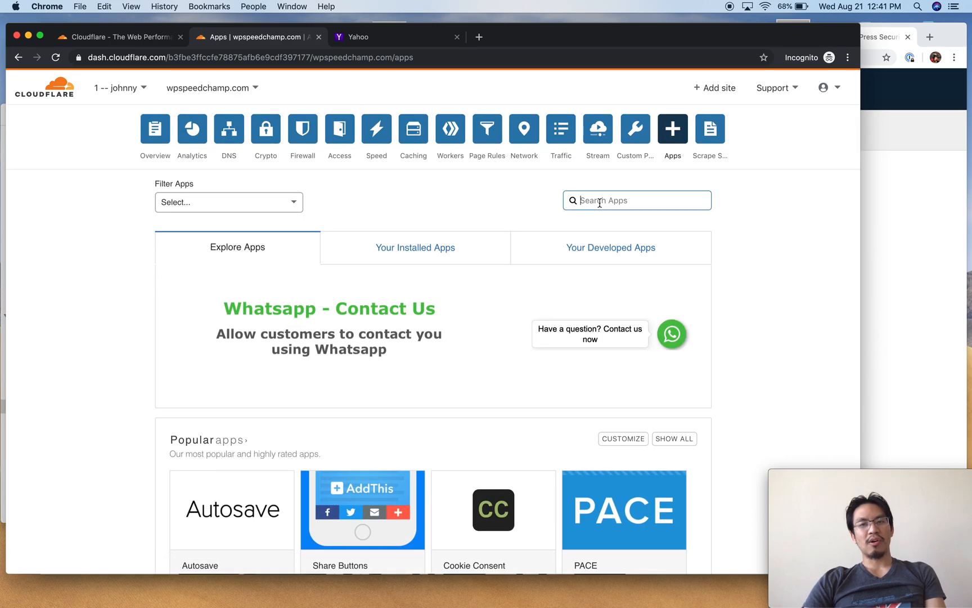
pyautogui.moveTo(795, 340)
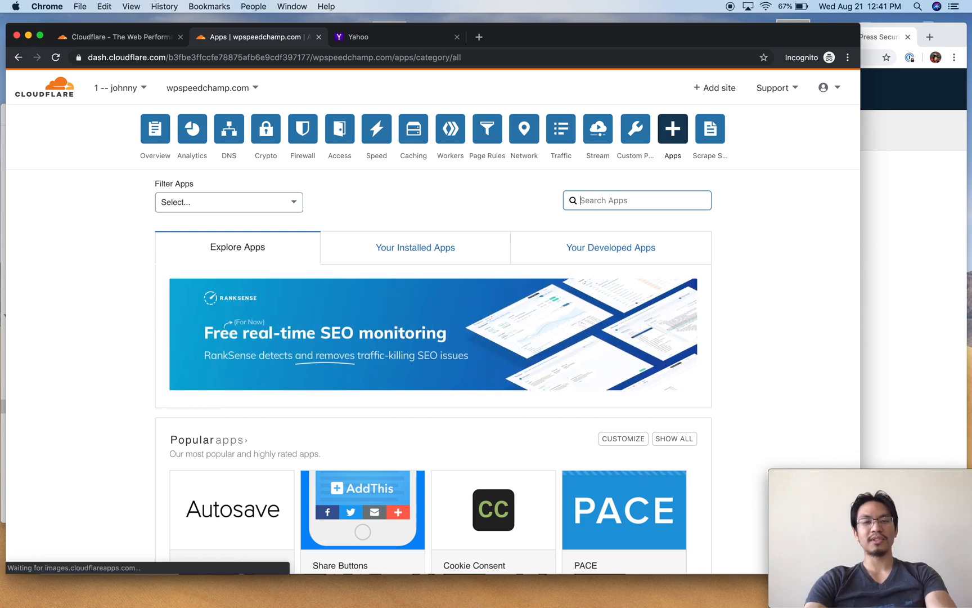
pyautogui.write('facebook')
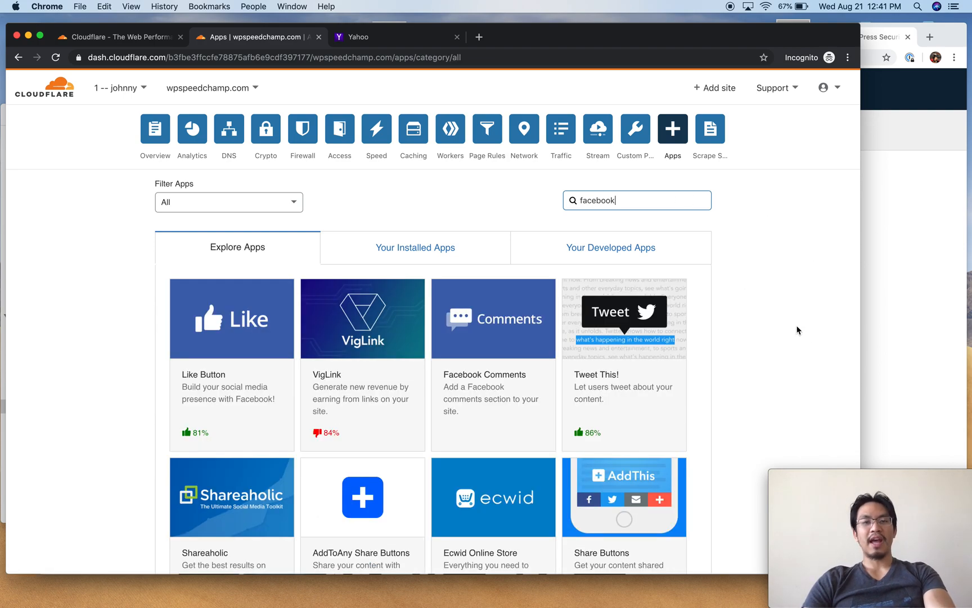
pyautogui.scroll(-3)
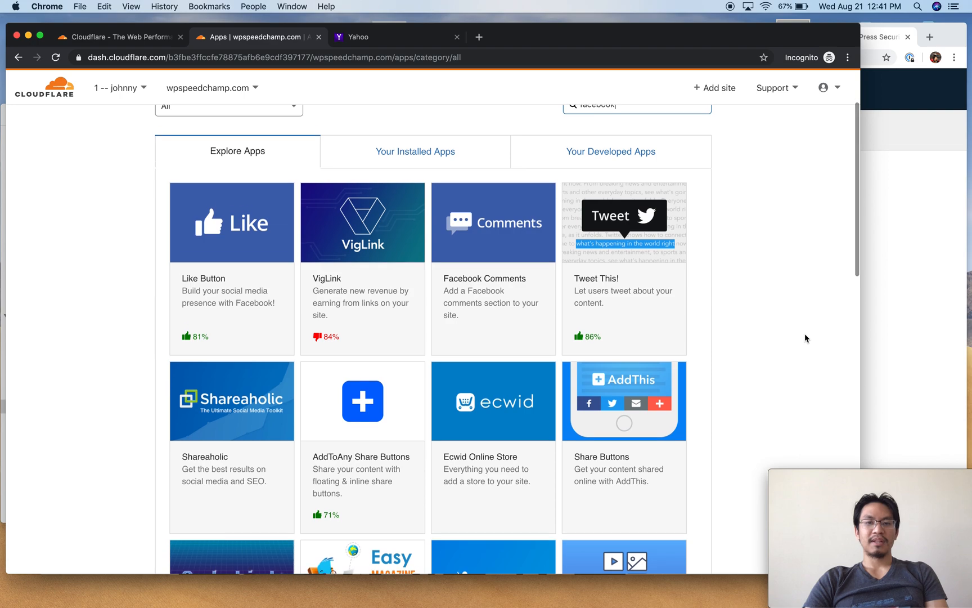
pyautogui.scroll(-3)
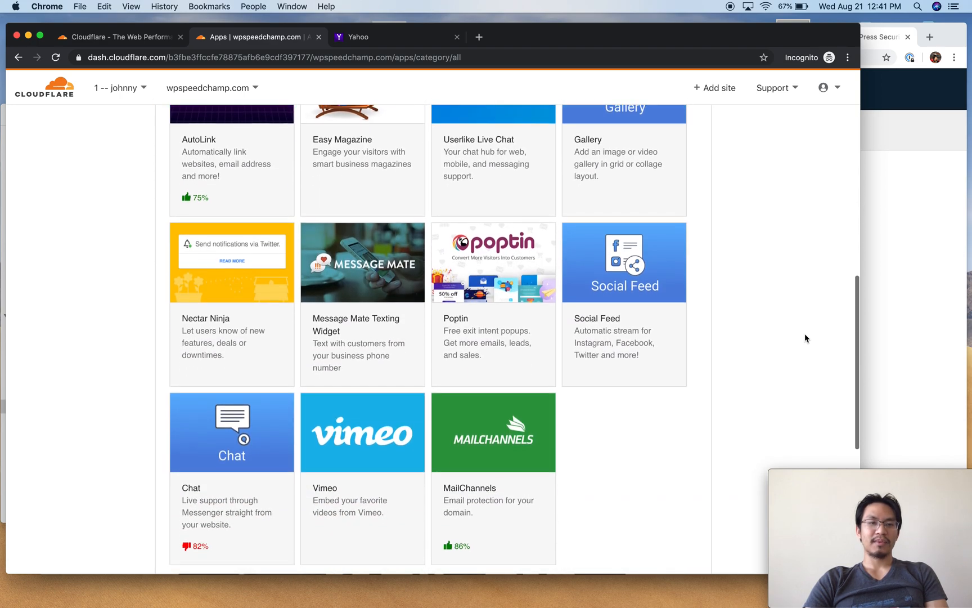
pyautogui.scroll(-3)
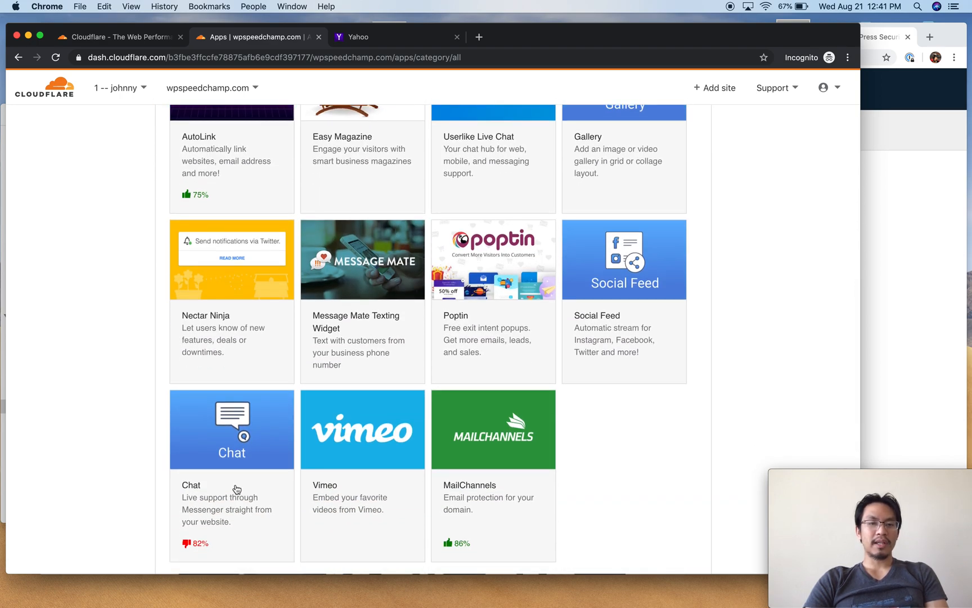
pyautogui.write('facebook')
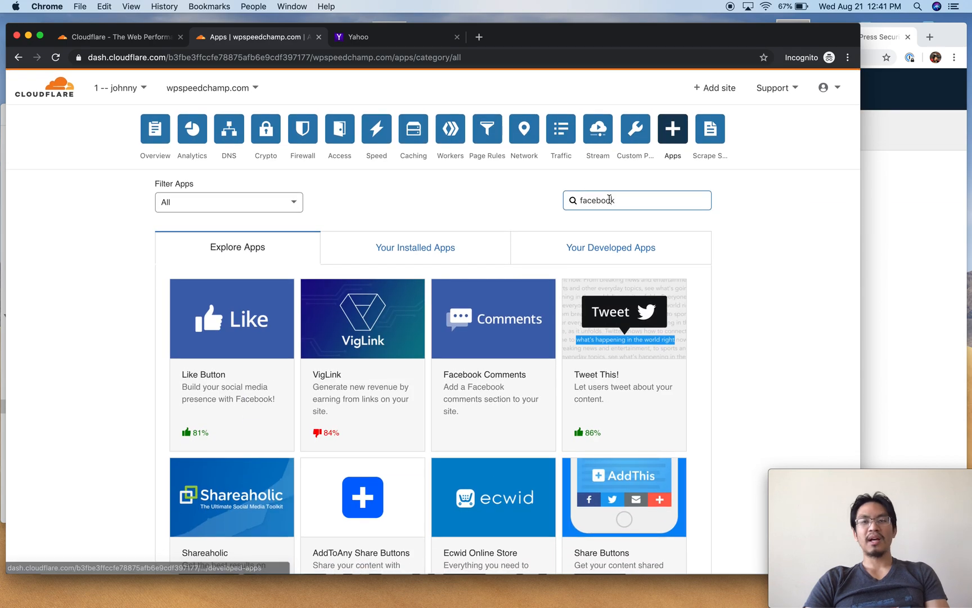
# Search the marketplace for 'chat' and view the free tawk.to live chat app's details
pyautogui.write('chat')
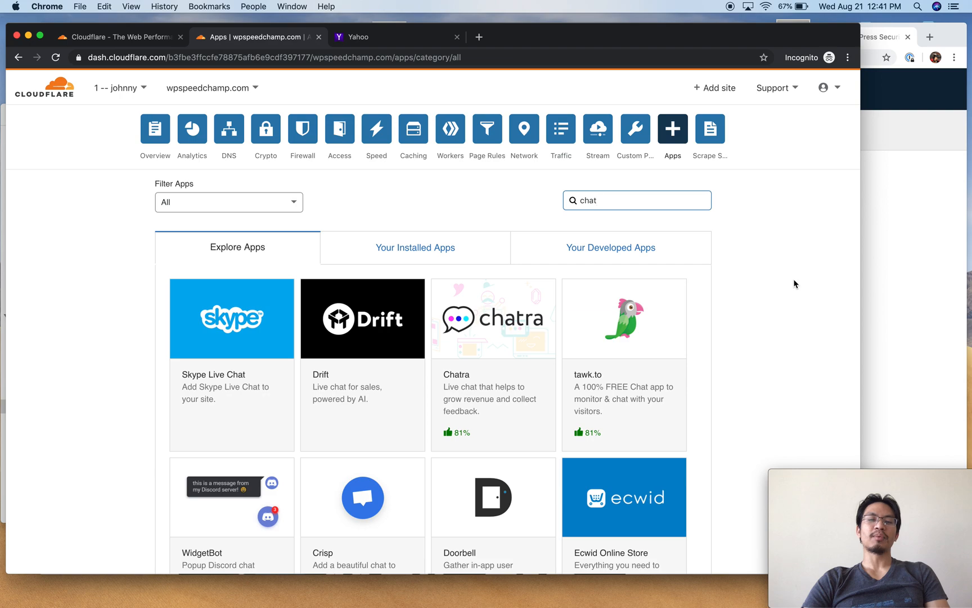
pyautogui.scroll(-3)
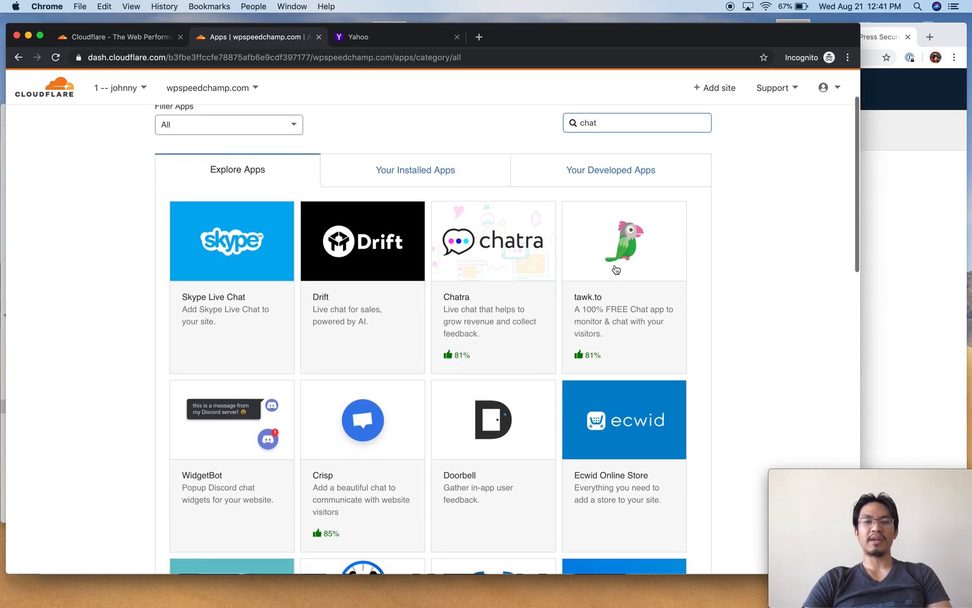
pyautogui.scroll(-3)
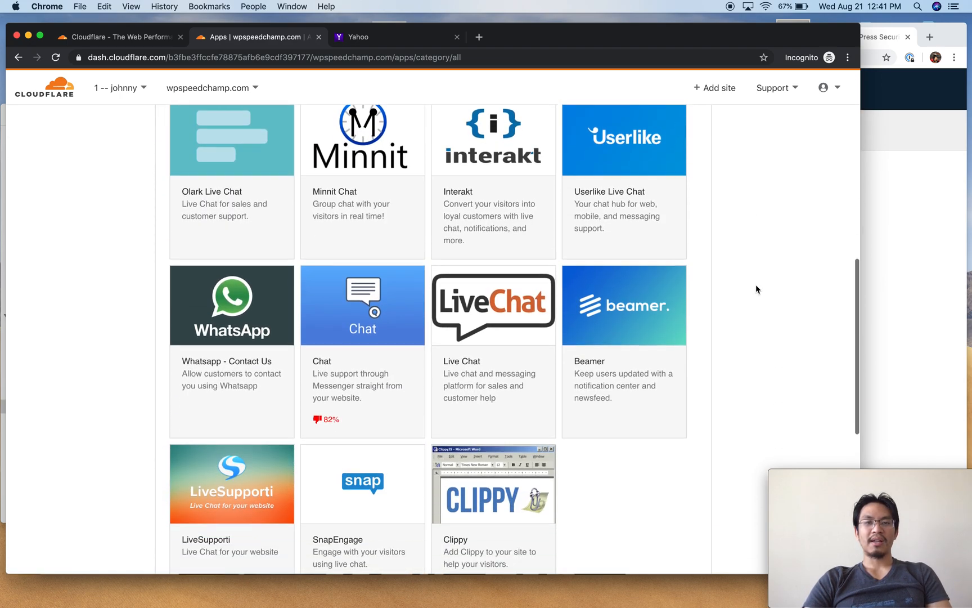
pyautogui.scroll(3)
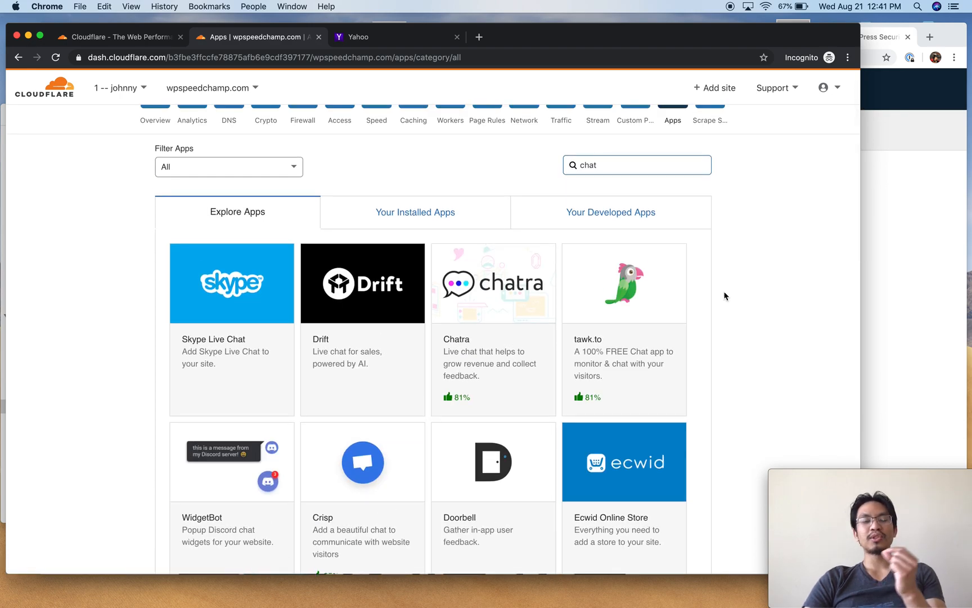
pyautogui.moveTo(676, 312)
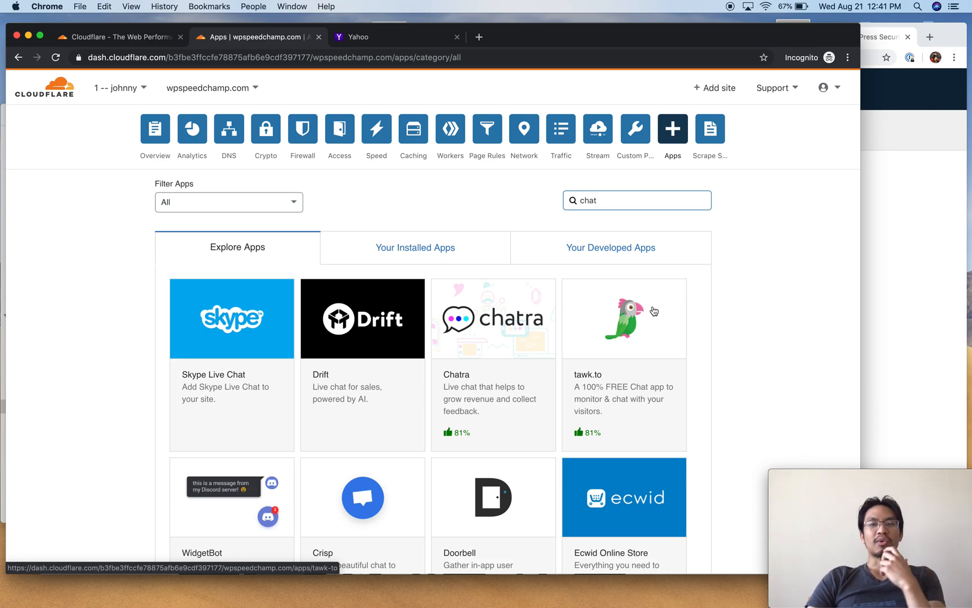
pyautogui.click(624, 319)
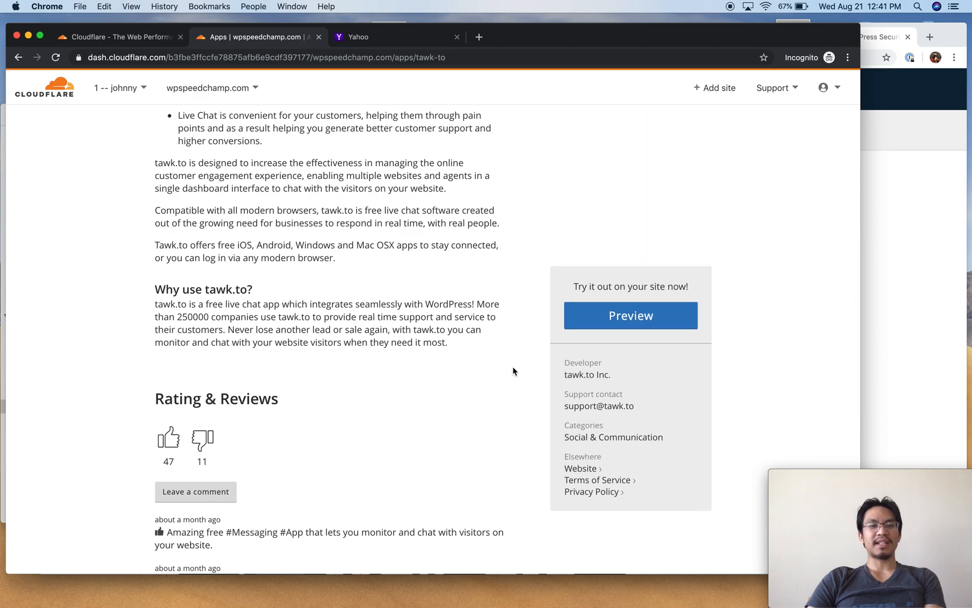
pyautogui.scroll(3)
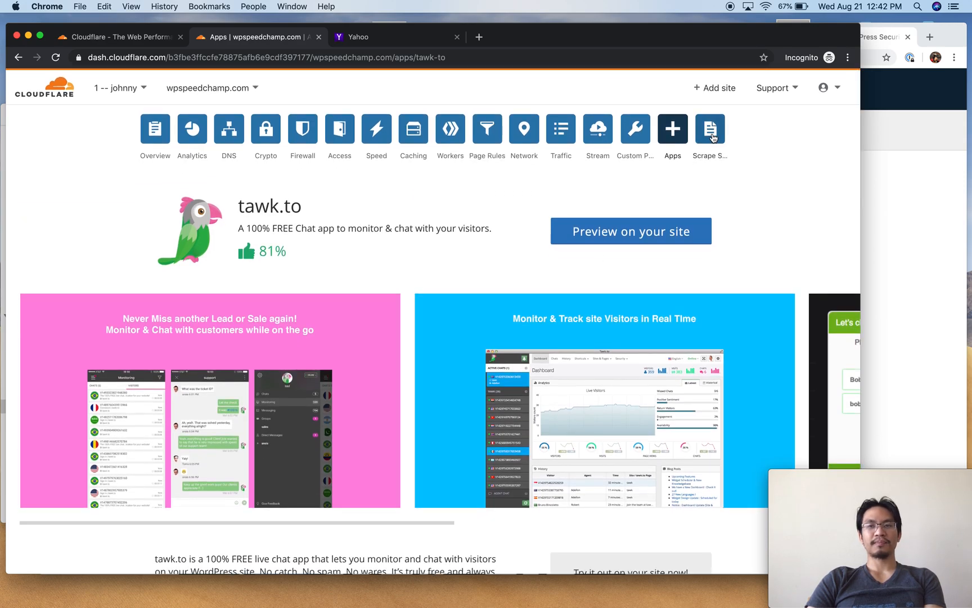
# Check Scrape Shield (email obfuscation, server-side excludes on; hotlink protection off), then return to Overview
pyautogui.click(709, 130)
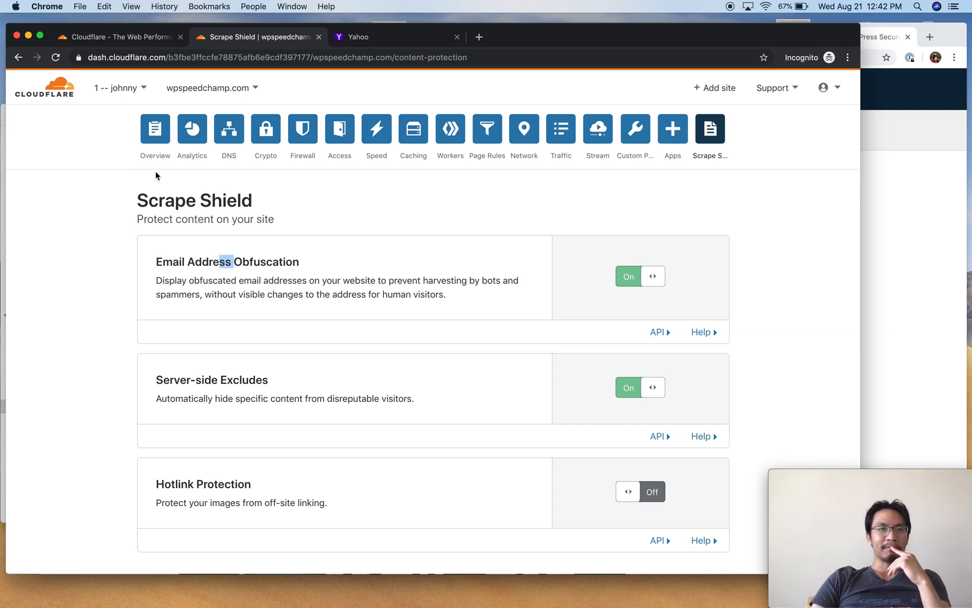
pyautogui.click(155, 129)
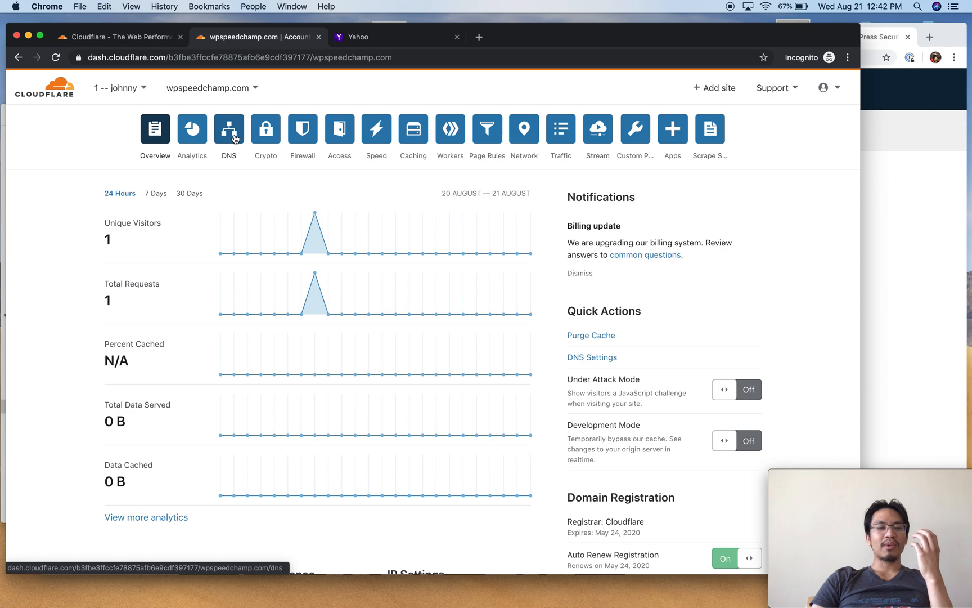
# Recap the Crypto and Speed settings, then finish on the DNS records list with its four records
pyautogui.click(265, 130)
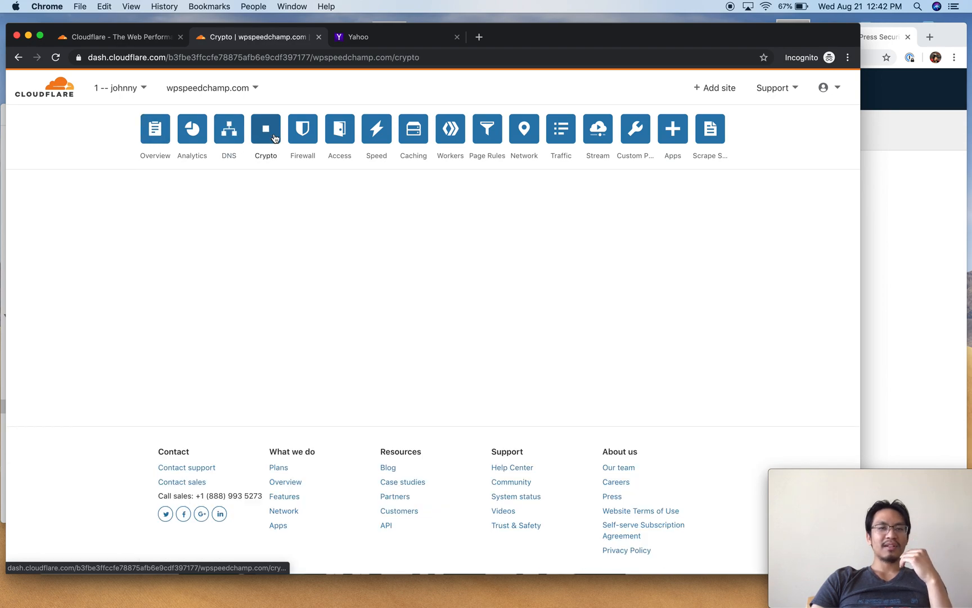
pyautogui.click(376, 130)
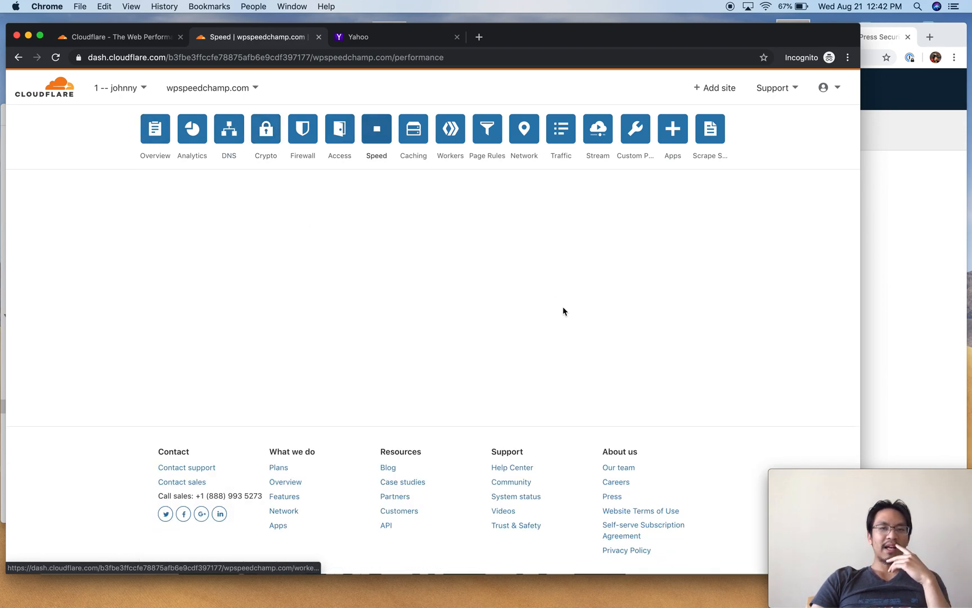
pyautogui.scroll(-3)
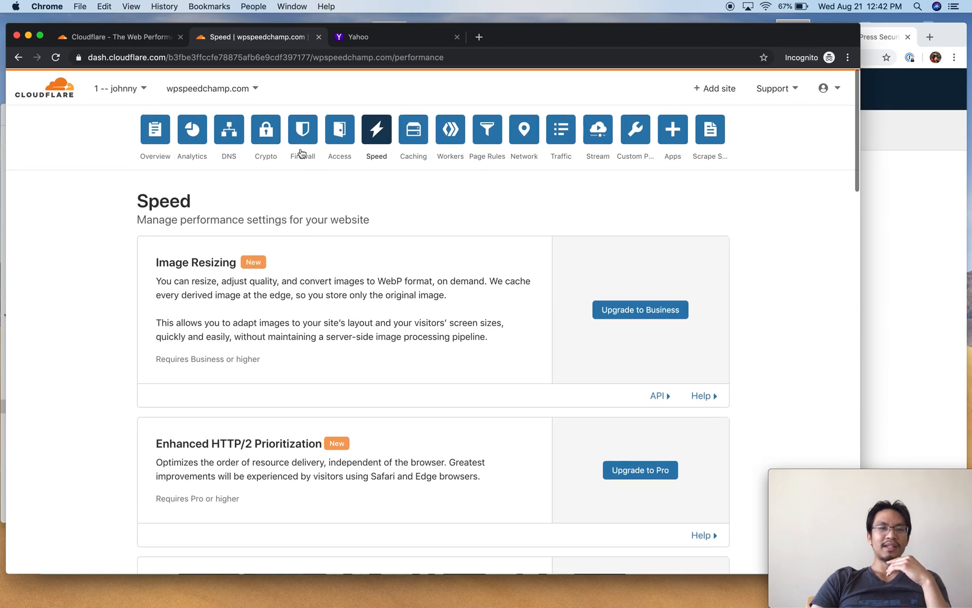
pyautogui.click(266, 129)
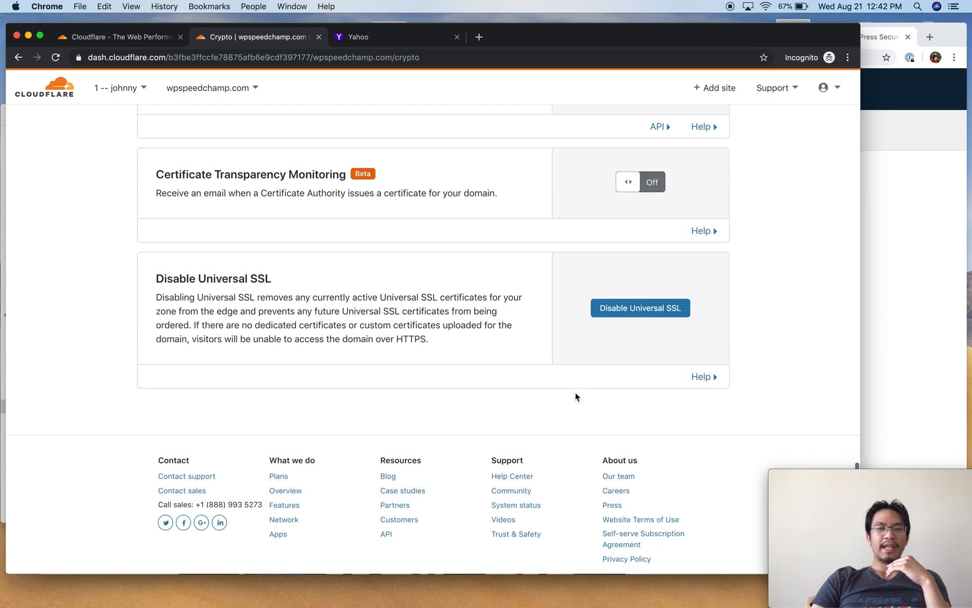
pyautogui.scroll(3)
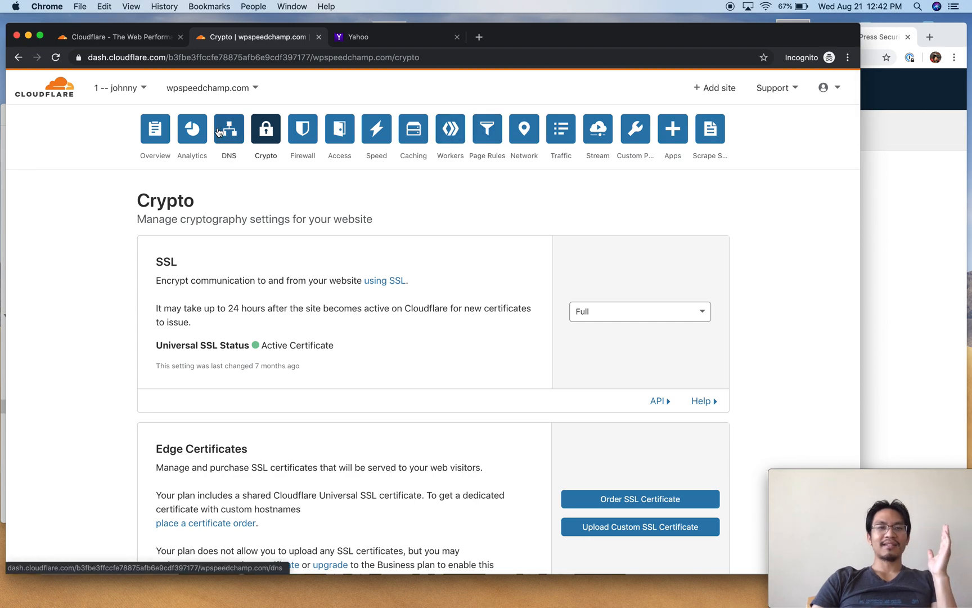
pyautogui.click(229, 130)
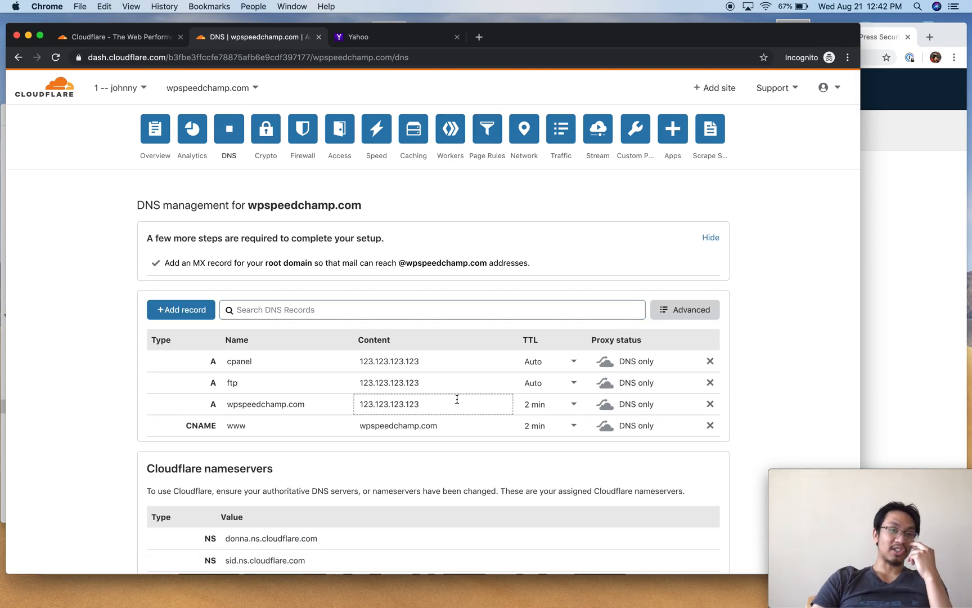